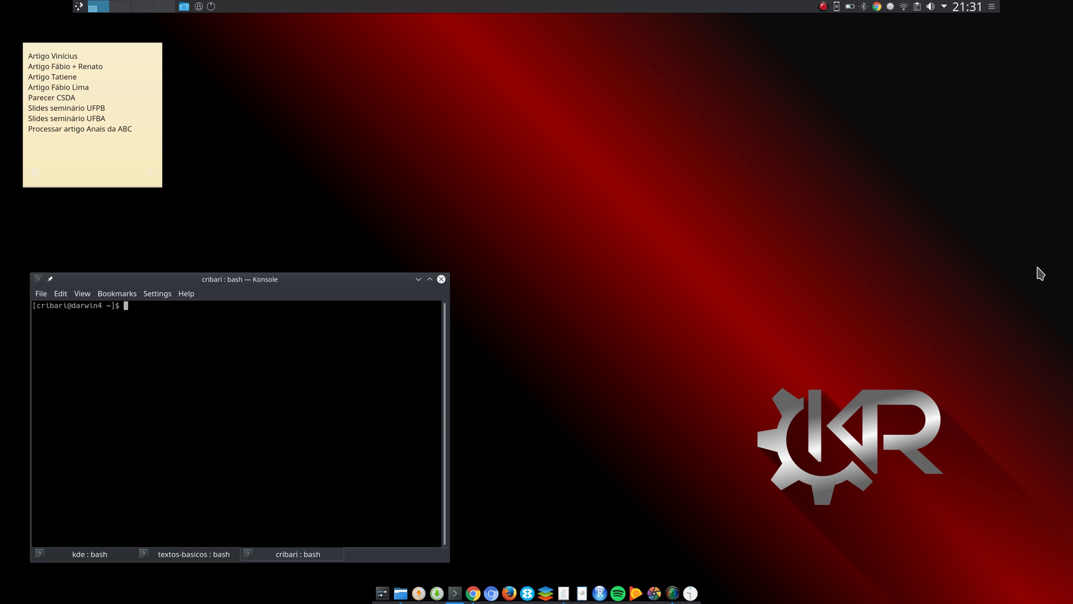
{"action": "mouse_move", "coordinate": [1022, 276]}
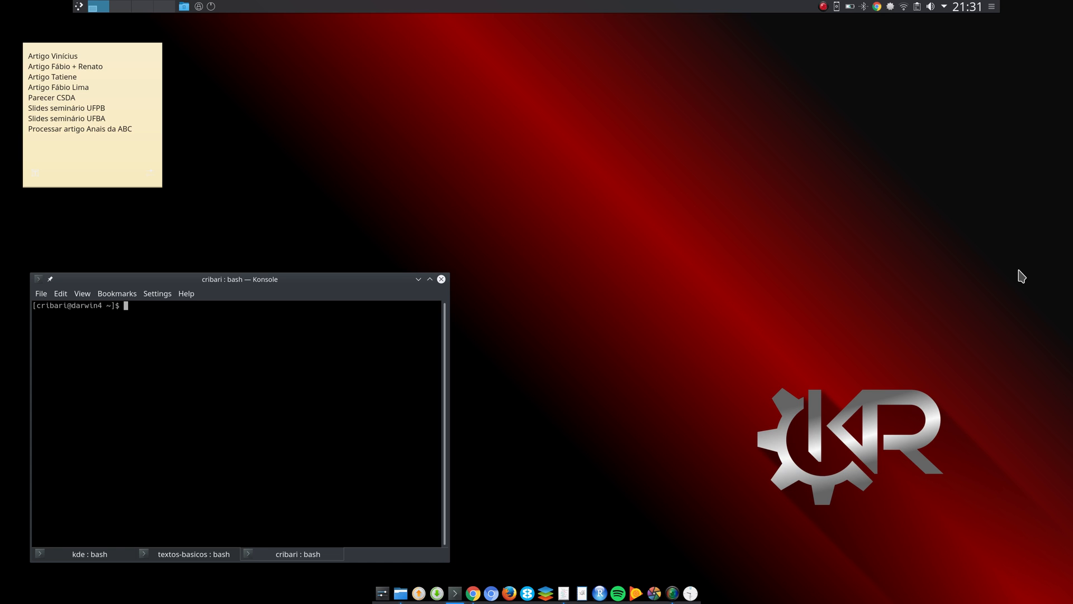
{"action": "mouse_move", "coordinate": [835, 306]}
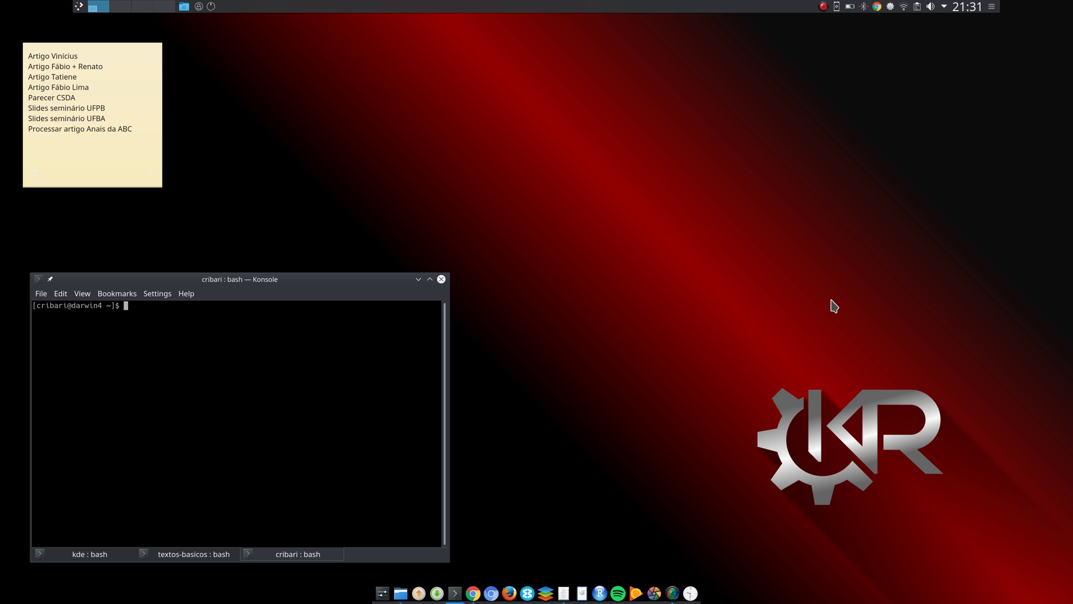
{"action": "mouse_move", "coordinate": [463, 354]}
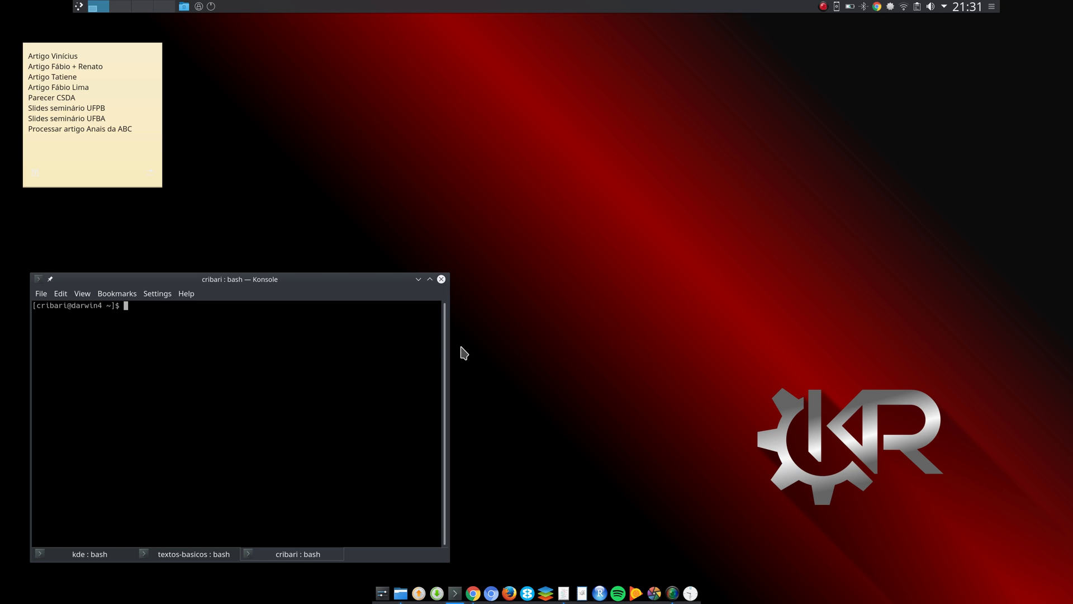
{"action": "mouse_move", "coordinate": [348, 359]}
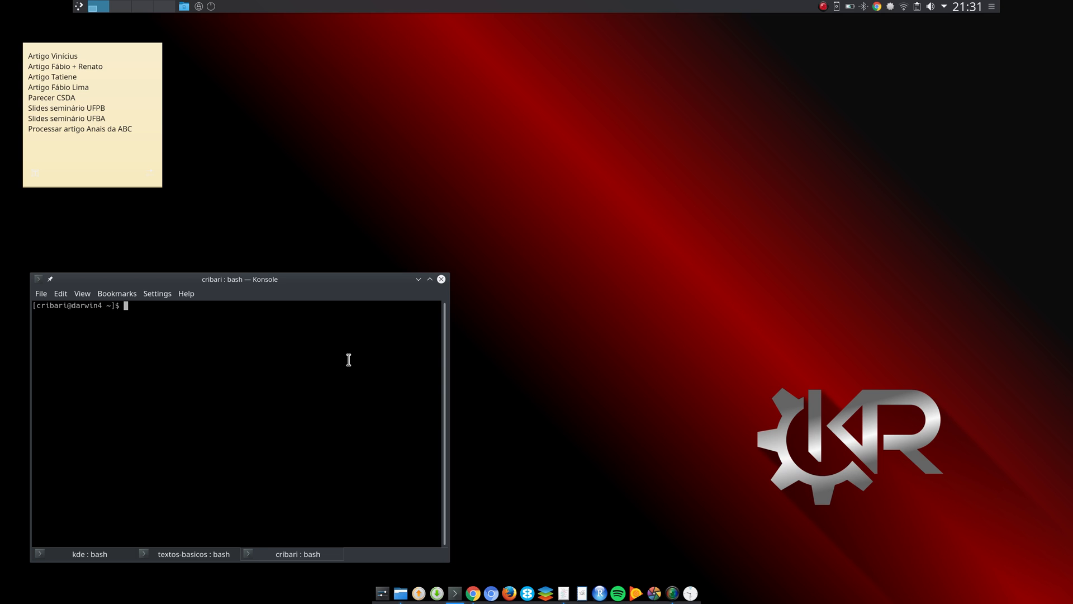
- Run 'uname -a' to report the Linux 4.11.3-1-ARCH x86_64 kernel details
{"action": "type", "text": "uname -a"}
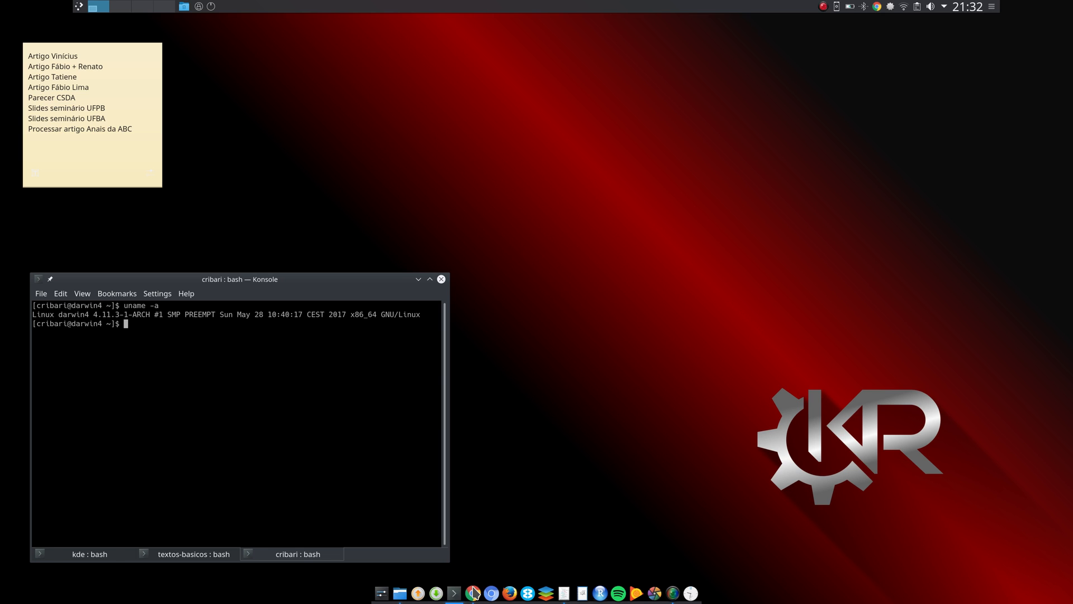
- Raise Chrome on obrevenge.weebly.com and switch to the OB/Mate/K Revenge Google+ tab
{"action": "left_click", "coordinate": [472, 592]}
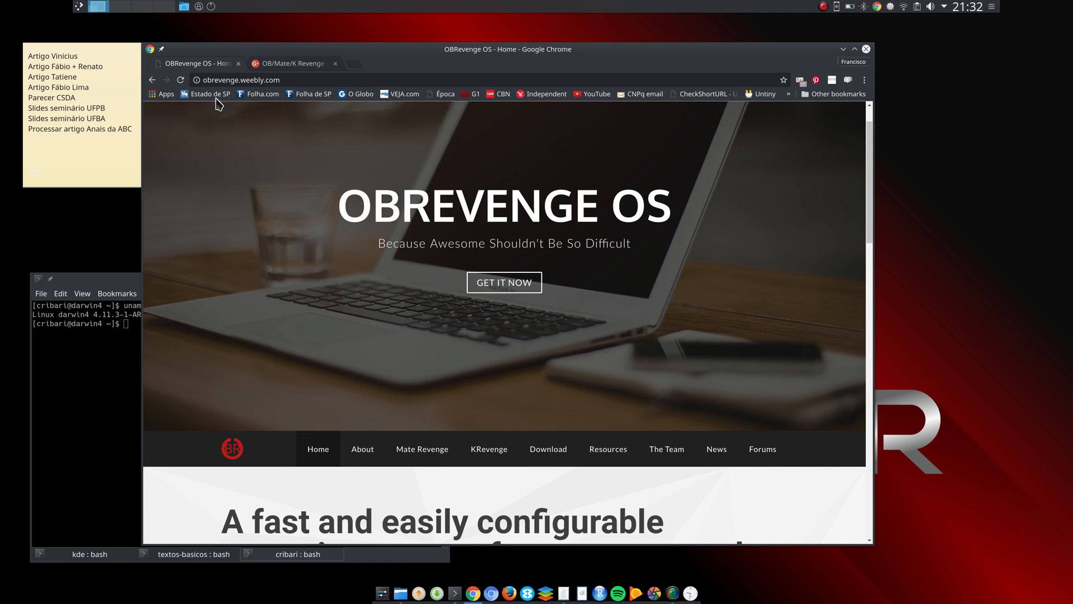
{"action": "mouse_move", "coordinate": [254, 92]}
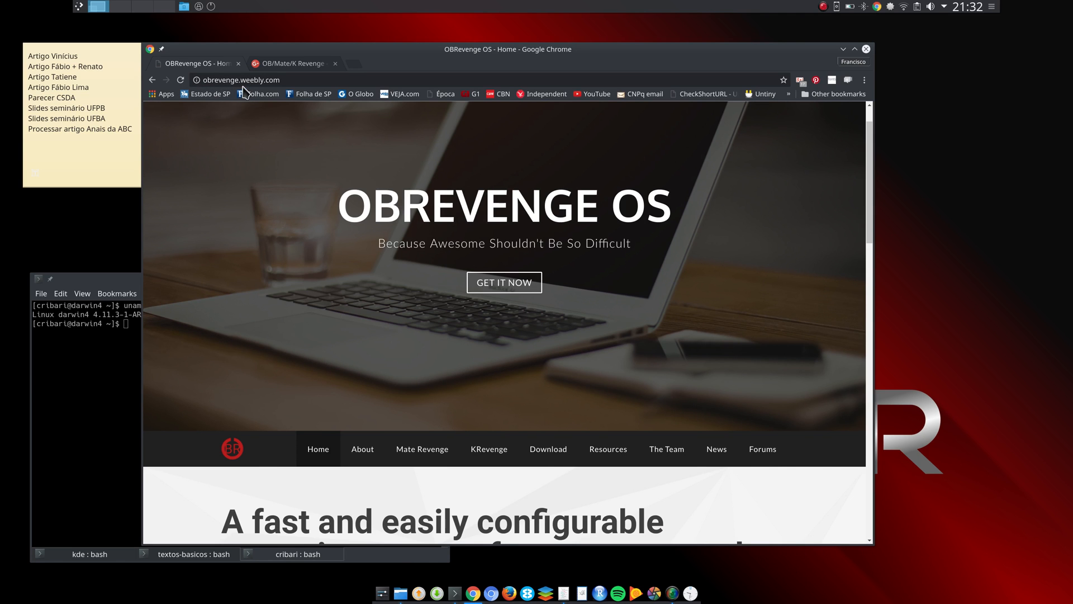
{"action": "mouse_move", "coordinate": [259, 84]}
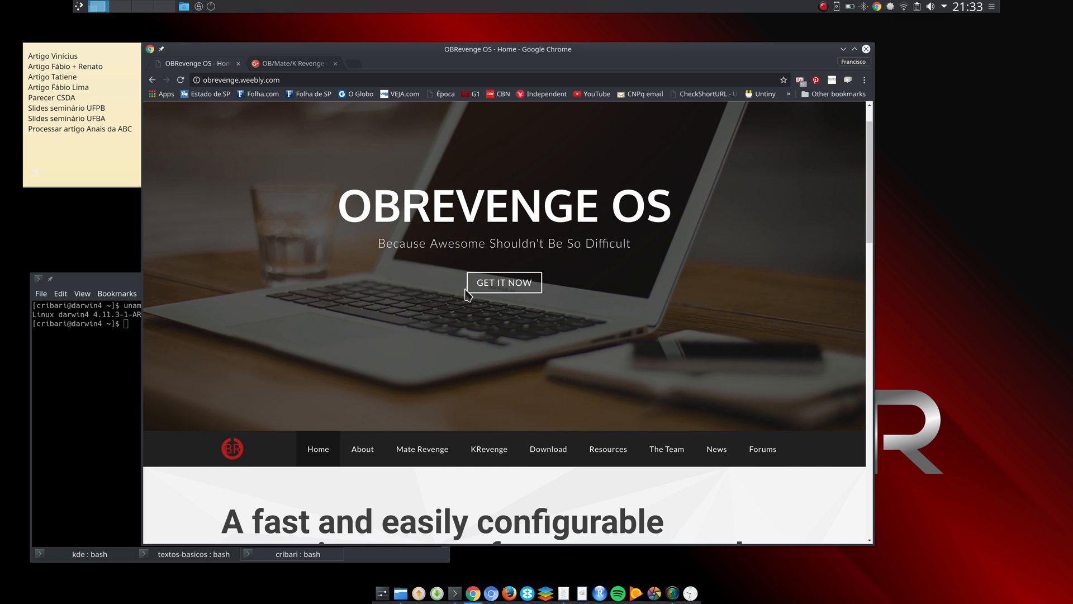
{"action": "left_click", "coordinate": [292, 62]}
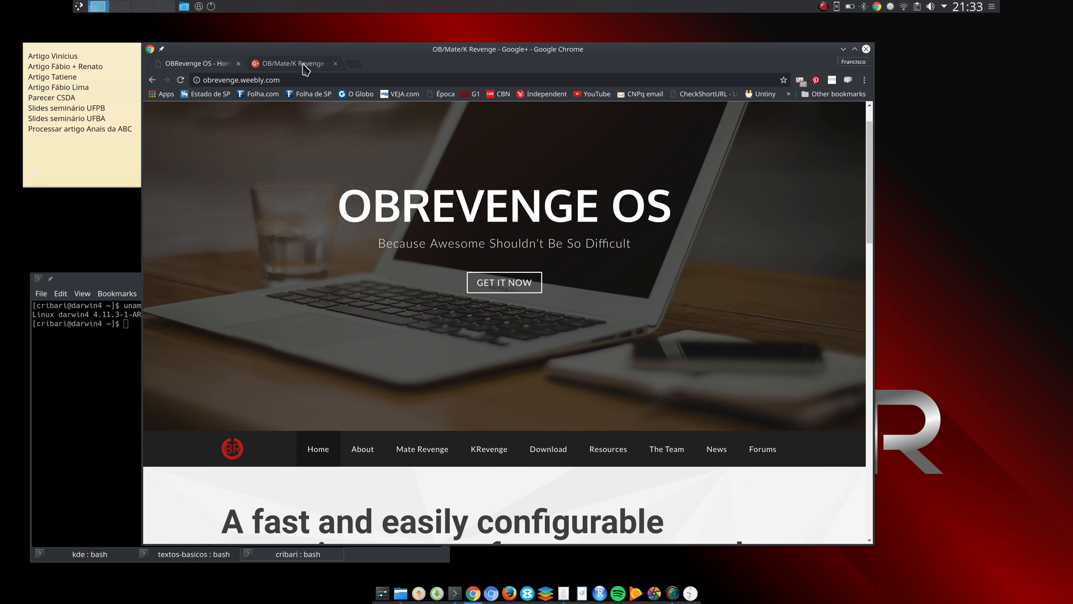
- View the OB/Mate/K Revenge Google+ community, then return to the OBRevenge OS - Home tab
{"action": "left_click", "coordinate": [290, 62]}
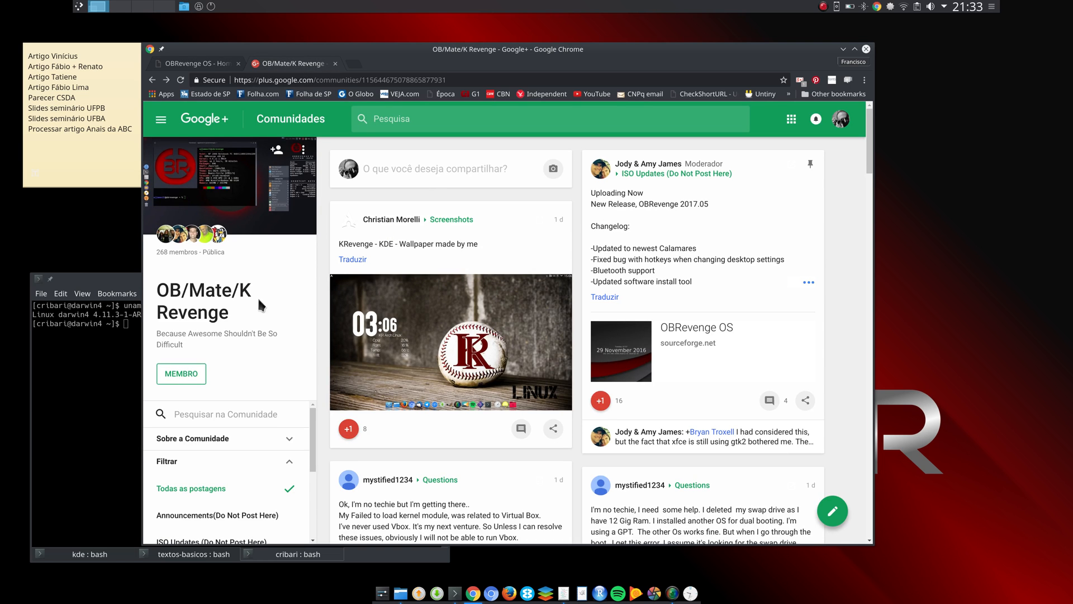
{"action": "mouse_move", "coordinate": [287, 294]}
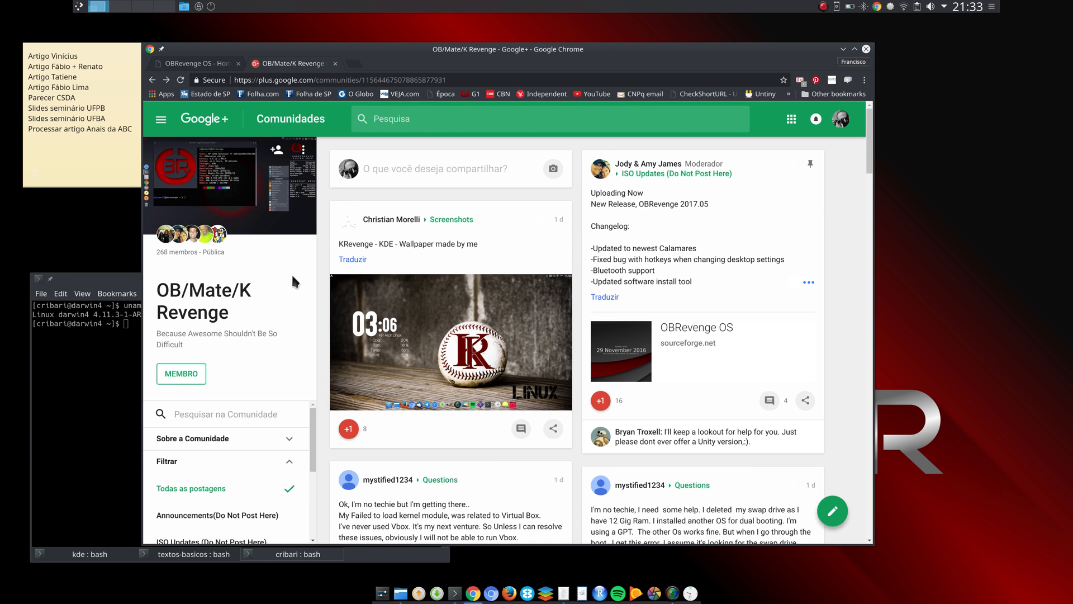
{"action": "mouse_move", "coordinate": [327, 245]}
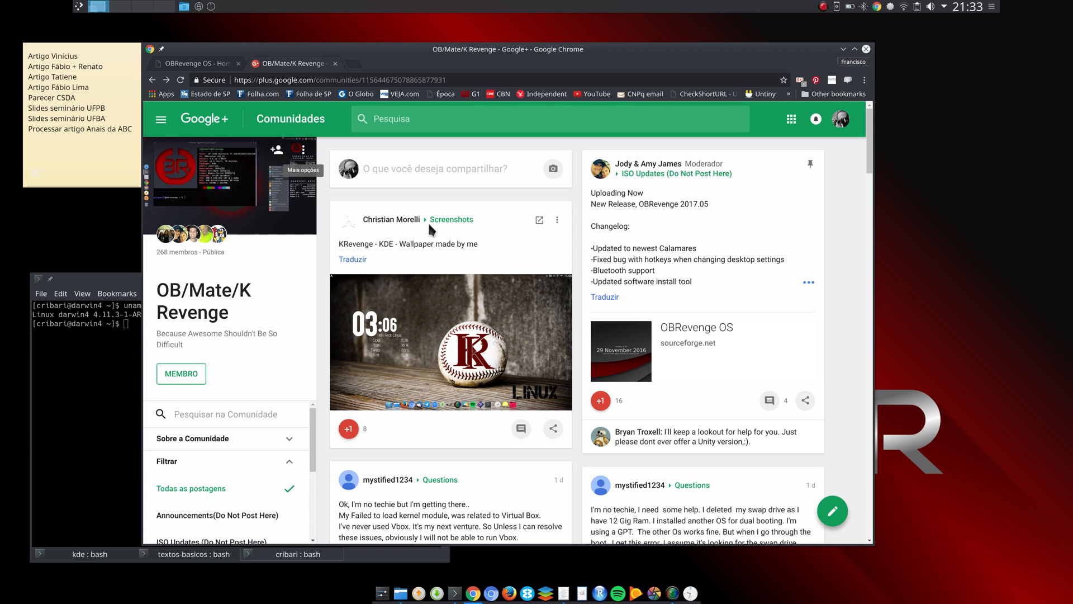
{"action": "mouse_move", "coordinate": [509, 280]}
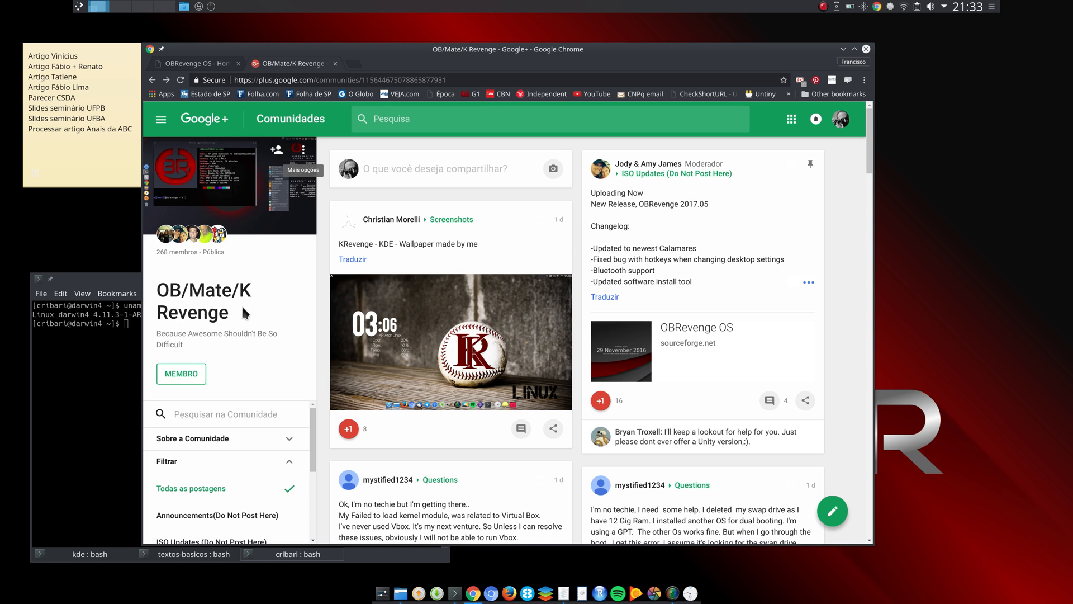
{"action": "mouse_move", "coordinate": [239, 314]}
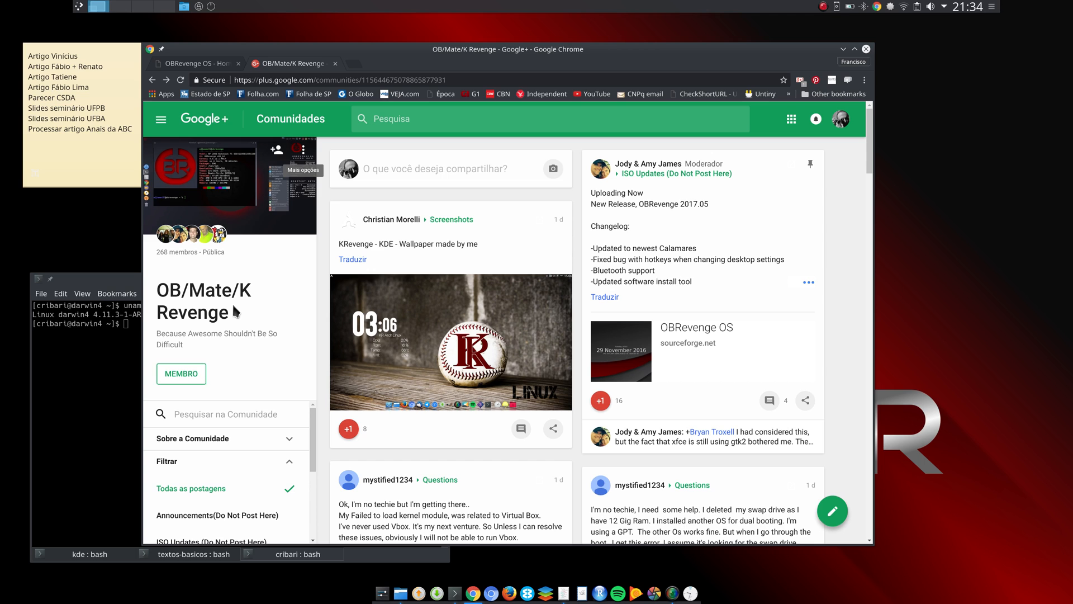
{"action": "mouse_move", "coordinate": [312, 163]}
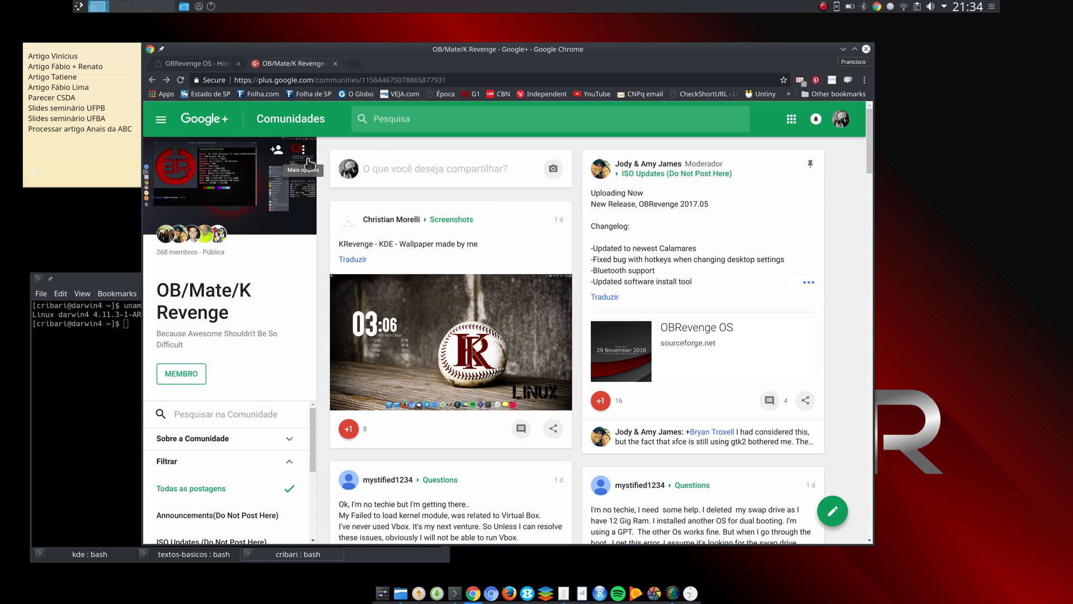
{"action": "left_click", "coordinate": [193, 63]}
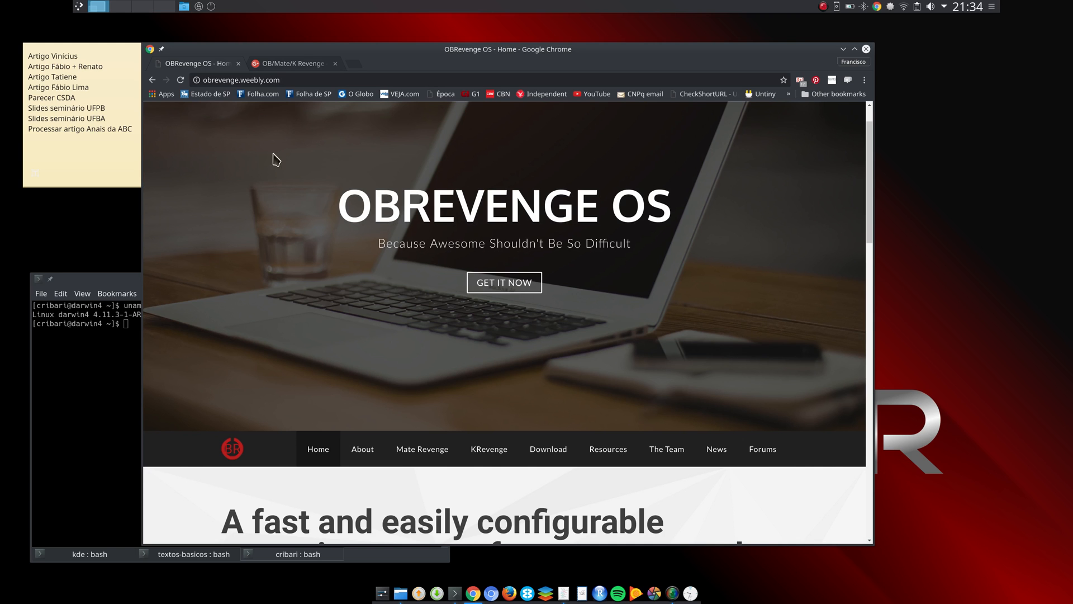
- Scroll the OBRevenge home page, then minimize Chrome to reveal the desktop and Konsole
{"action": "scroll", "scroll_direction": "down", "scroll_amount": 3}
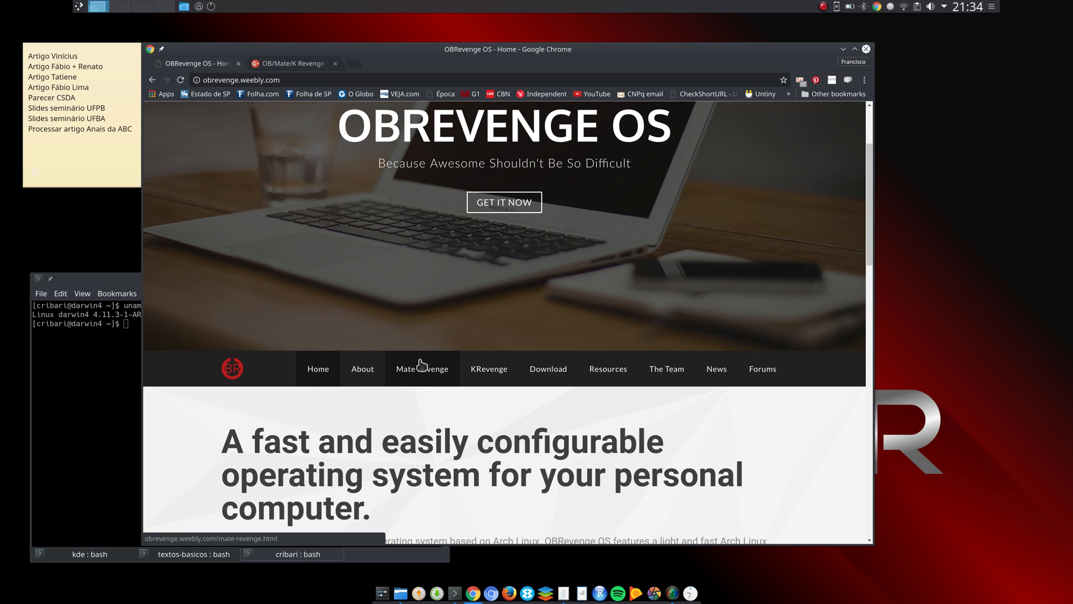
{"action": "mouse_move", "coordinate": [428, 376]}
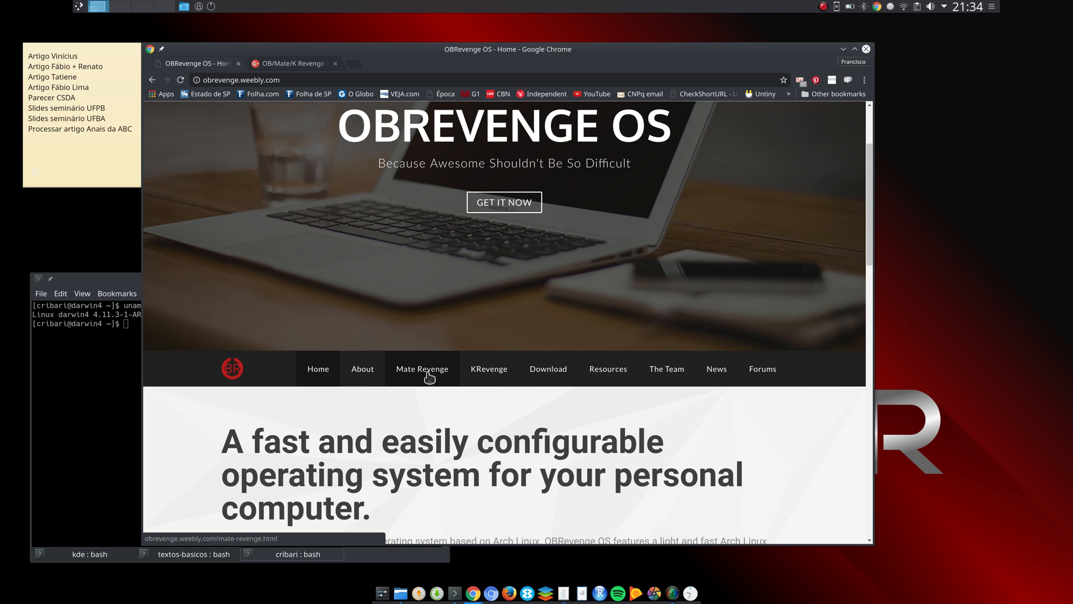
{"action": "mouse_move", "coordinate": [489, 369]}
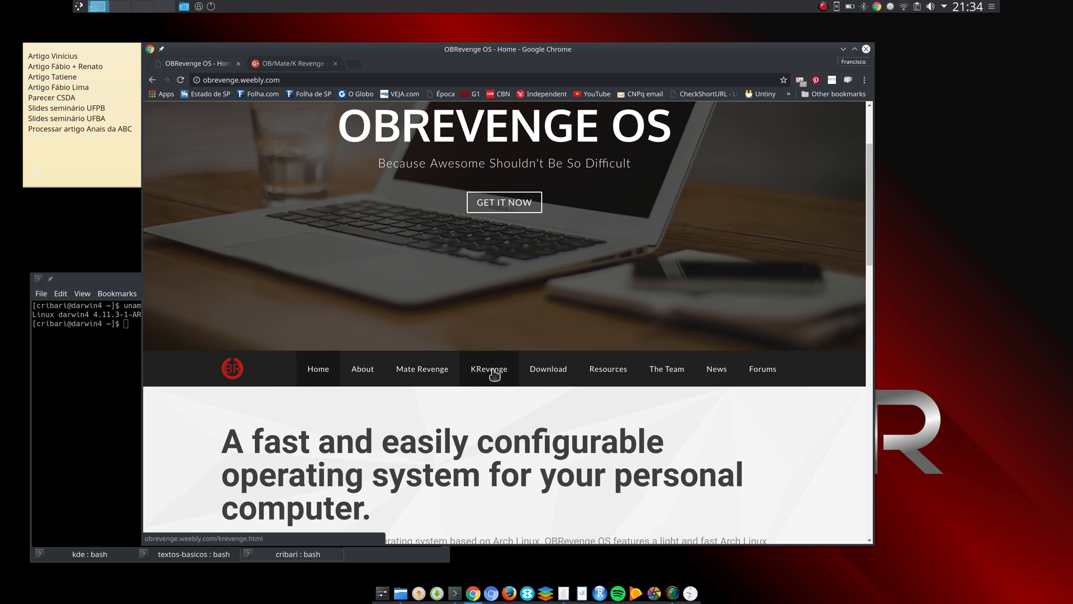
{"action": "left_click", "coordinate": [489, 368]}
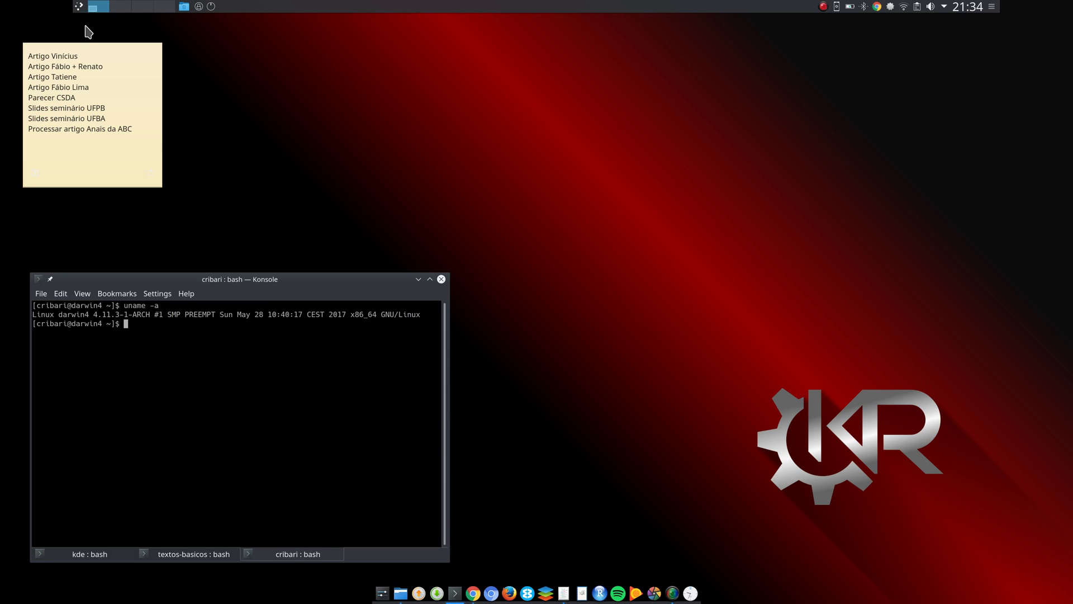
{"action": "mouse_move", "coordinate": [400, 266]}
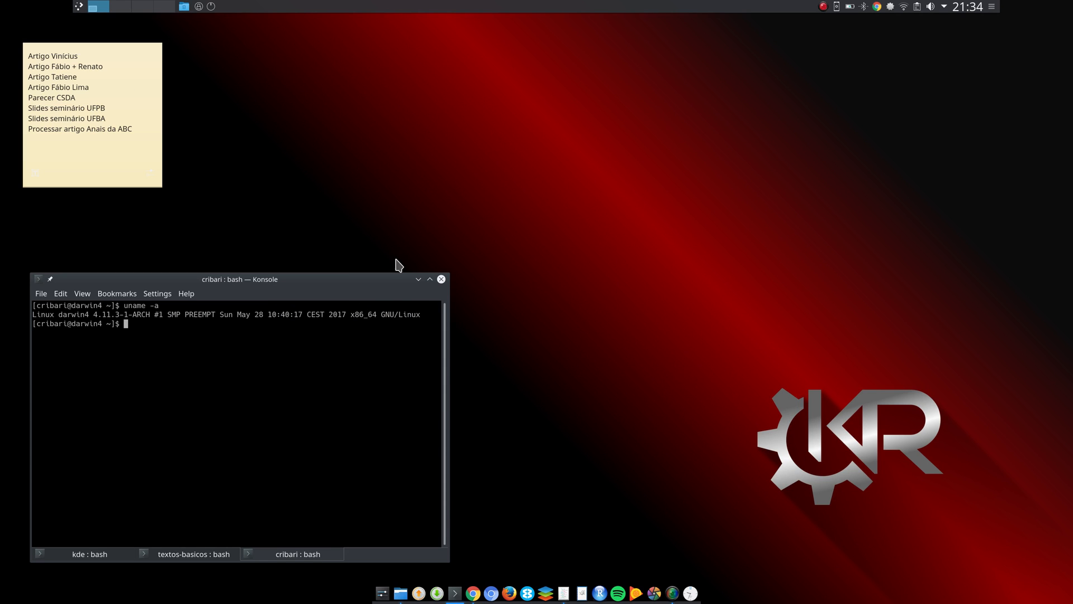
- Hide Konsole and search the application launcher for 'reveng' to list KRevenge tools
{"action": "left_click", "coordinate": [429, 278]}
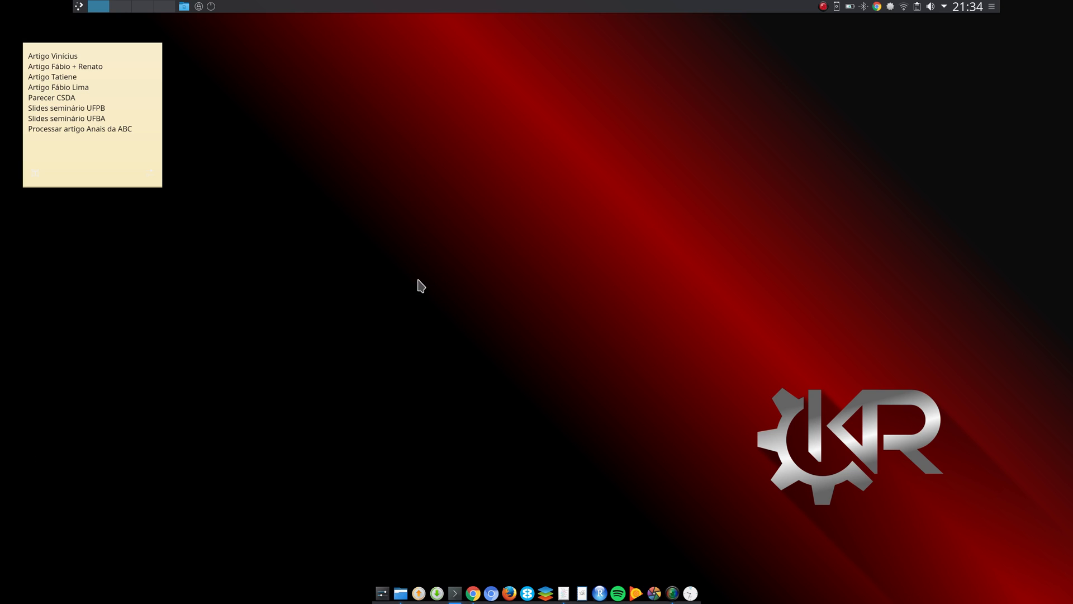
{"action": "mouse_move", "coordinate": [490, 557]}
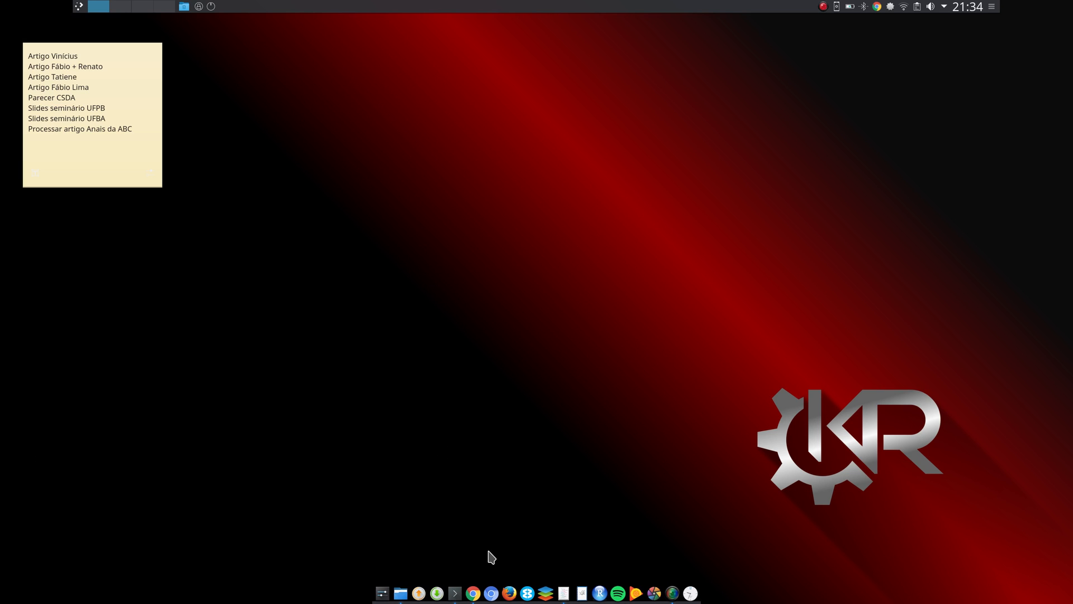
{"action": "mouse_move", "coordinate": [144, 17]}
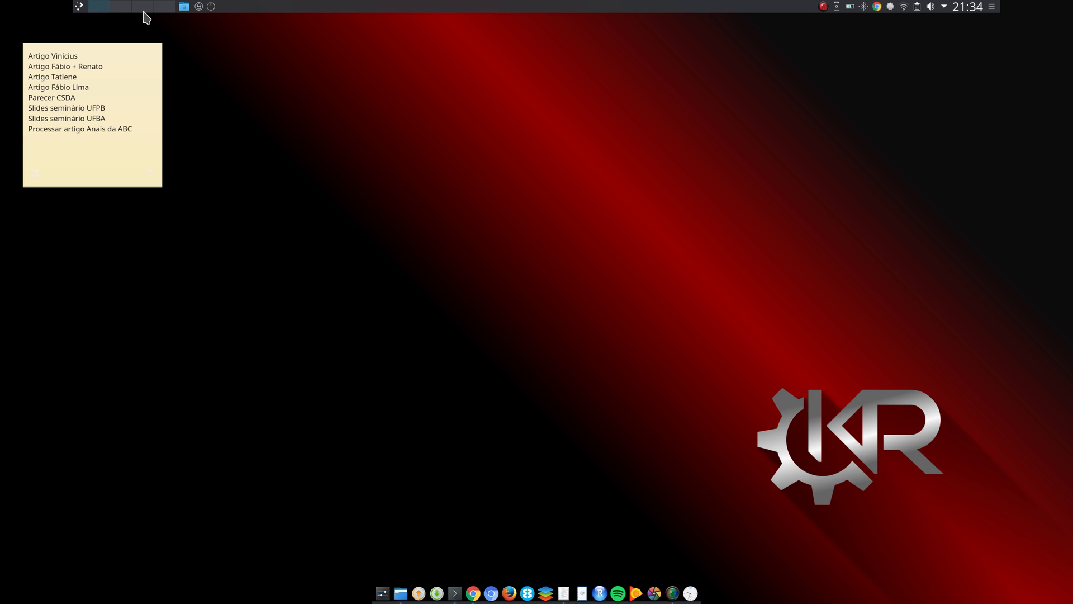
{"action": "mouse_move", "coordinate": [364, 22]}
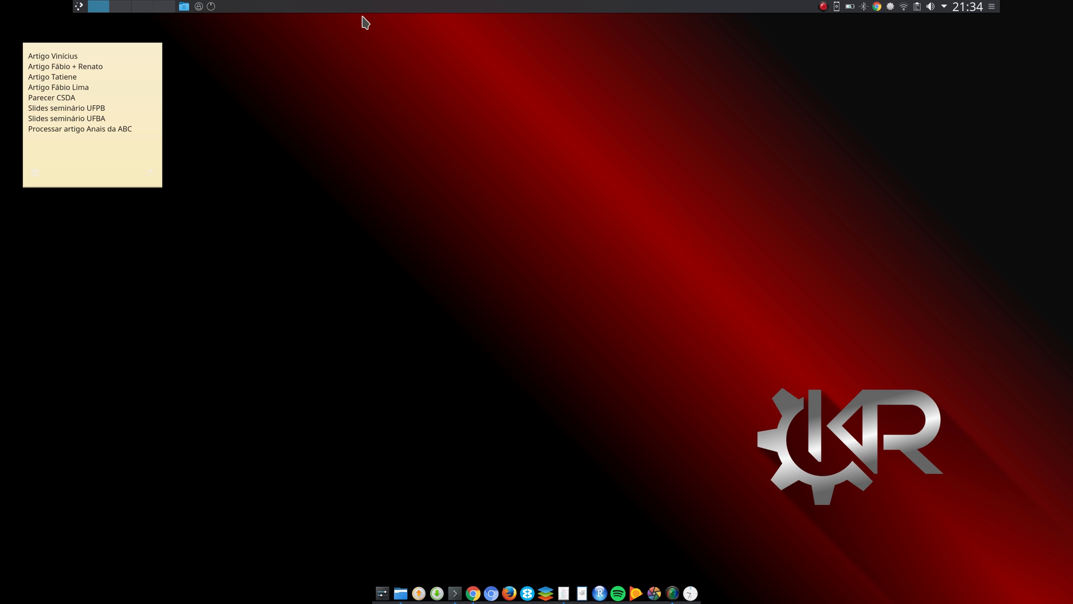
{"action": "left_click", "coordinate": [78, 7]}
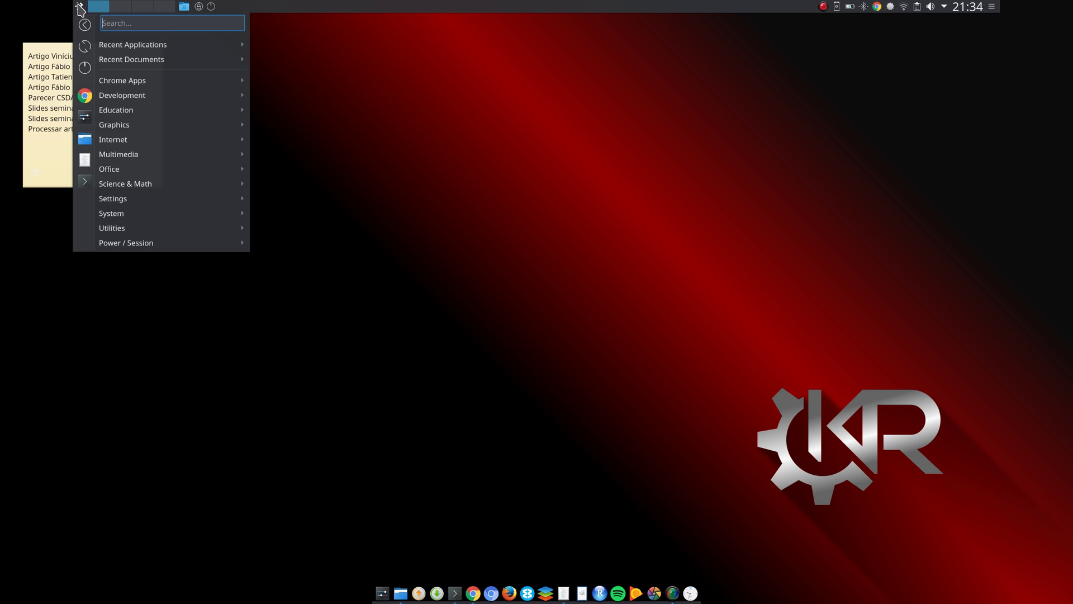
{"action": "type", "text": "reveng"}
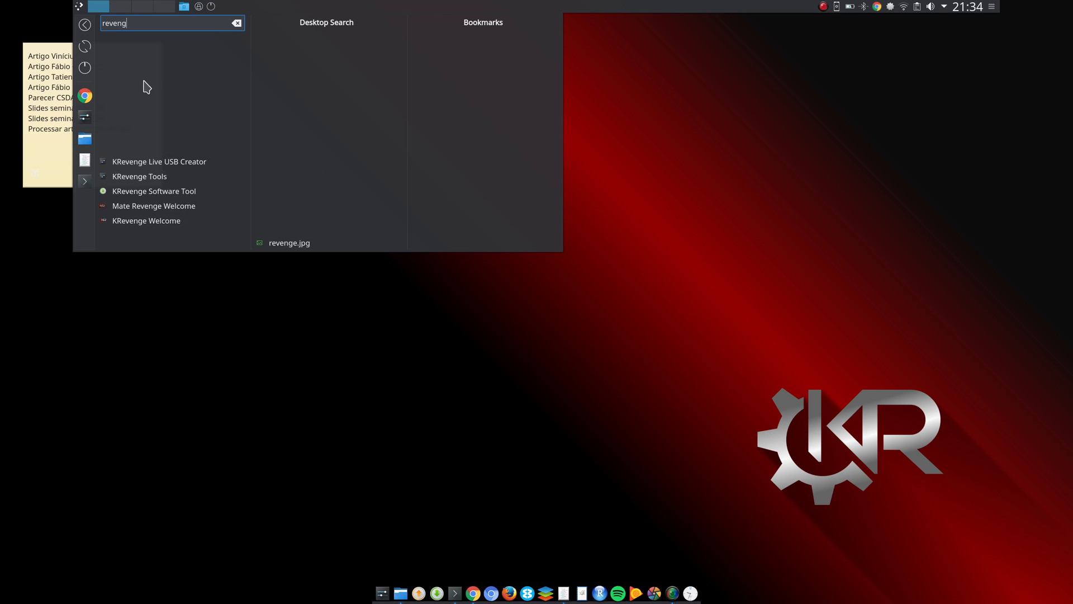
{"action": "mouse_move", "coordinate": [171, 221]}
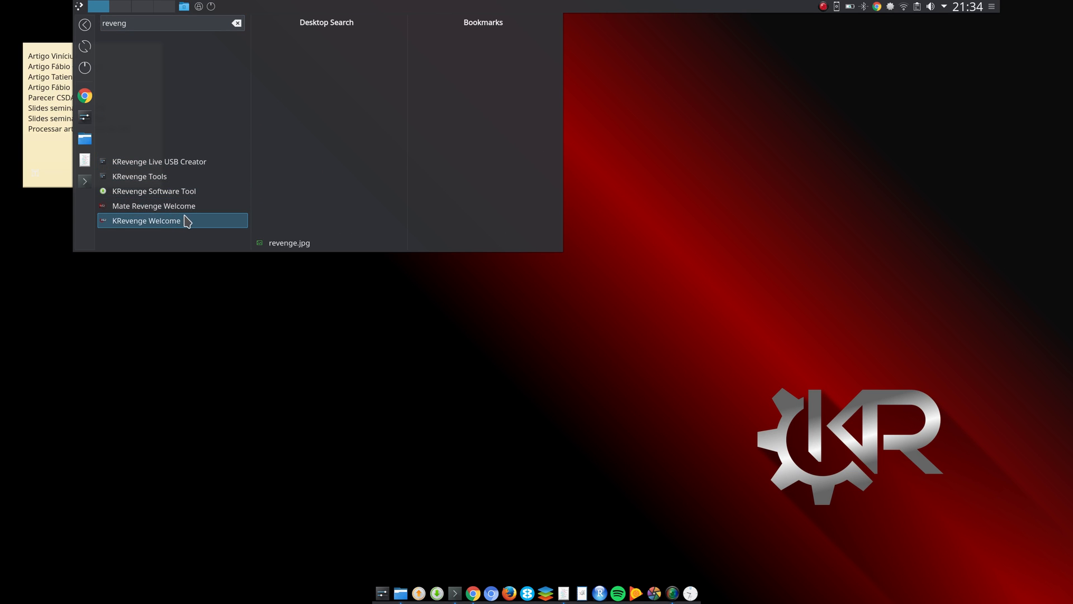
{"action": "mouse_move", "coordinate": [134, 223]}
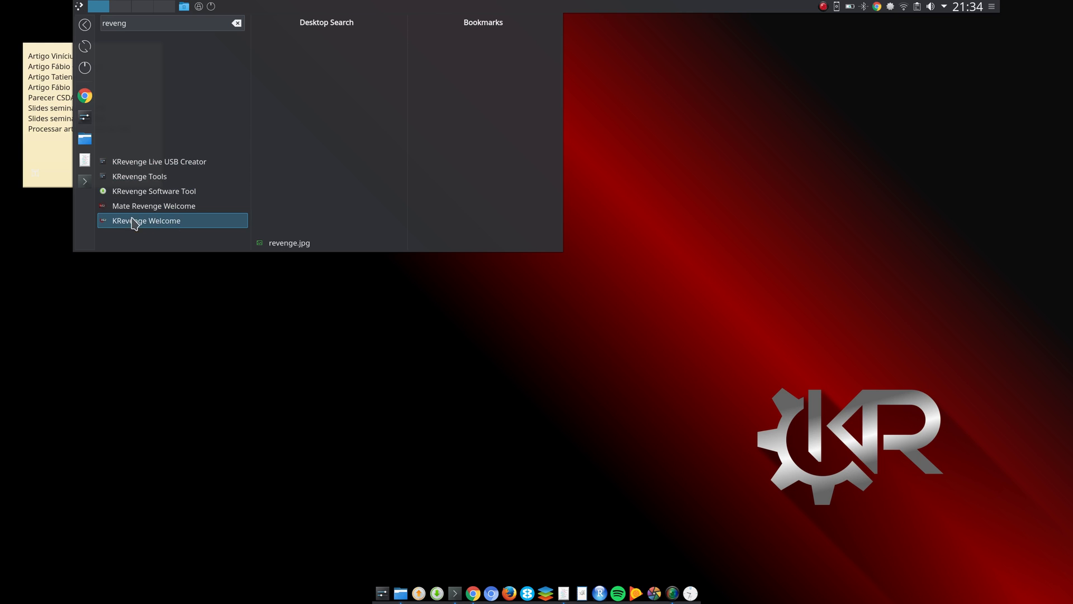
{"action": "mouse_move", "coordinate": [139, 225]}
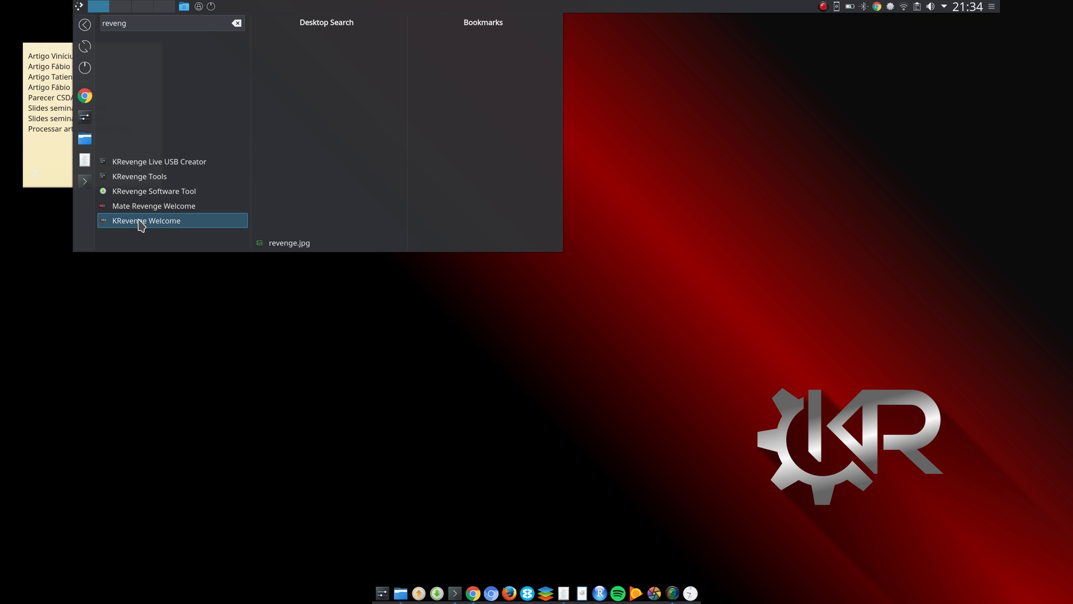
{"action": "mouse_move", "coordinate": [154, 229]}
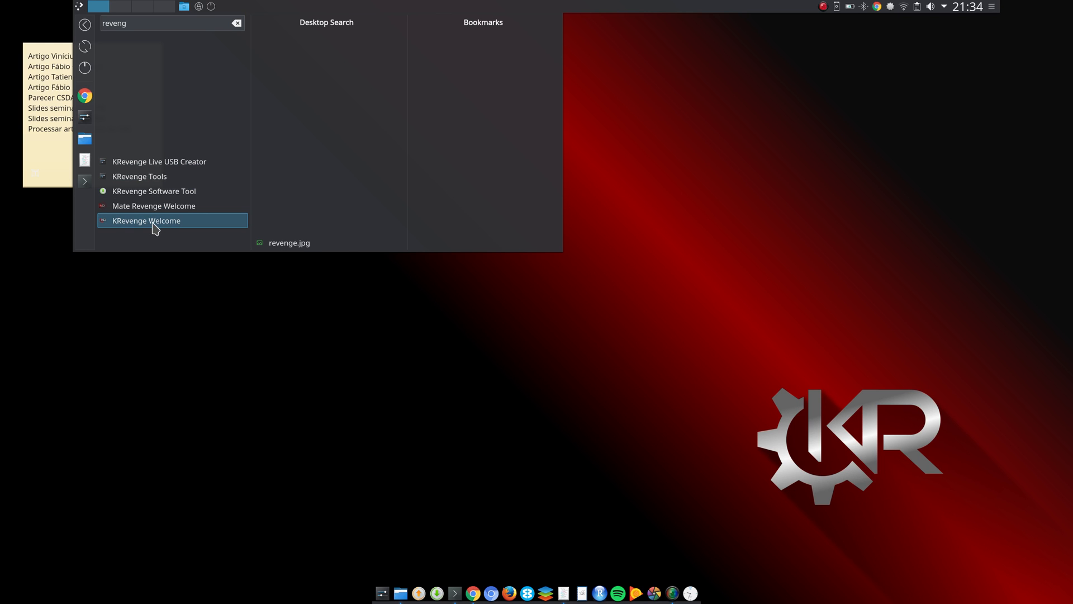
- Launch KRevenge Welcome from the results and move its window higher on the desktop
{"action": "left_click", "coordinate": [146, 221]}
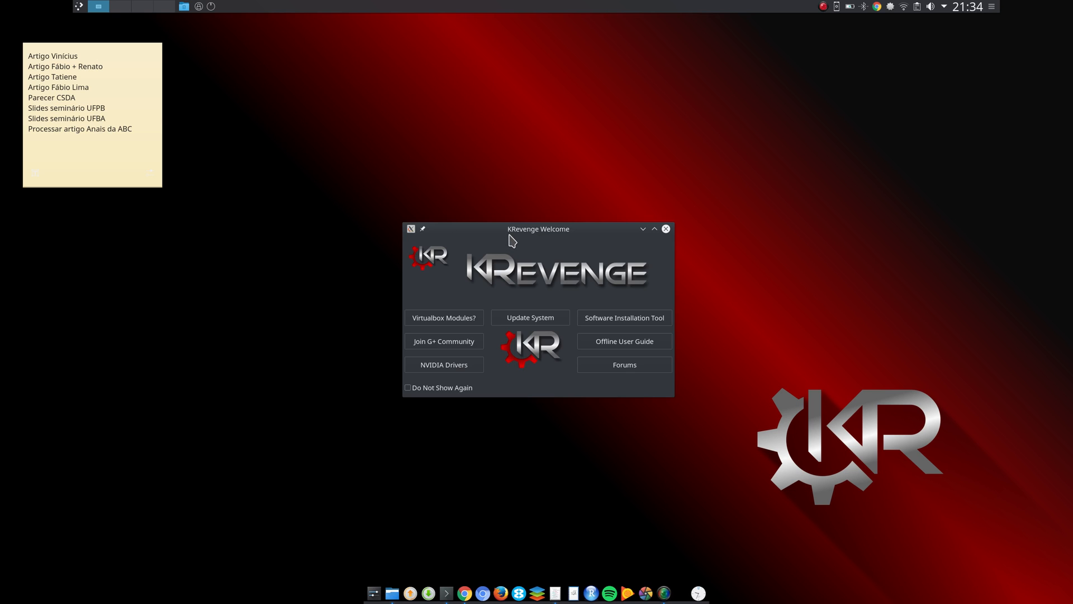
{"action": "left_click_drag", "start_coordinate": [539, 228], "coordinate": [517, 185]}
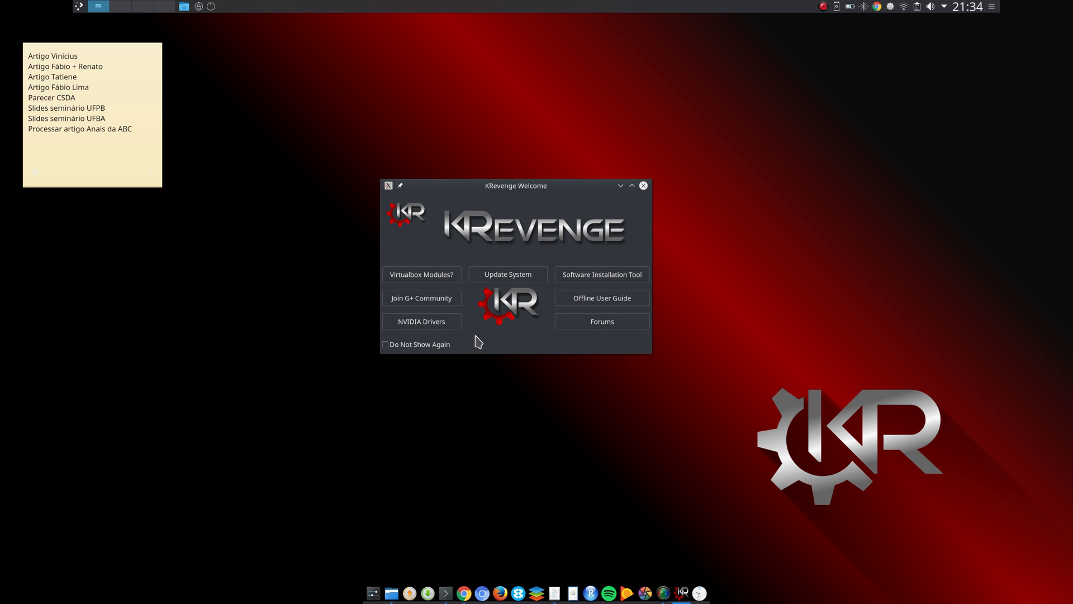
{"action": "mouse_move", "coordinate": [507, 274]}
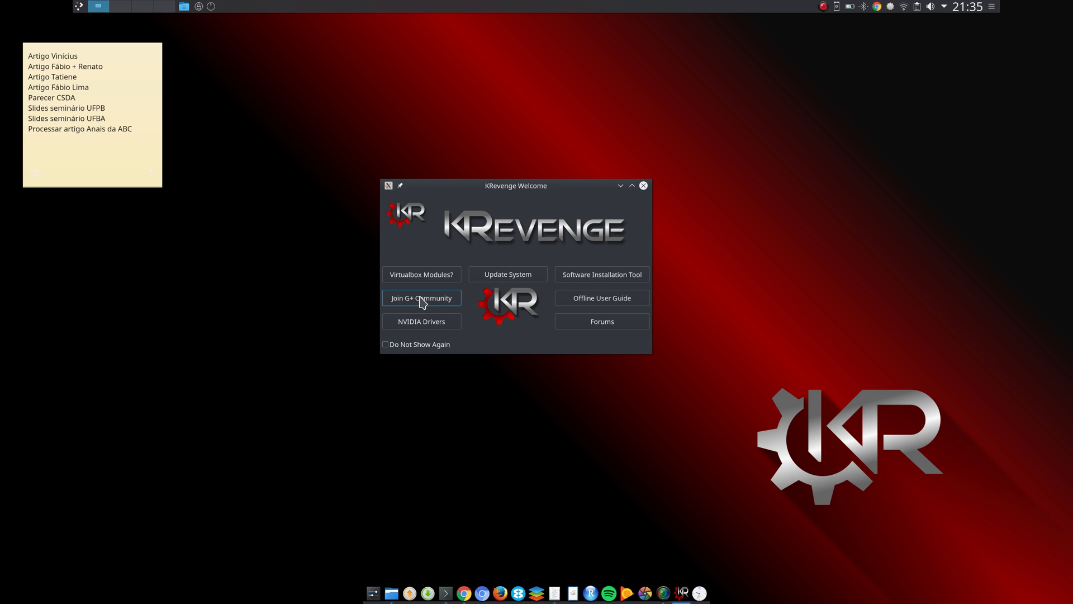
{"action": "mouse_move", "coordinate": [476, 338]}
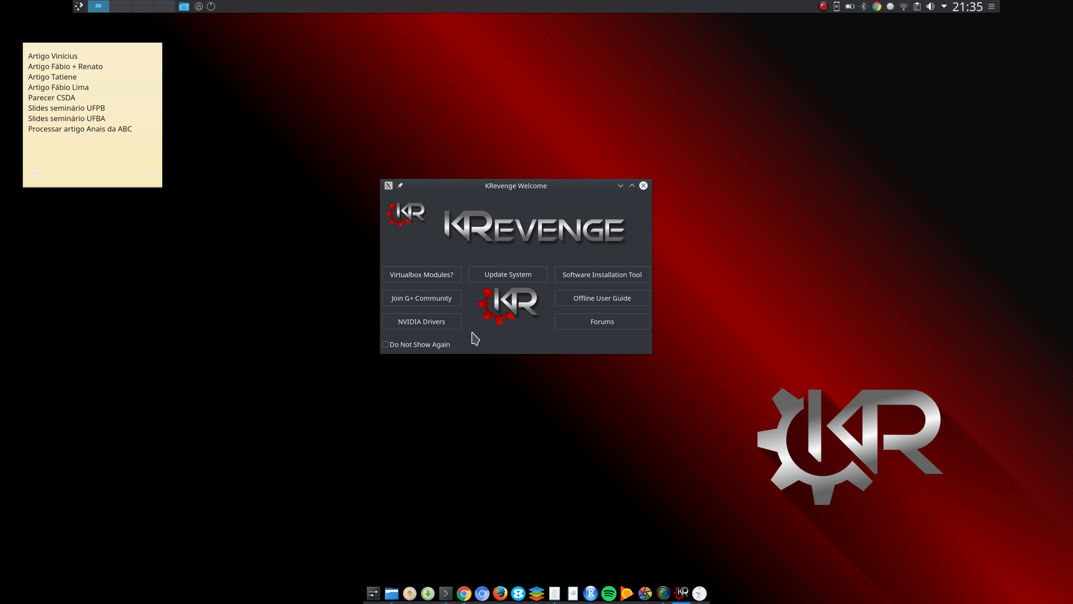
{"action": "mouse_move", "coordinate": [512, 325]}
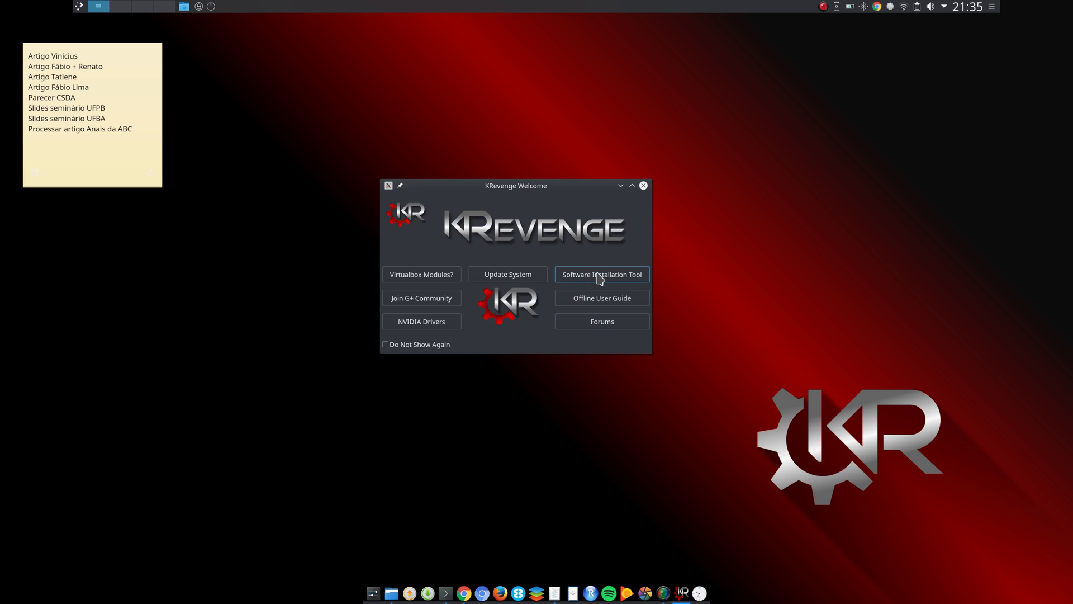
{"action": "mouse_move", "coordinate": [595, 282]}
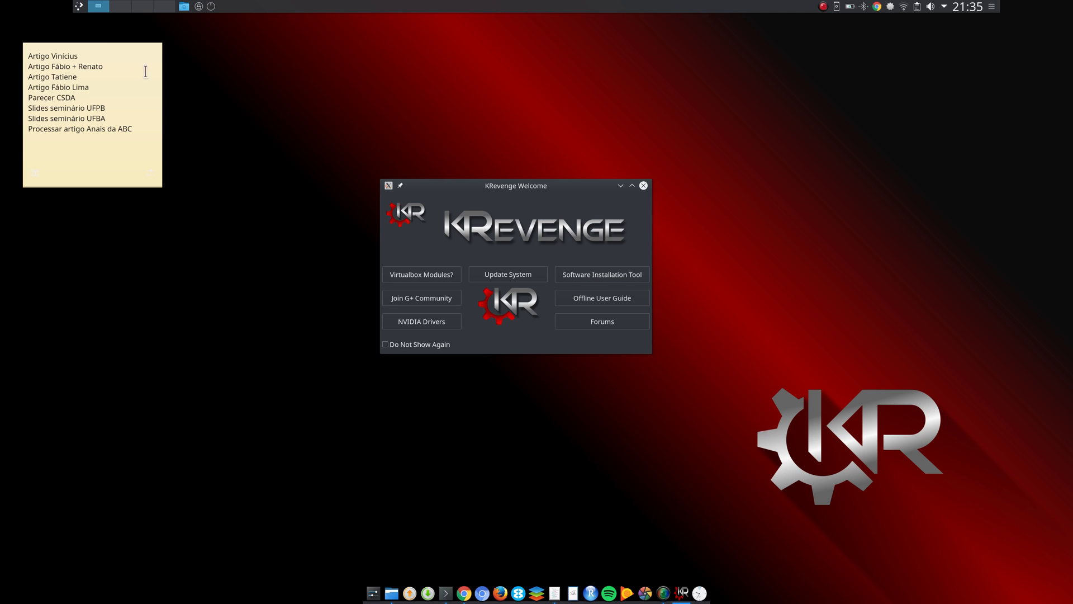
- Search the launcher for 'reveng' and launch the KRevenge OS Software Installation Tool
{"action": "left_click", "coordinate": [79, 7]}
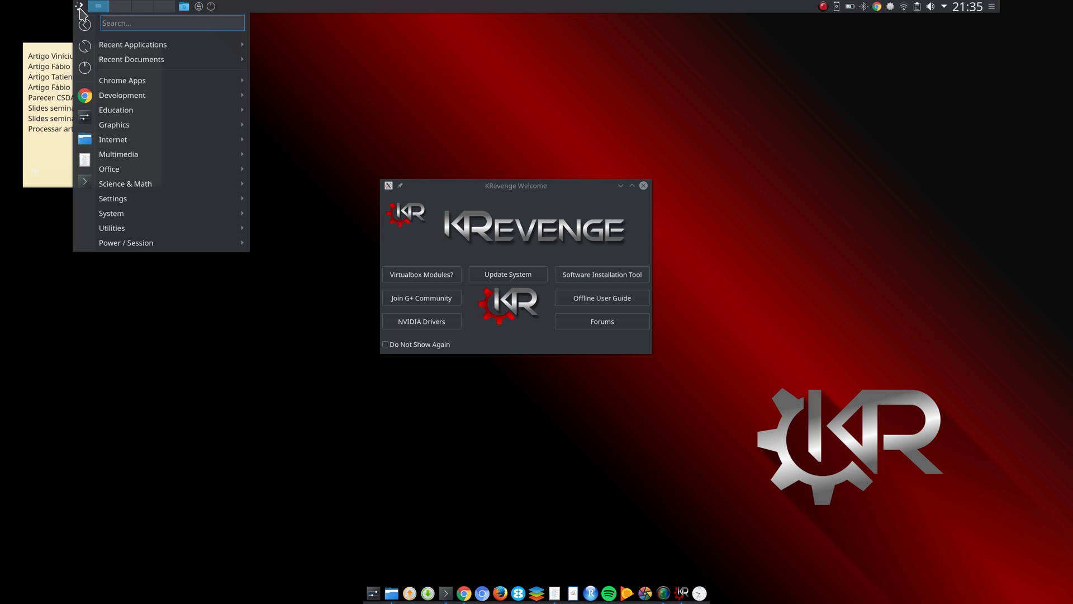
{"action": "type", "text": "reveng"}
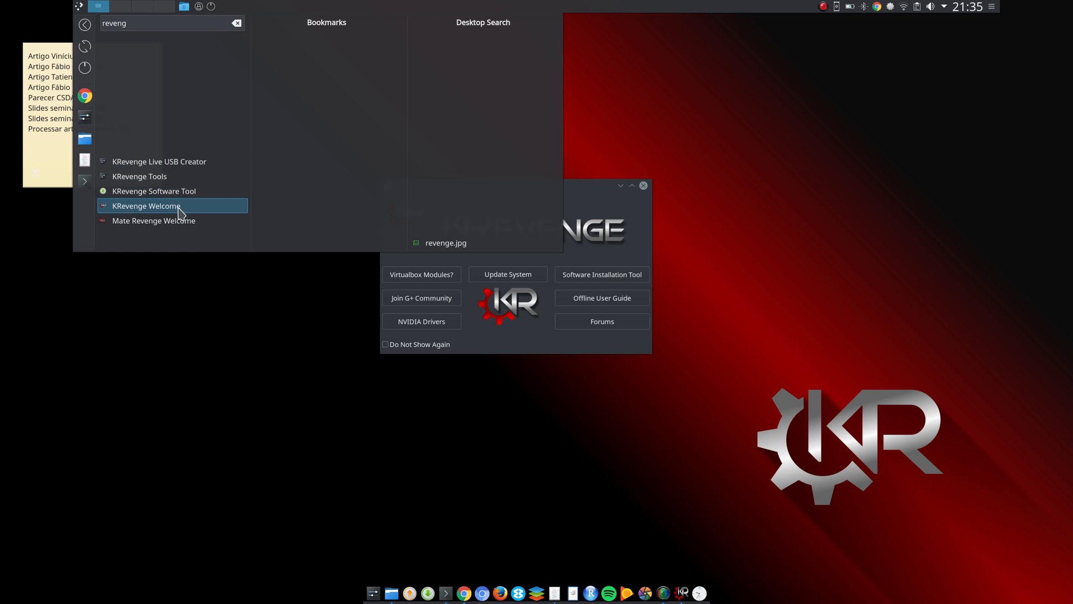
{"action": "mouse_move", "coordinate": [172, 195]}
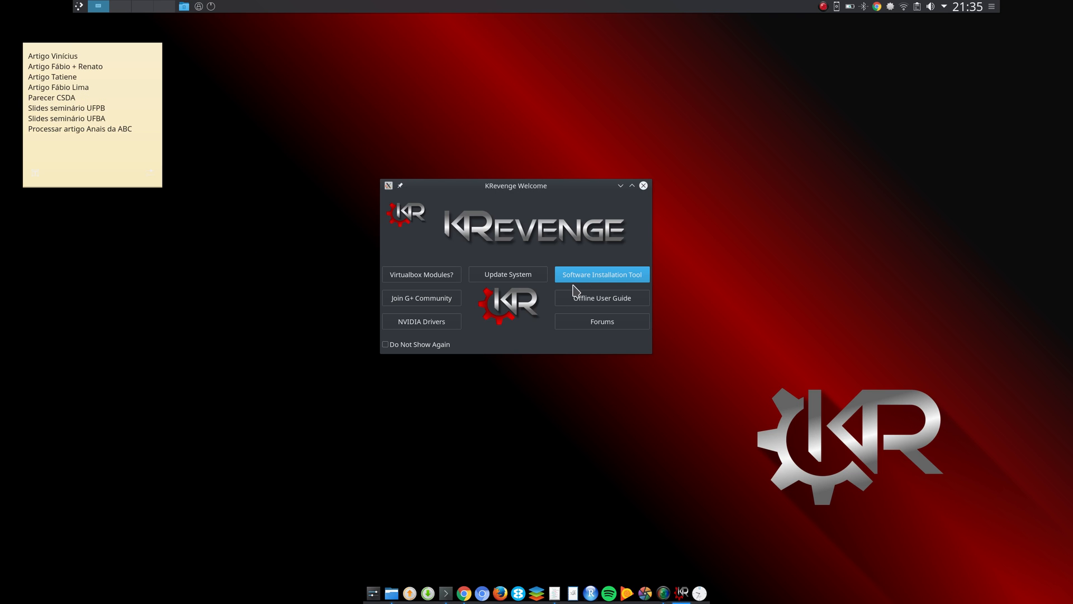
{"action": "left_click", "coordinate": [602, 275]}
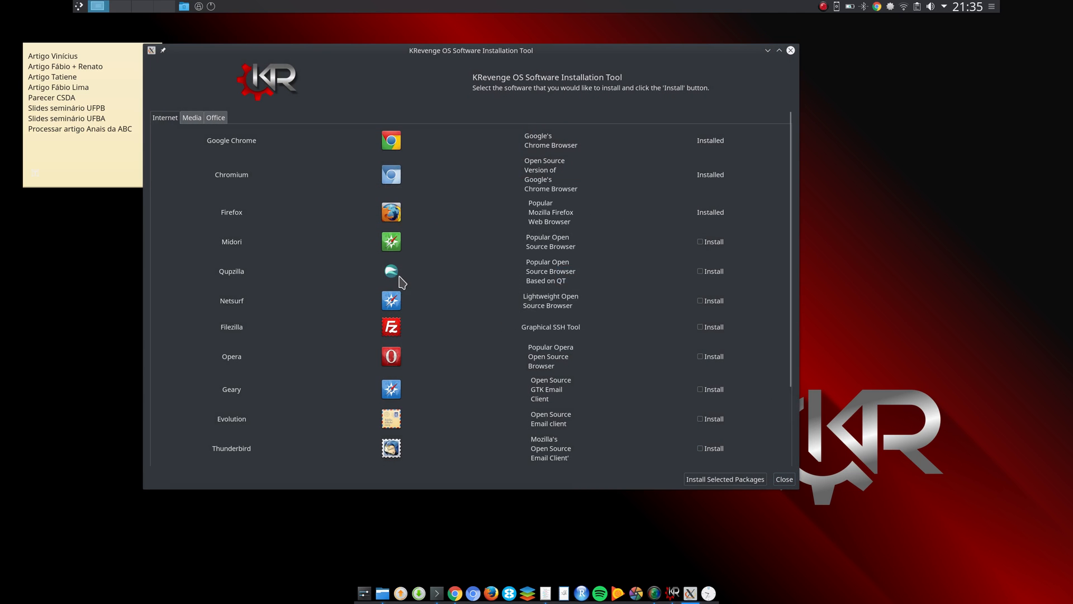
{"action": "mouse_move", "coordinate": [636, 168]}
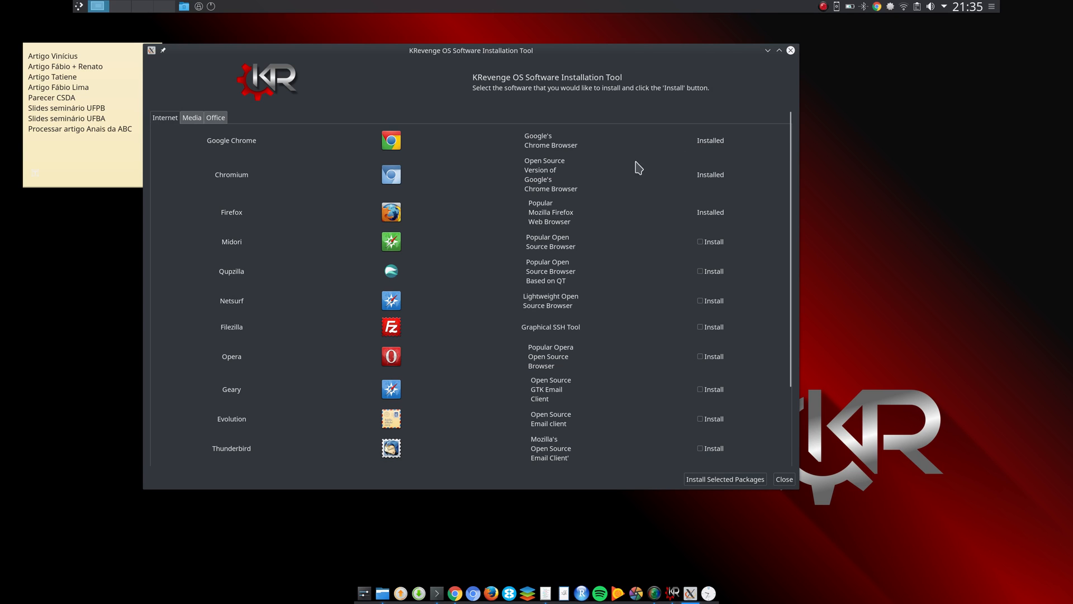
{"action": "mouse_move", "coordinate": [693, 267]}
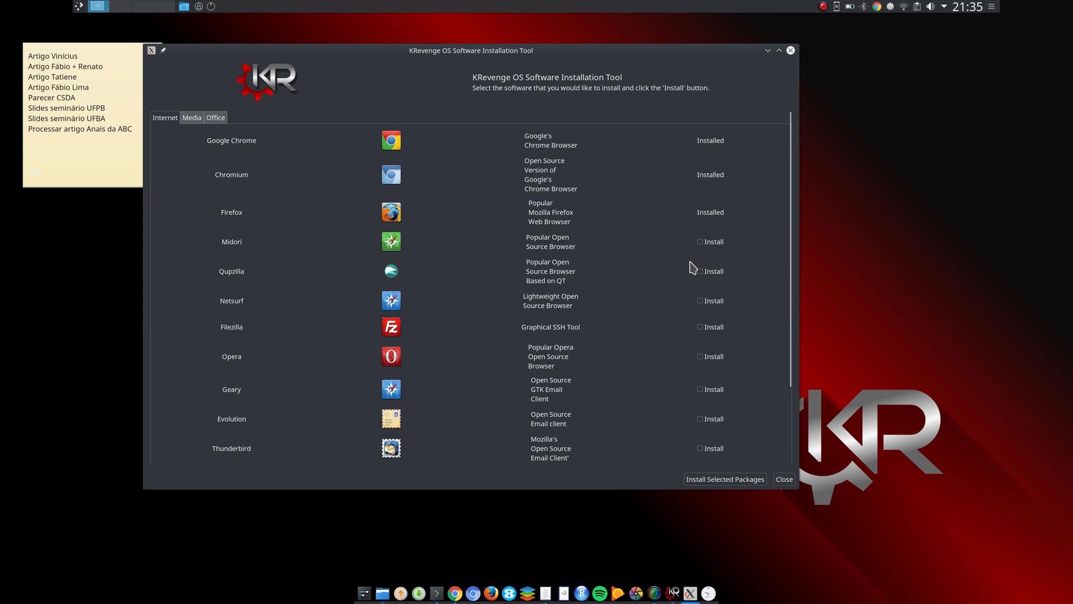
{"action": "mouse_move", "coordinate": [662, 254]}
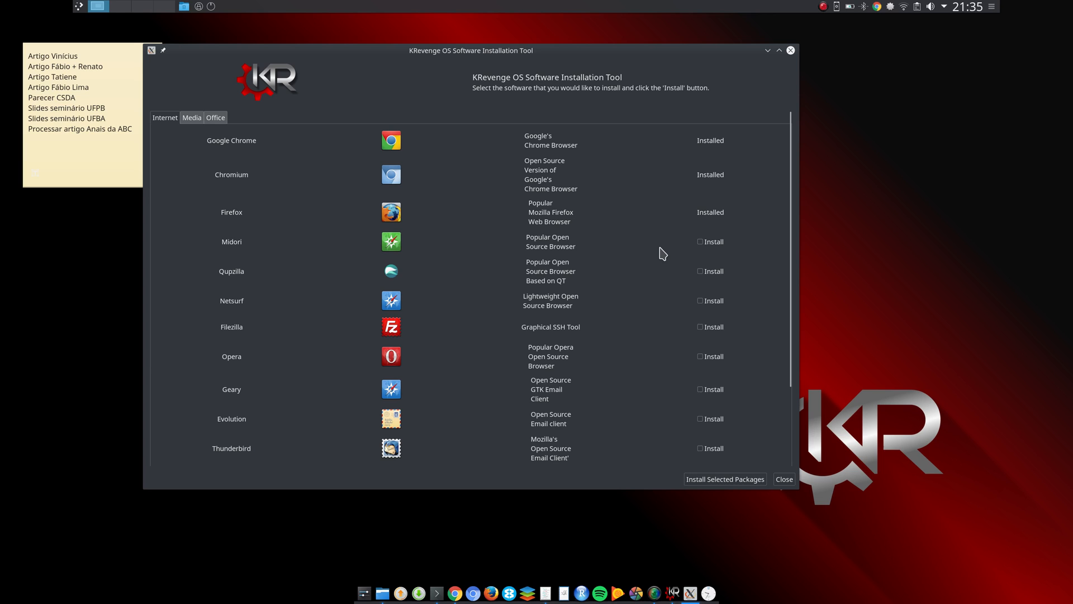
{"action": "mouse_move", "coordinate": [686, 181]}
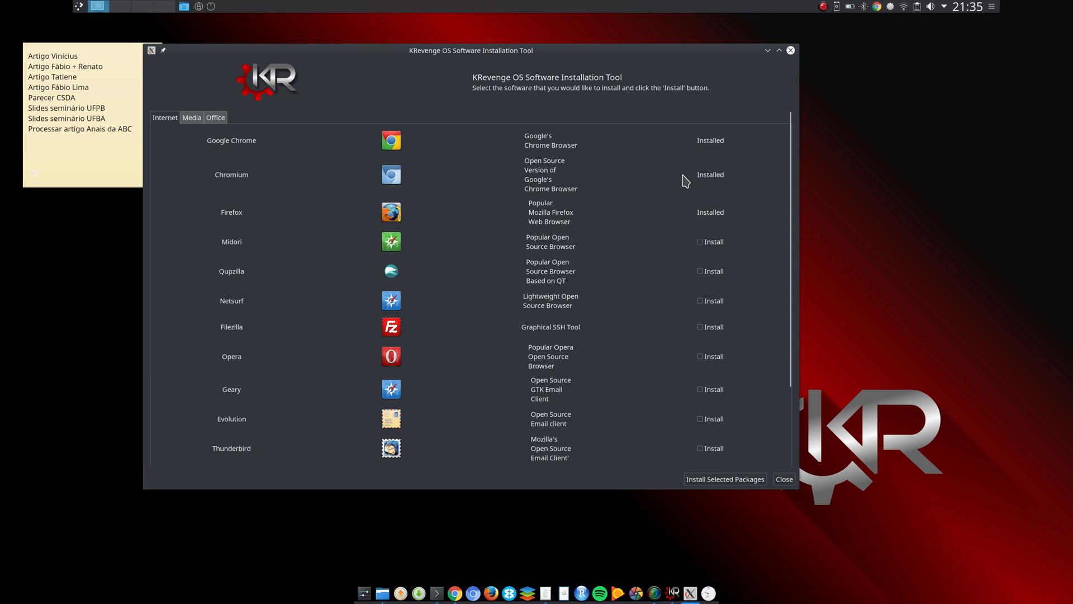
{"action": "mouse_move", "coordinate": [584, 231]}
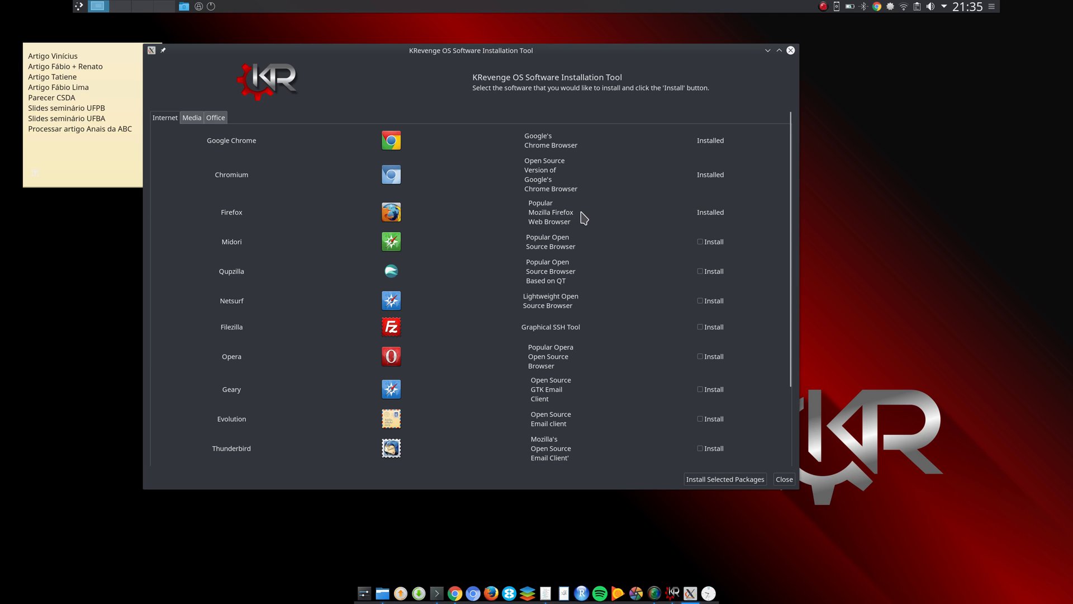
{"action": "mouse_move", "coordinate": [621, 199]}
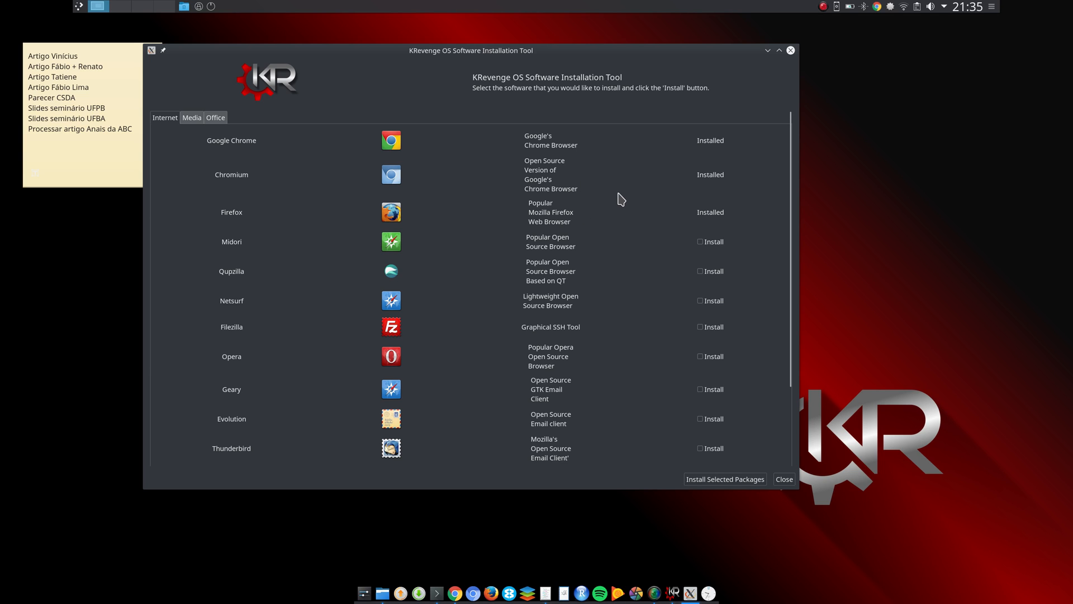
{"action": "mouse_move", "coordinate": [507, 246]}
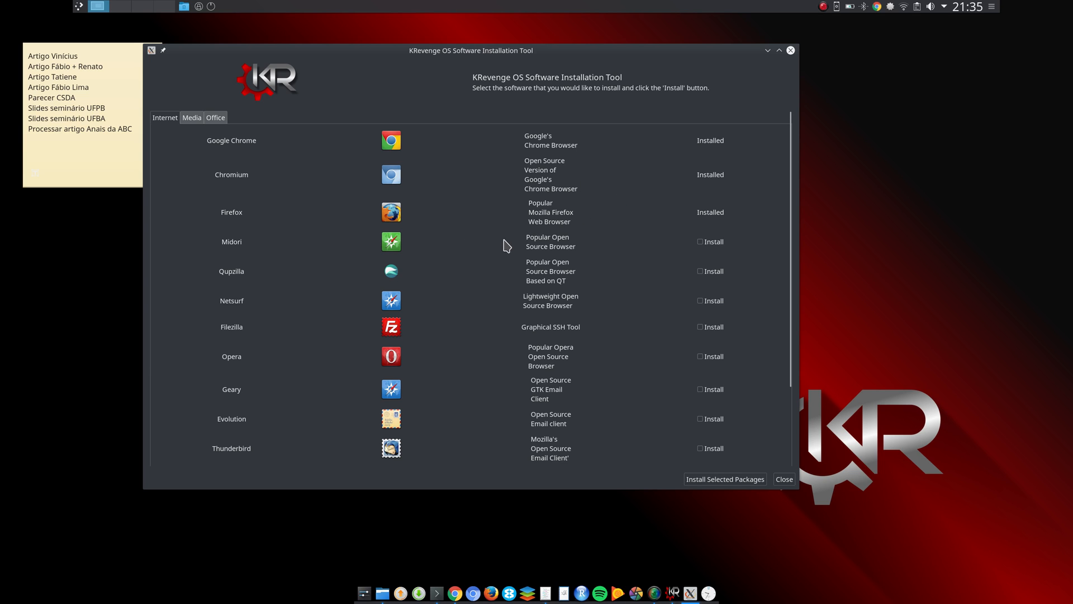
{"action": "mouse_move", "coordinate": [551, 237]}
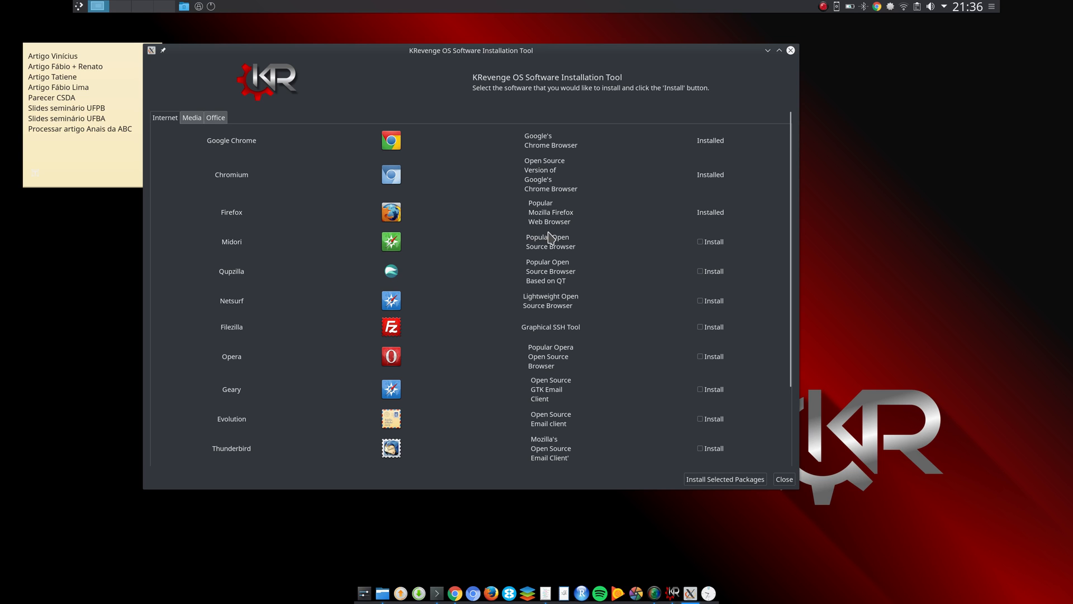
{"action": "scroll", "scroll_direction": "down", "scroll_amount": 3}
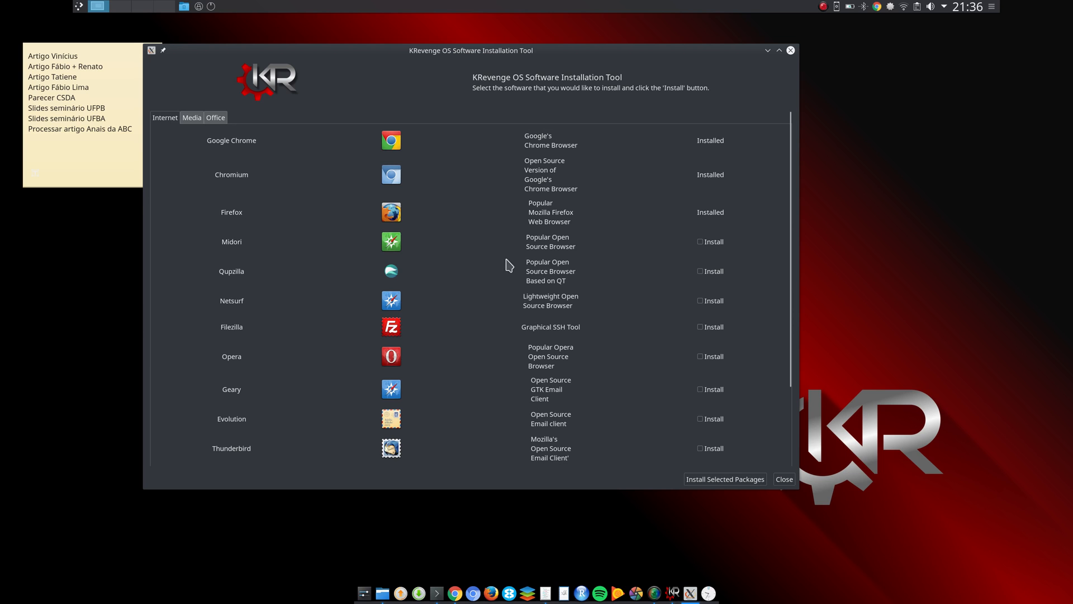
{"action": "mouse_move", "coordinate": [439, 240]}
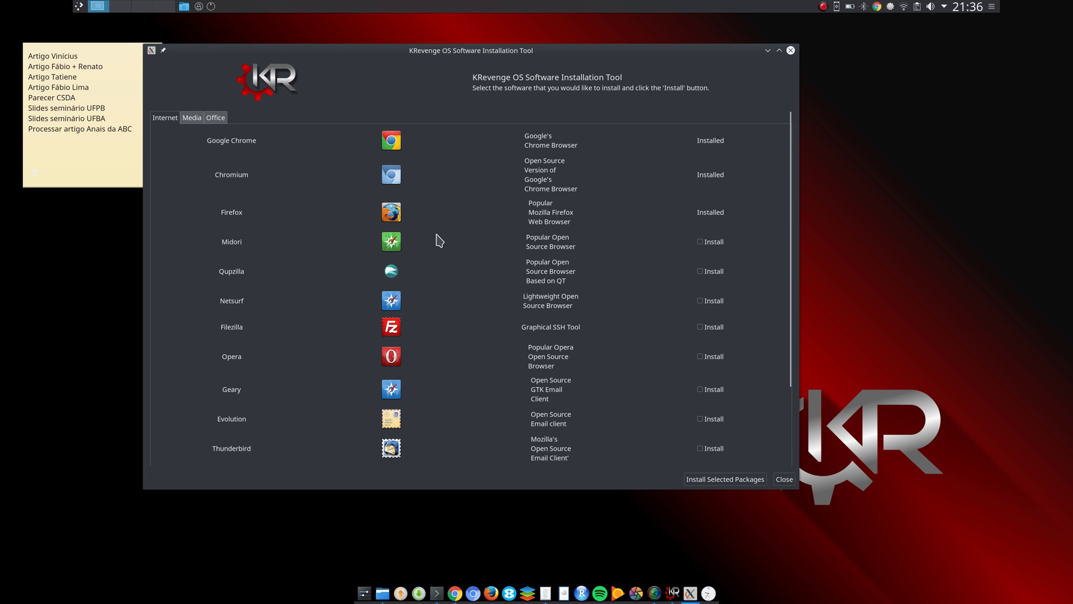
- Browse the Internet, Media and Office software lists in the installation tool
{"action": "left_click", "coordinate": [191, 118]}
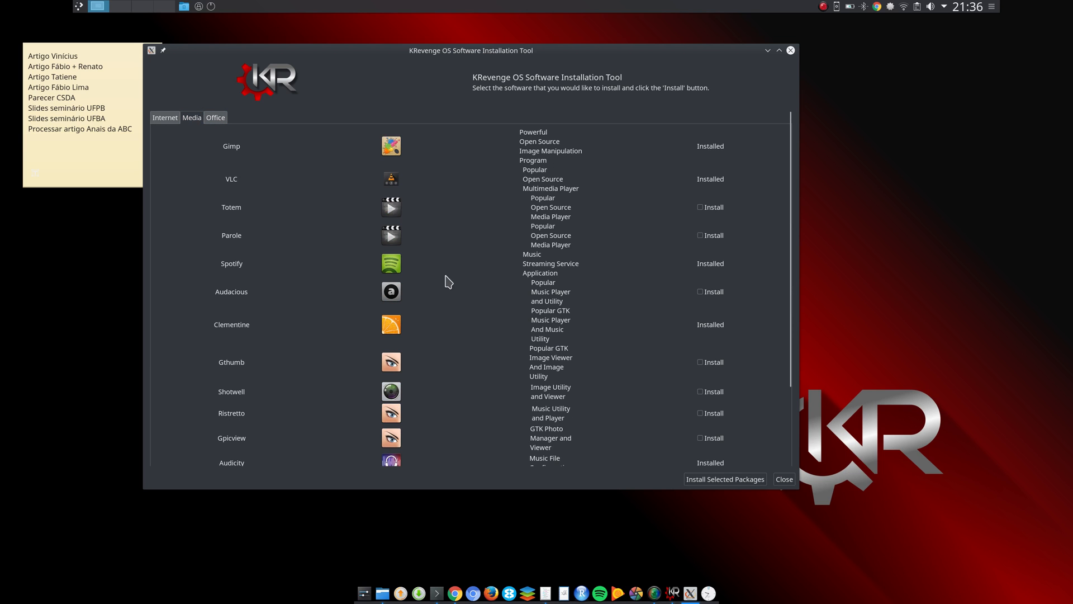
{"action": "left_click", "coordinate": [165, 117]}
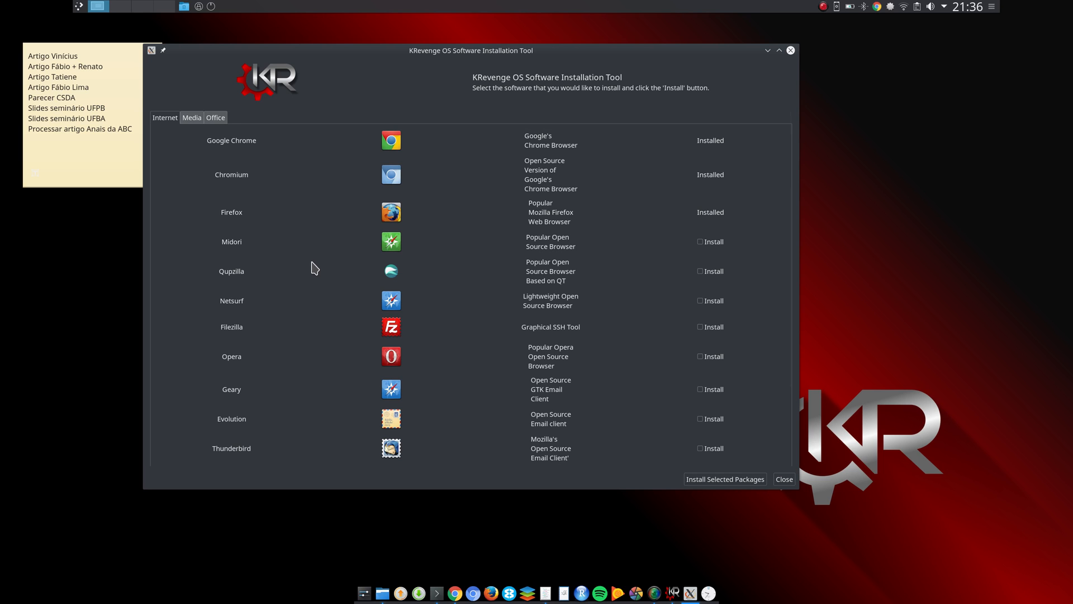
{"action": "left_click", "coordinate": [191, 118]}
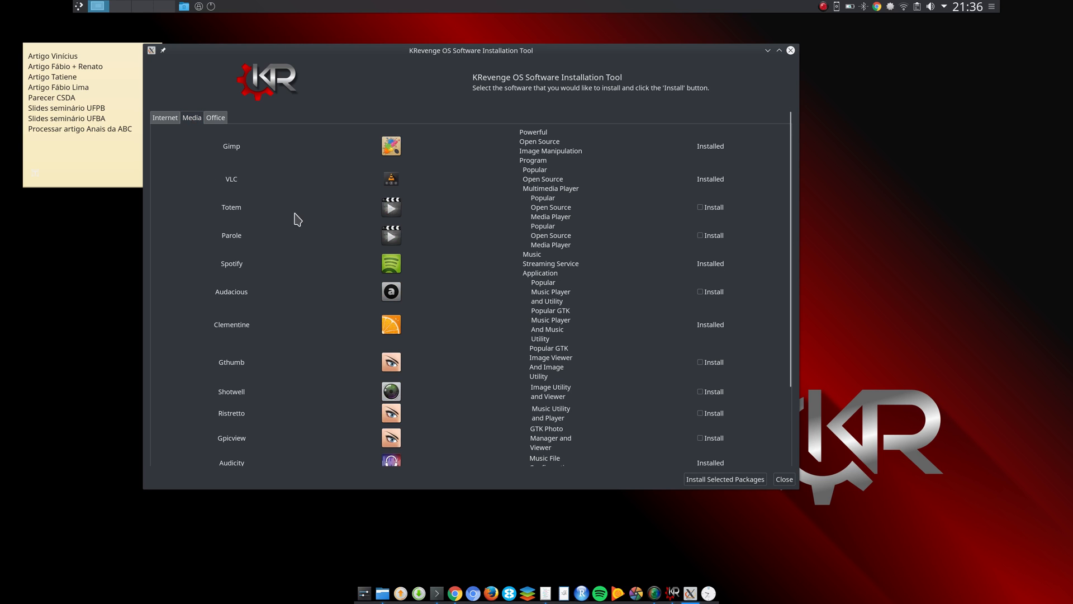
{"action": "mouse_move", "coordinate": [197, 120]}
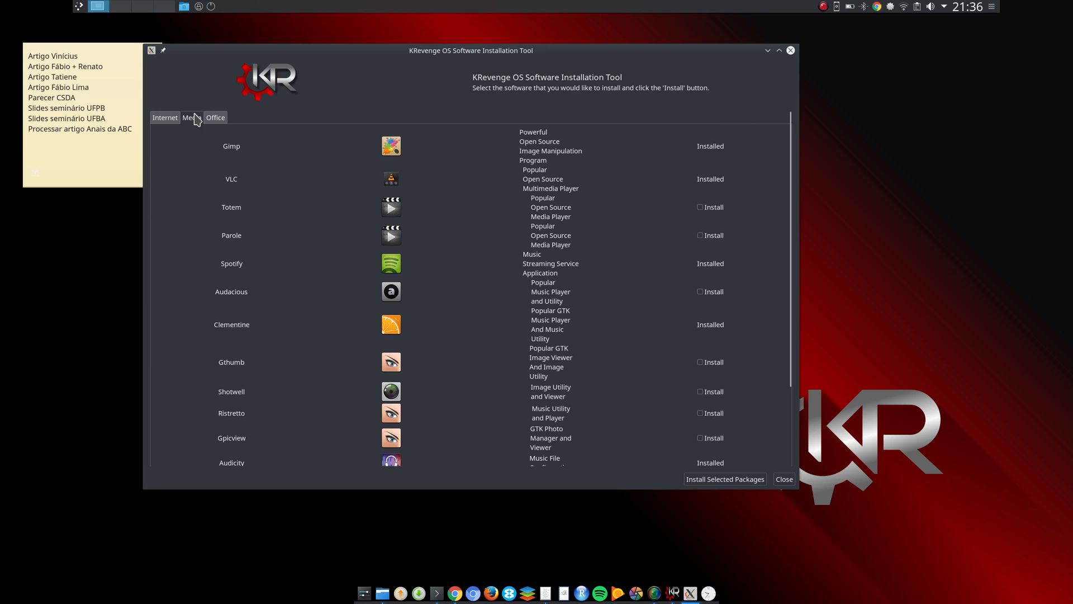
{"action": "left_click", "coordinate": [215, 118]}
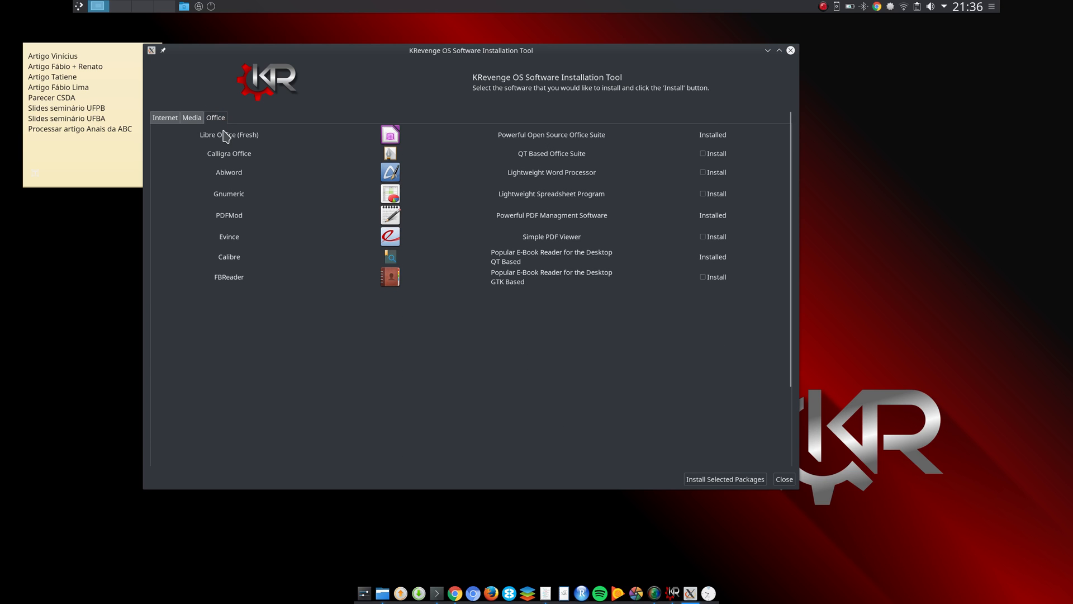
{"action": "mouse_move", "coordinate": [226, 147]}
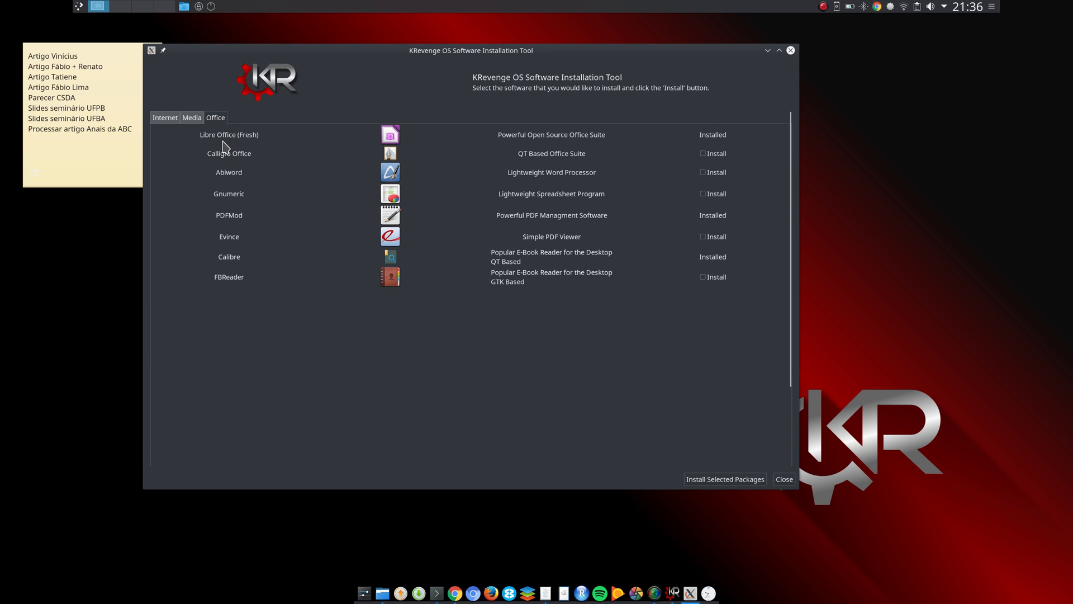
{"action": "left_click", "coordinate": [191, 118]}
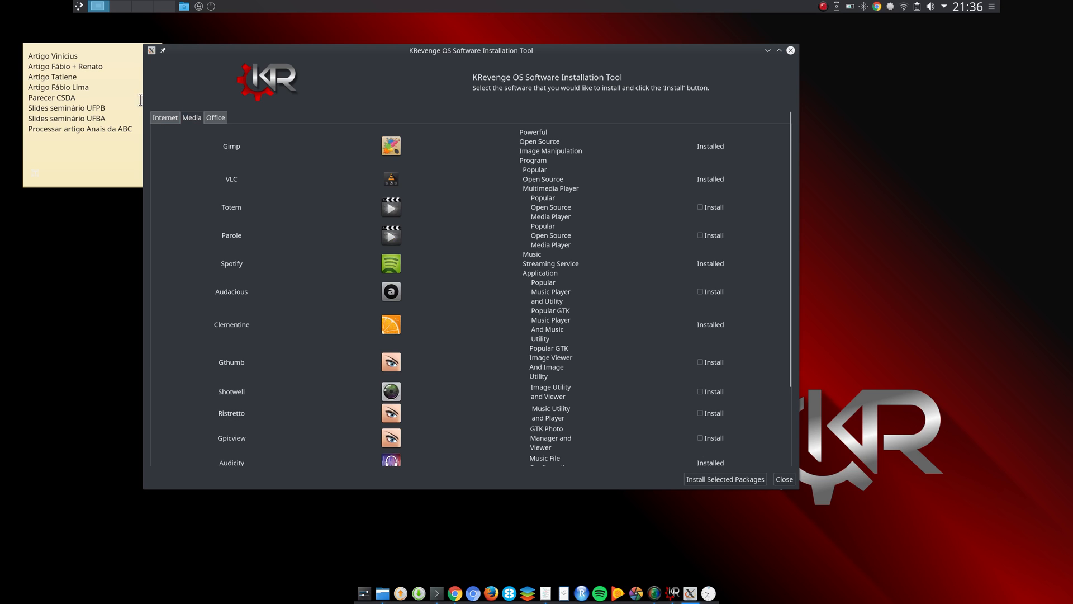
{"action": "left_click", "coordinate": [165, 117]}
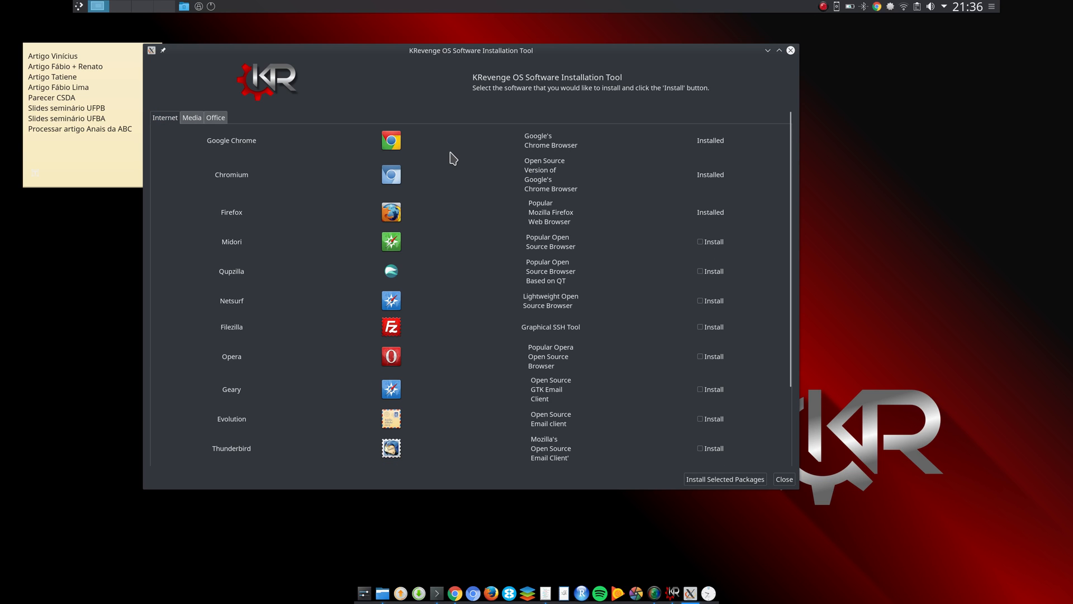
{"action": "mouse_move", "coordinate": [542, 135]}
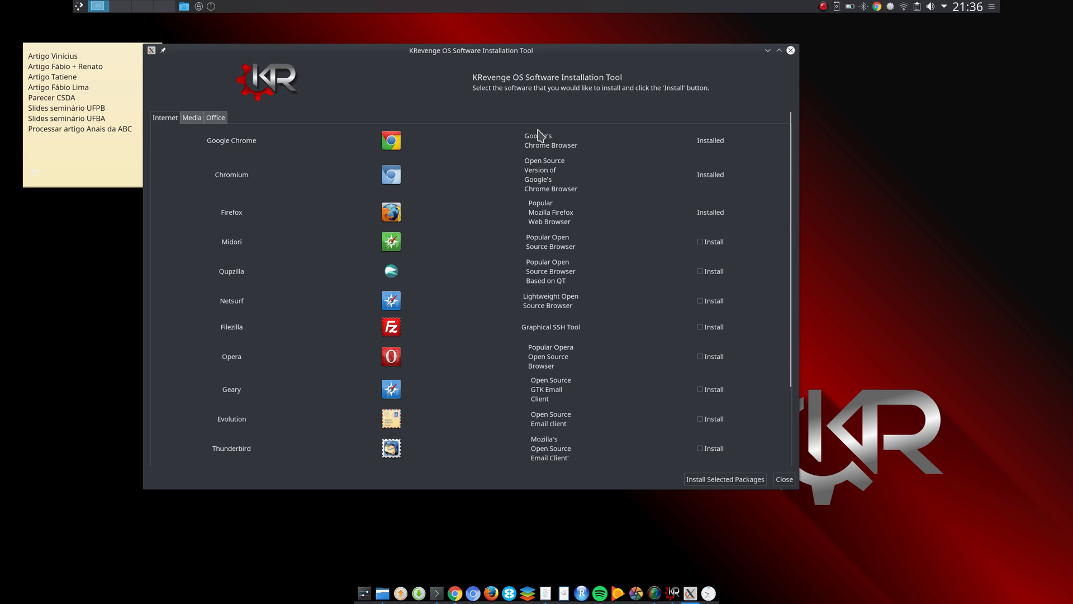
{"action": "mouse_move", "coordinate": [520, 298]}
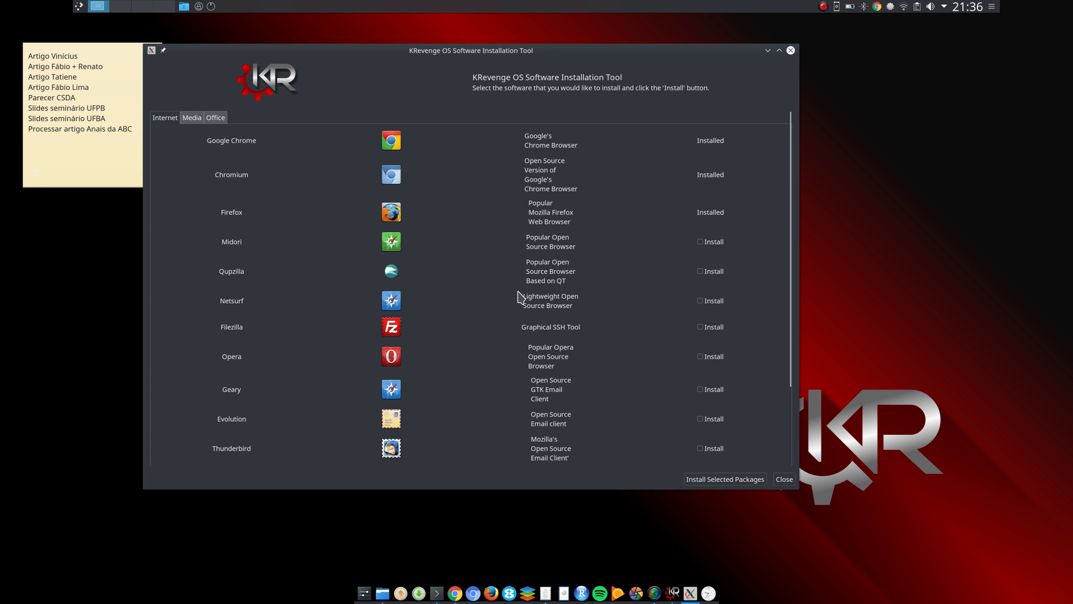
{"action": "mouse_move", "coordinate": [486, 277]}
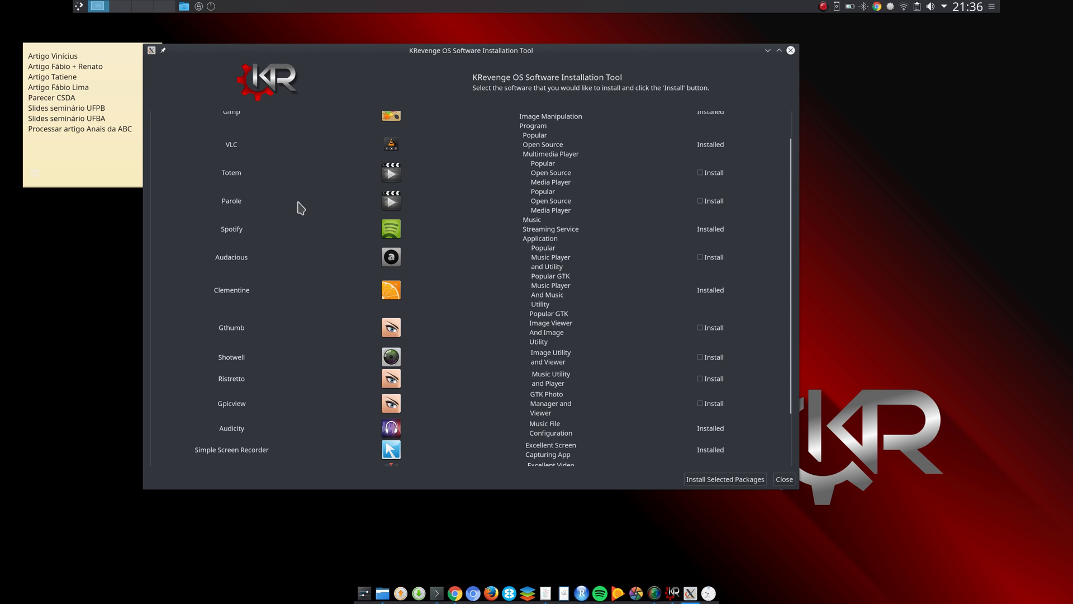
{"action": "mouse_move", "coordinate": [412, 242]}
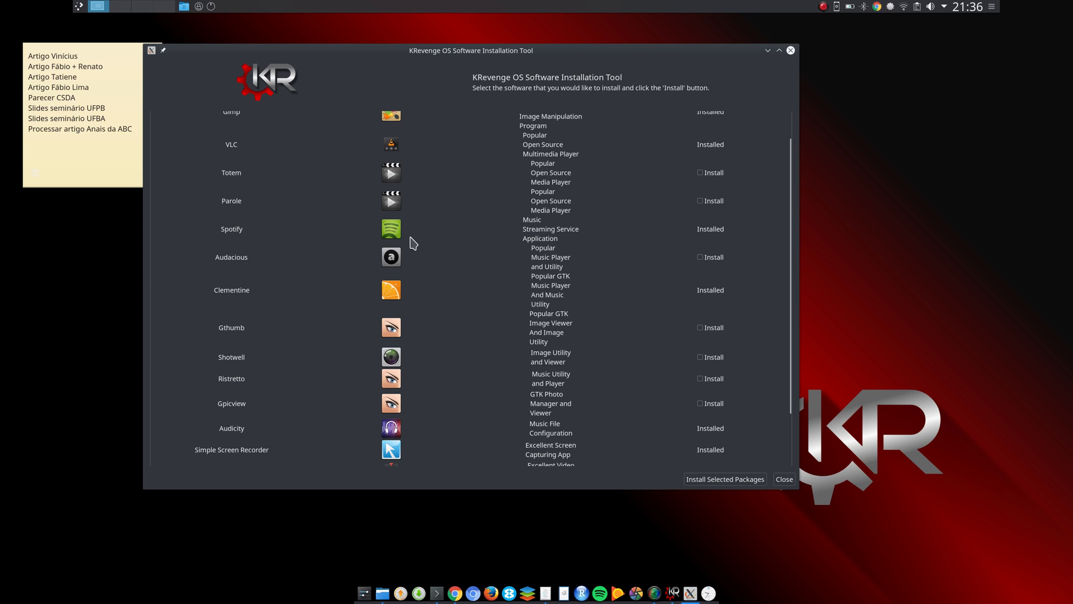
{"action": "mouse_move", "coordinate": [223, 277]}
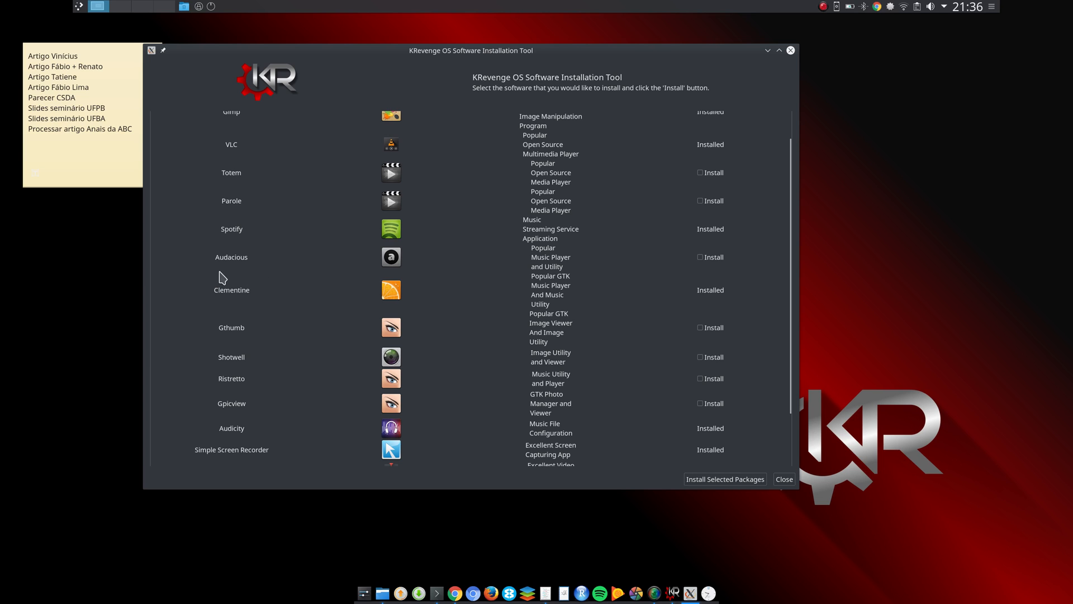
{"action": "mouse_move", "coordinate": [284, 303]}
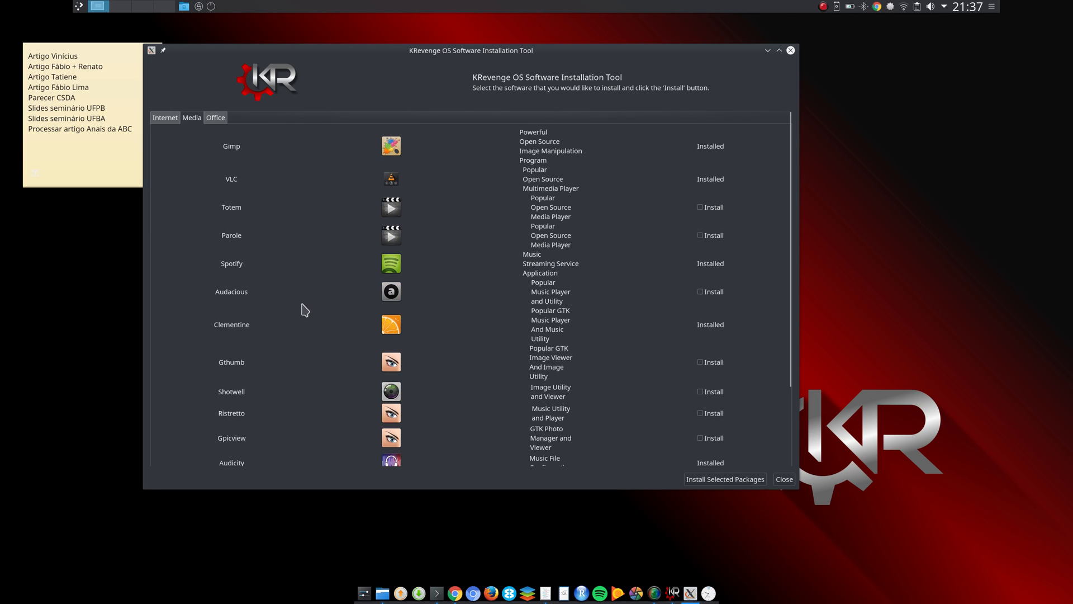
- In the Internet list, scroll to Qupzilla and tick it for installation
{"action": "left_click", "coordinate": [165, 118]}
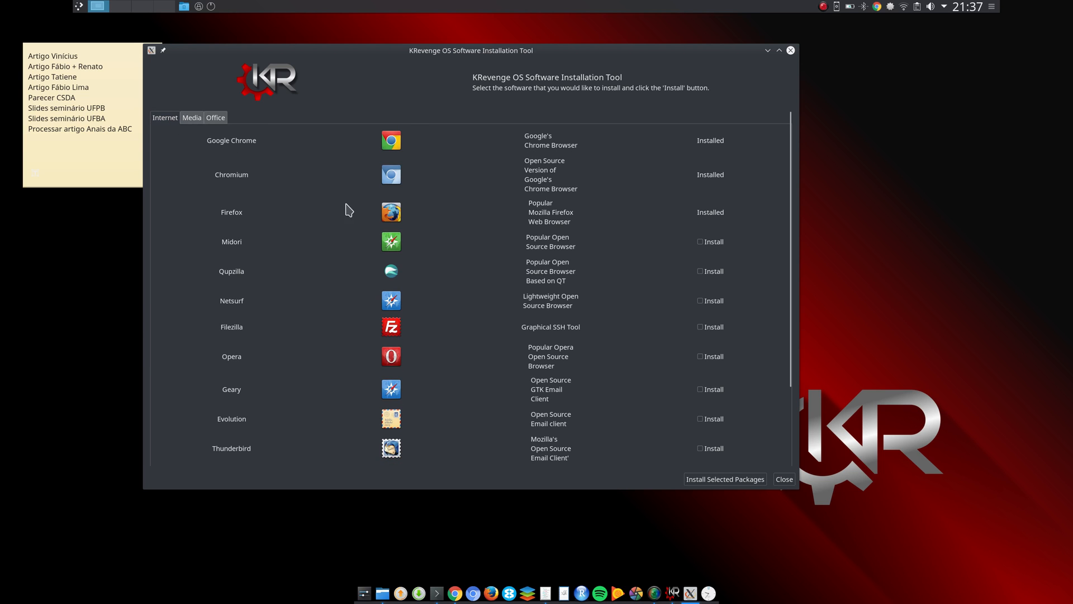
{"action": "mouse_move", "coordinate": [409, 296]}
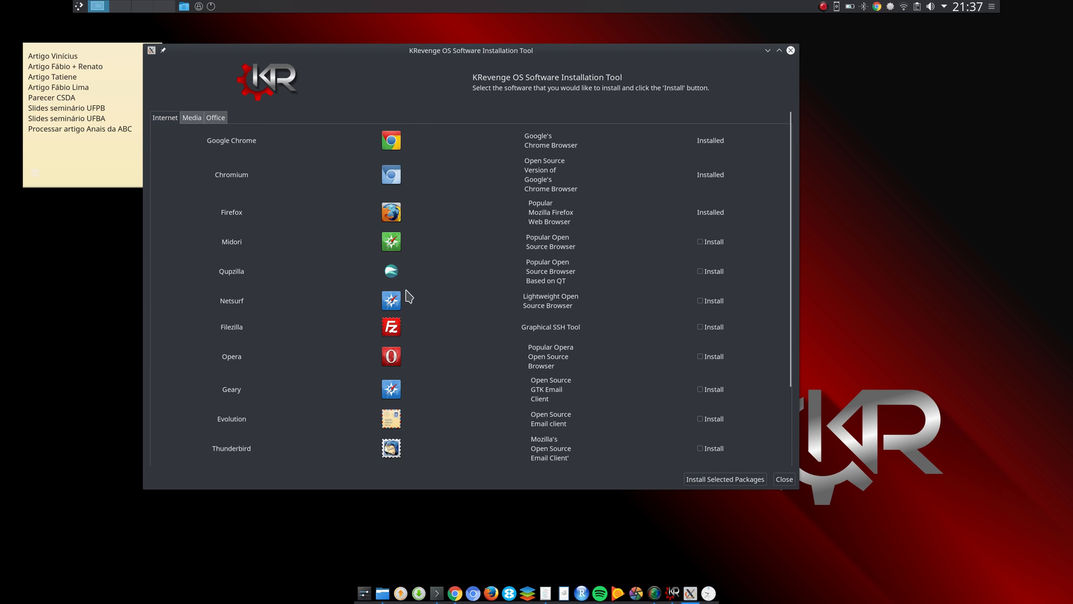
{"action": "mouse_move", "coordinate": [284, 308]}
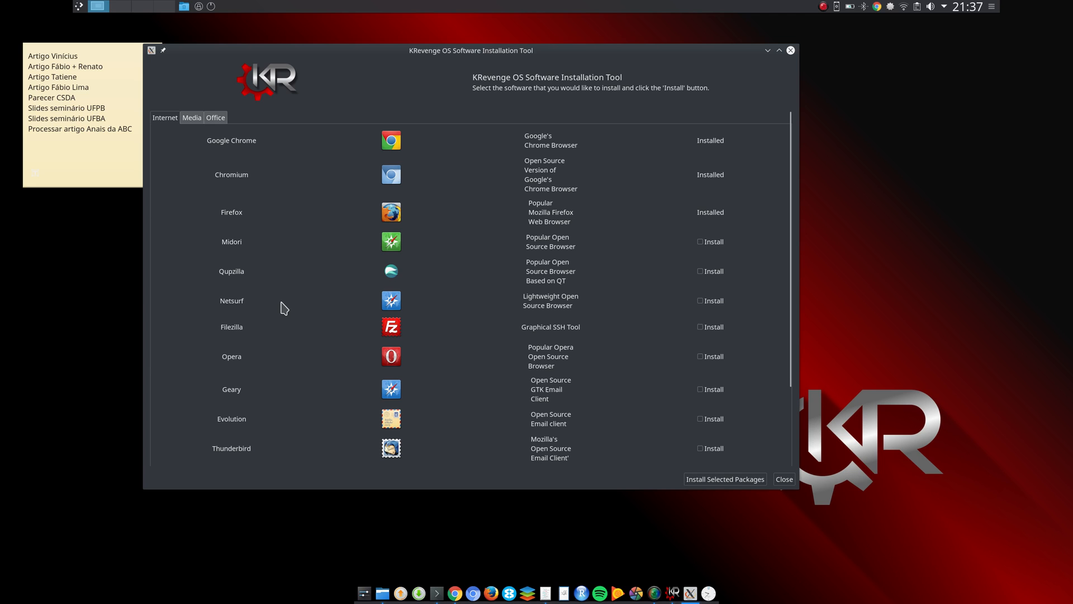
{"action": "mouse_move", "coordinate": [393, 277]}
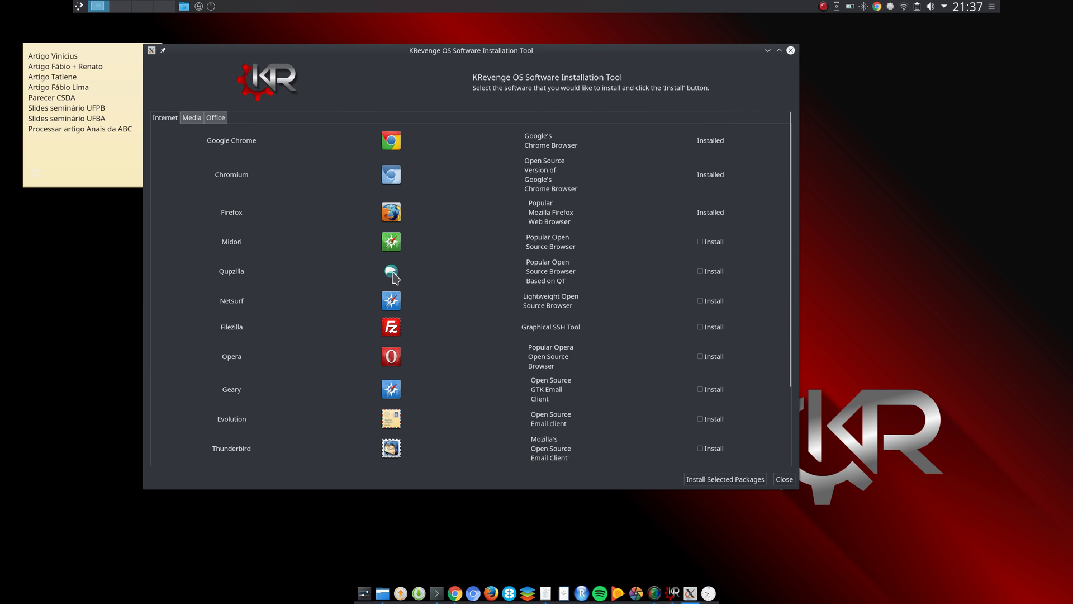
{"action": "mouse_move", "coordinate": [315, 255]}
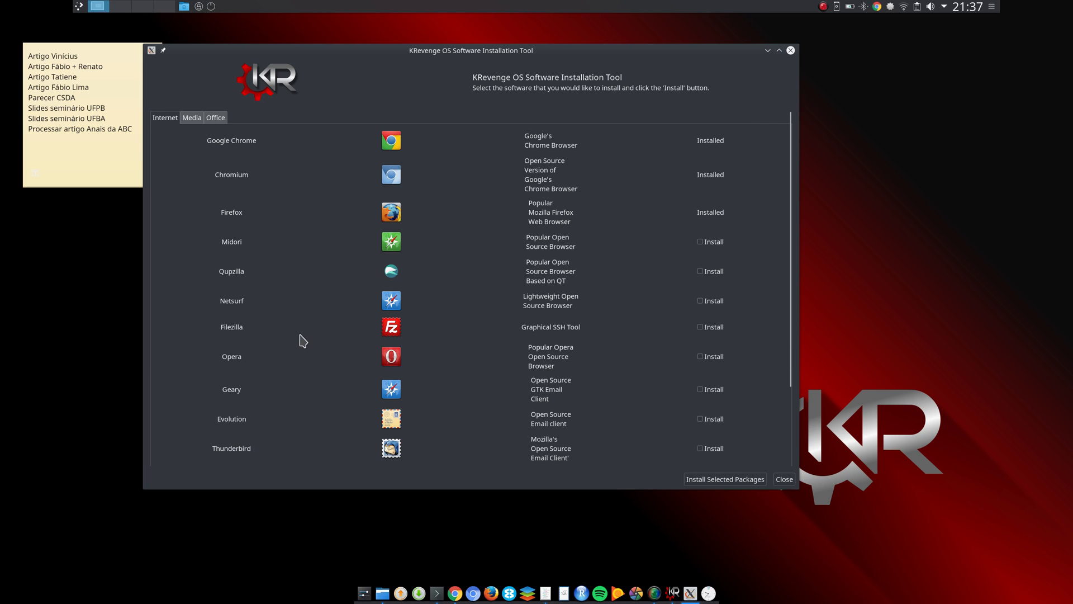
{"action": "scroll", "scroll_direction": "down", "scroll_amount": 3}
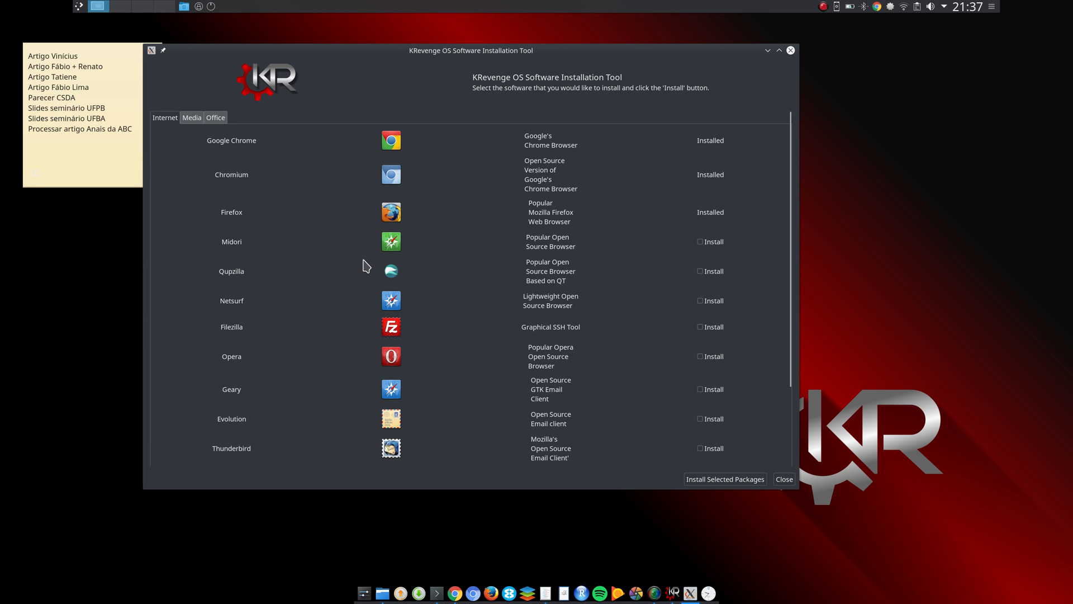
{"action": "mouse_move", "coordinate": [321, 345]}
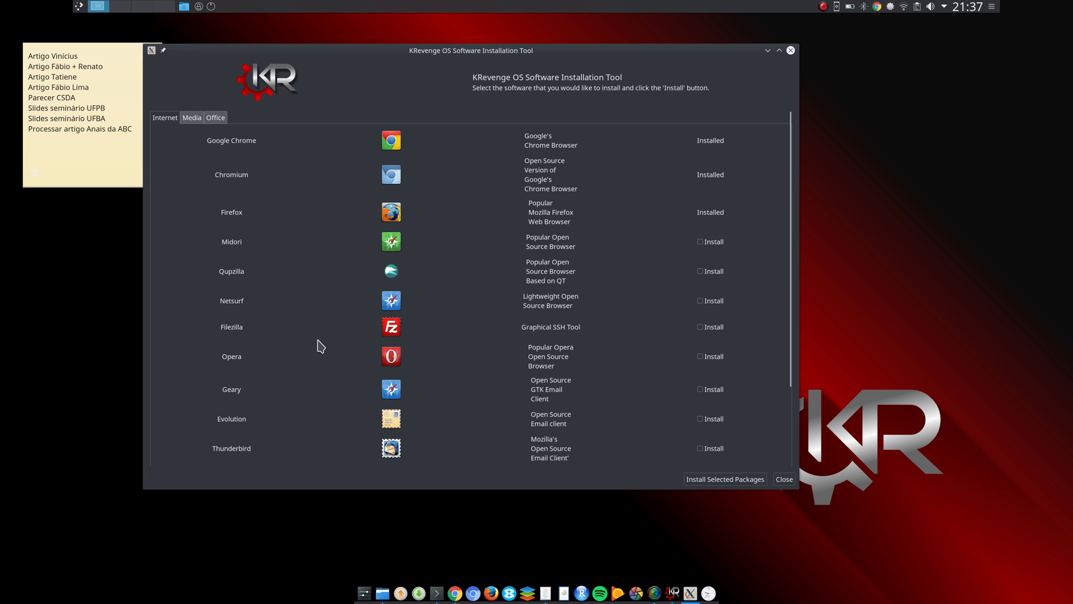
{"action": "scroll", "scroll_direction": "down", "scroll_amount": 3}
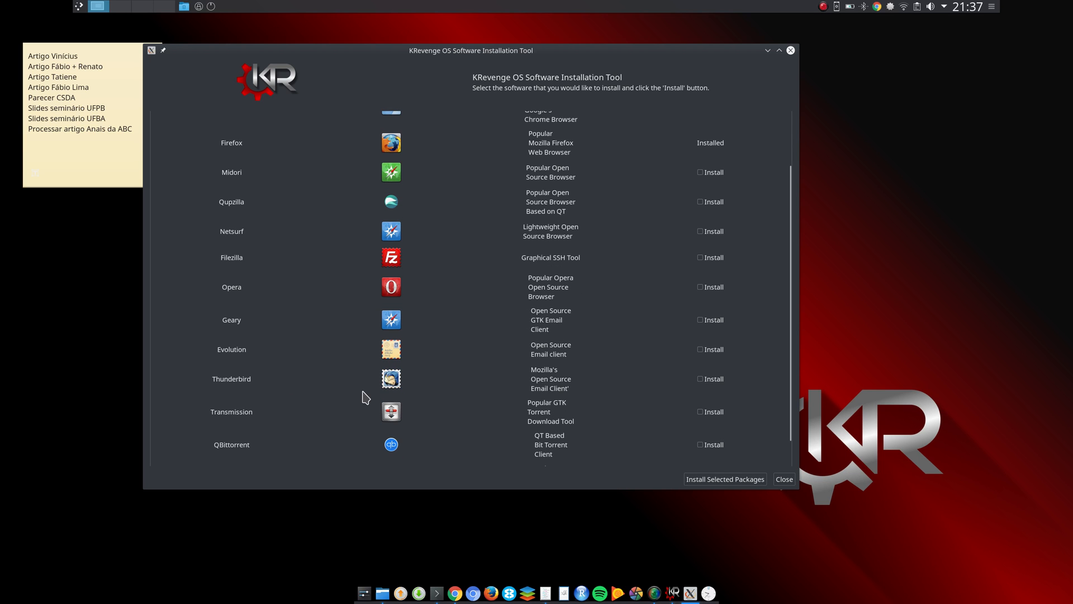
{"action": "scroll", "scroll_direction": "down", "scroll_amount": 3}
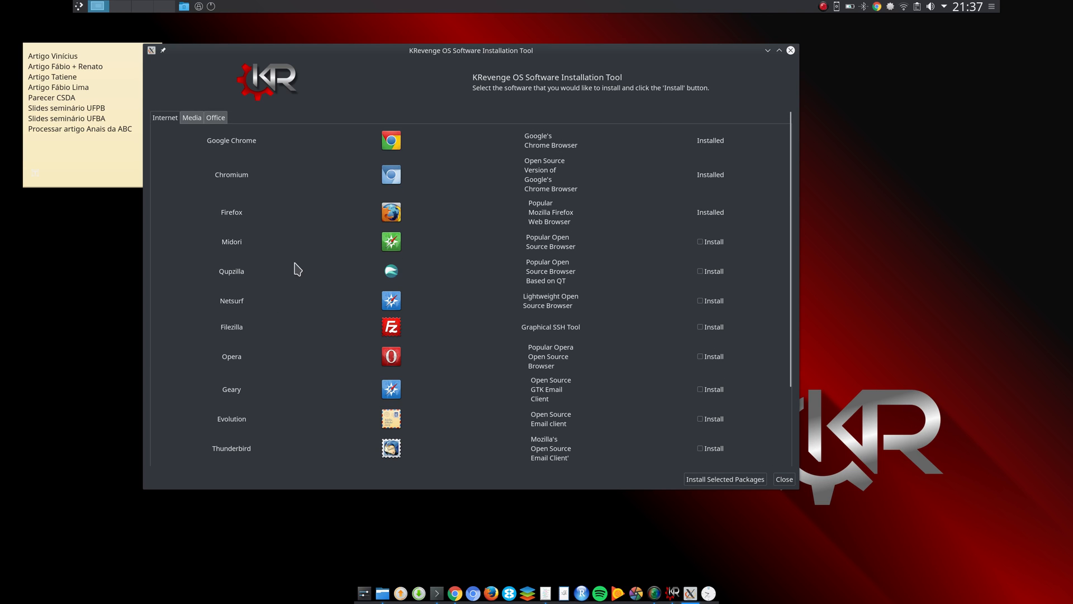
{"action": "mouse_move", "coordinate": [254, 281]}
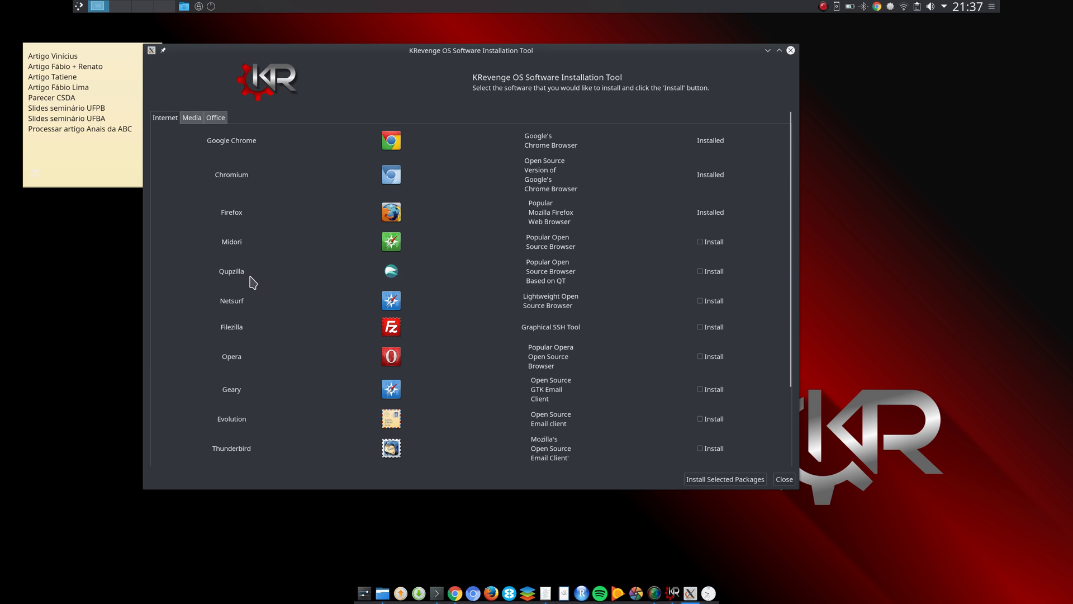
{"action": "mouse_move", "coordinate": [689, 272]}
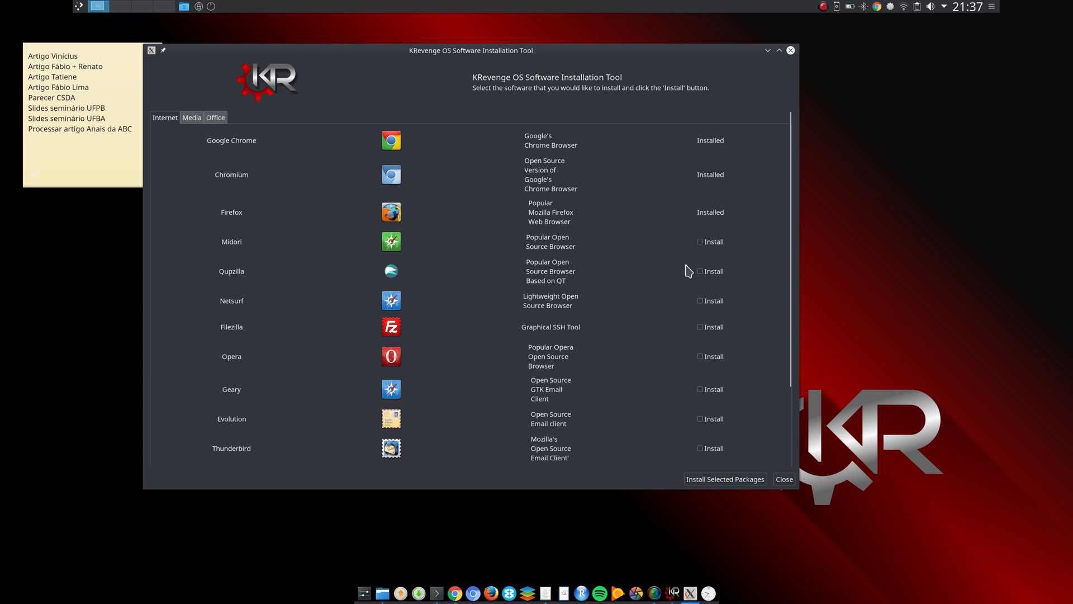
{"action": "left_click", "coordinate": [700, 270]}
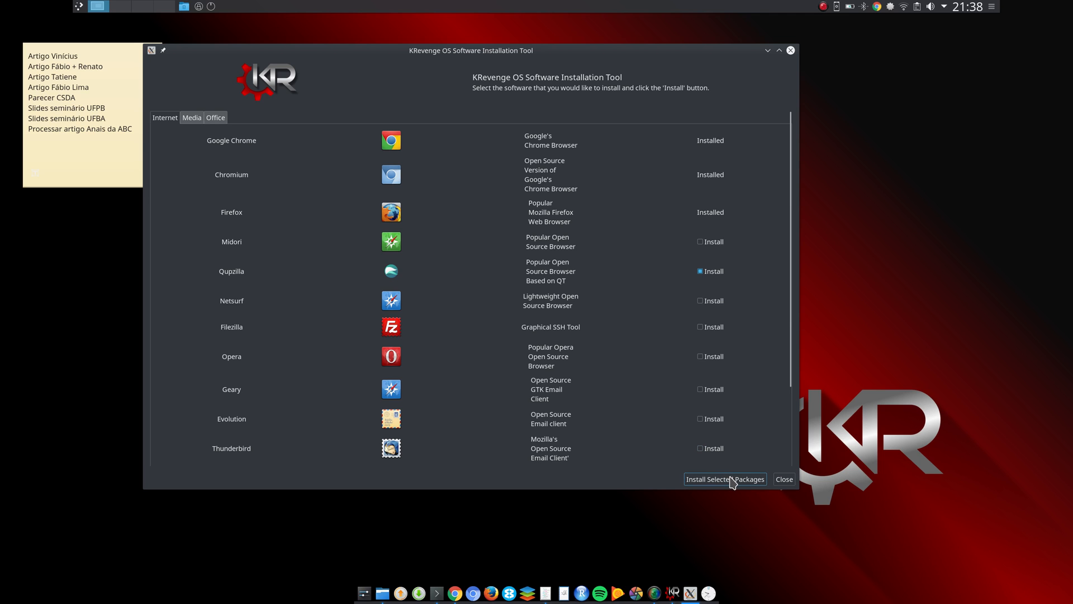
- Install the selected packages, dismiss the root permissions notice and centre the progress window
{"action": "left_click", "coordinate": [725, 479]}
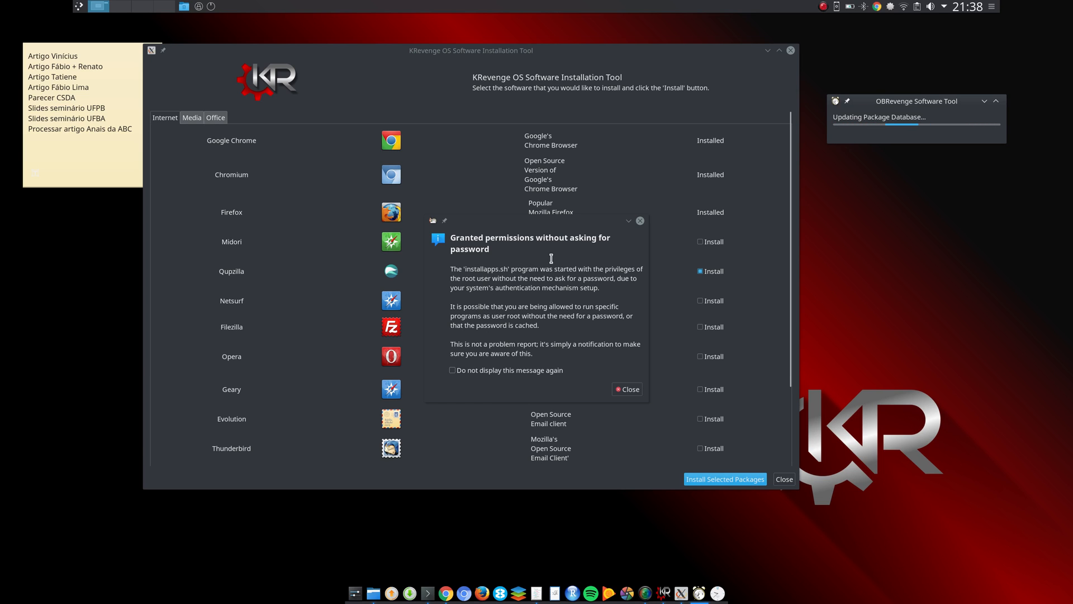
{"action": "mouse_move", "coordinate": [585, 369]}
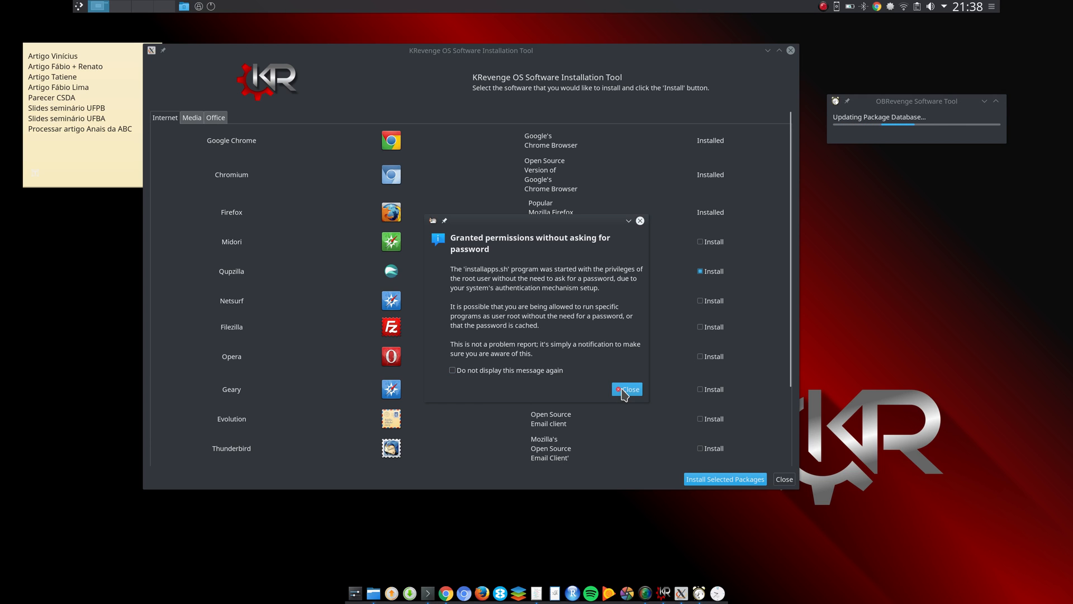
{"action": "left_click", "coordinate": [626, 389]}
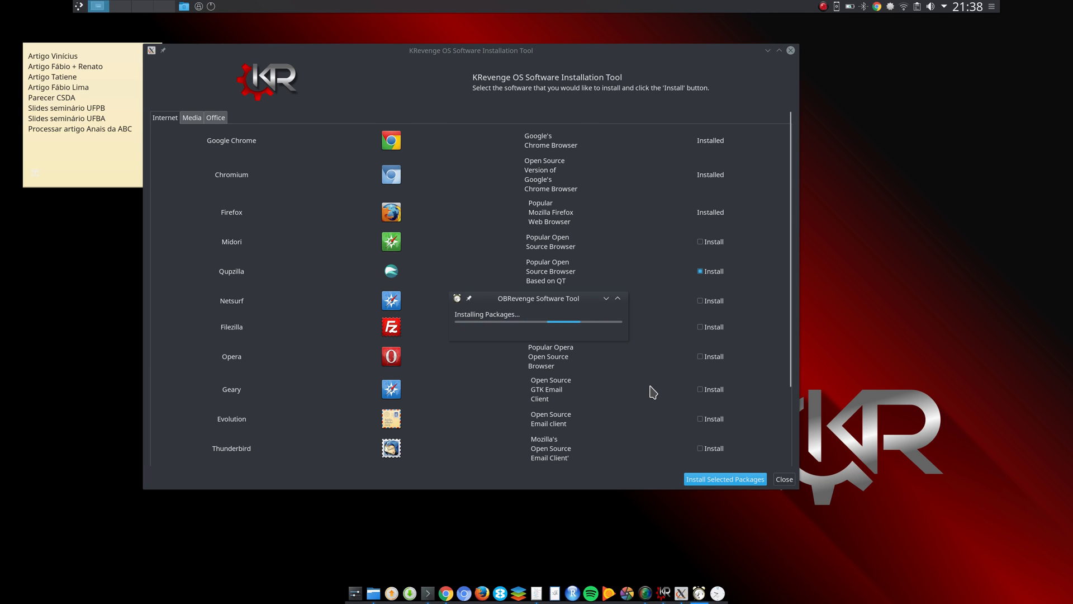
{"action": "left_click_drag", "start_coordinate": [538, 298], "coordinate": [834, 170]}
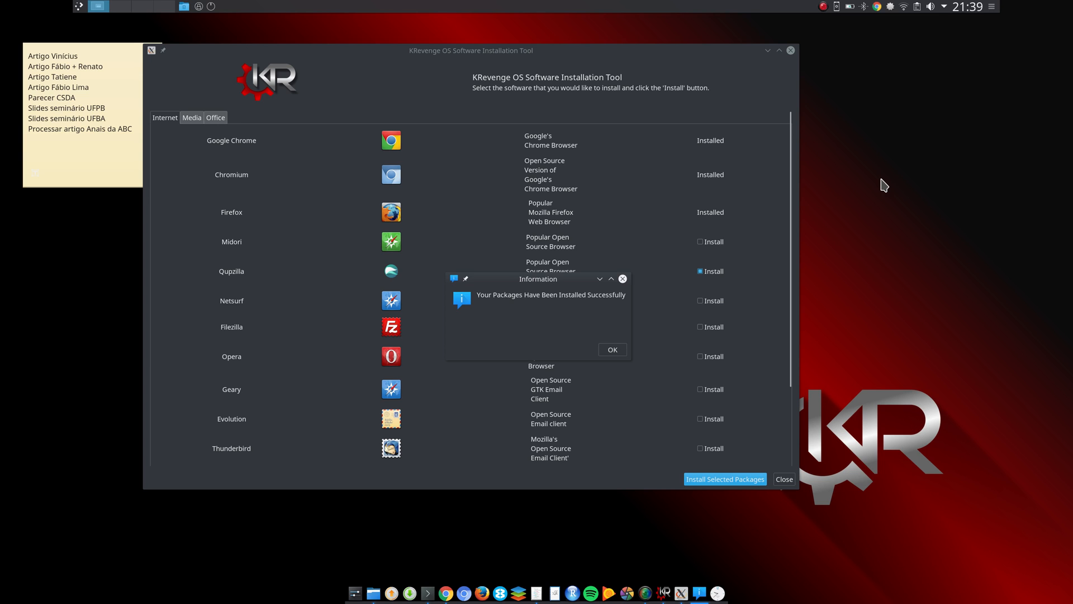
{"action": "mouse_move", "coordinate": [591, 260]}
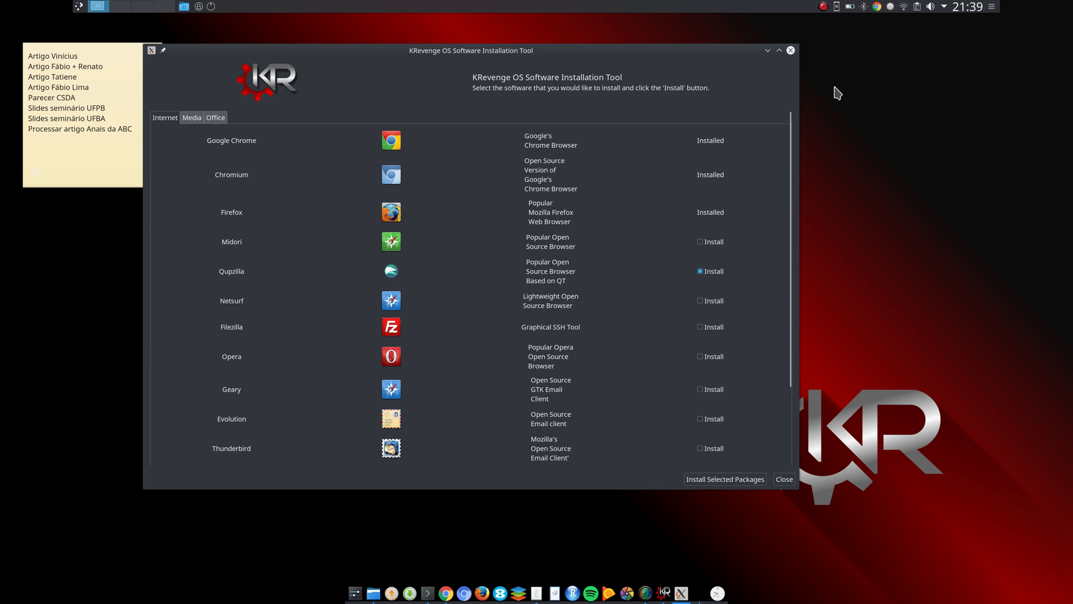
{"action": "mouse_move", "coordinate": [782, 55]}
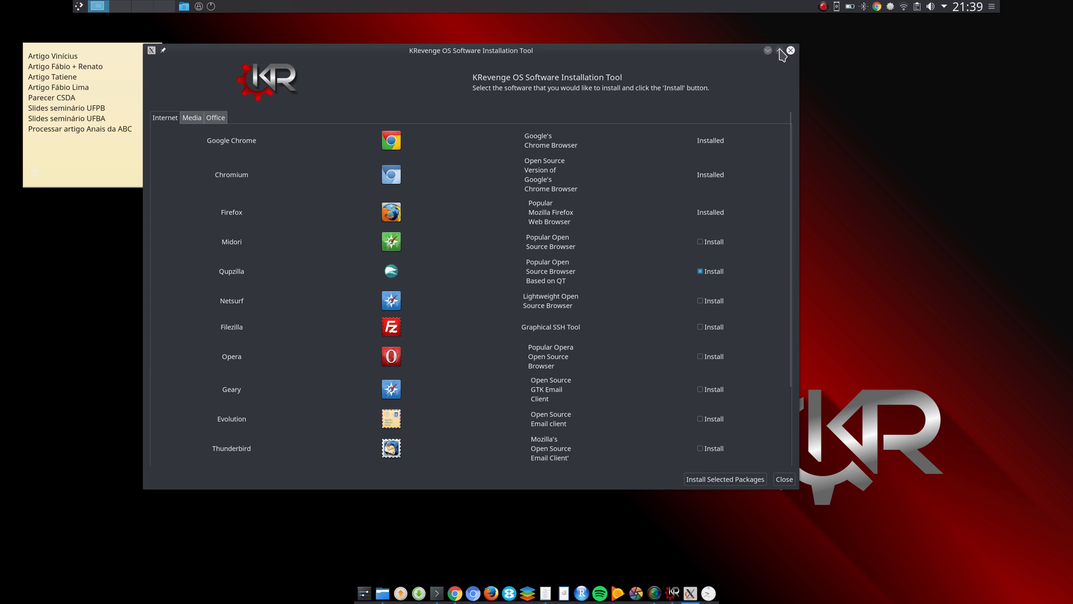
- Close the installation tool and search the launcher for 'revenge' to list KRevenge apps
{"action": "left_click", "coordinate": [789, 51]}
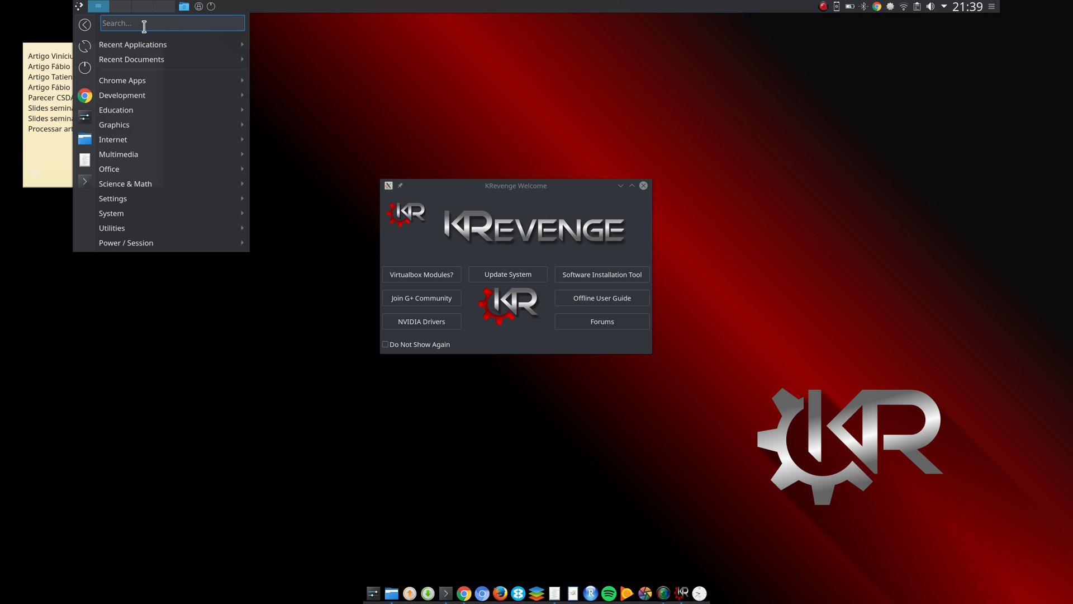
{"action": "type", "text": "t"}
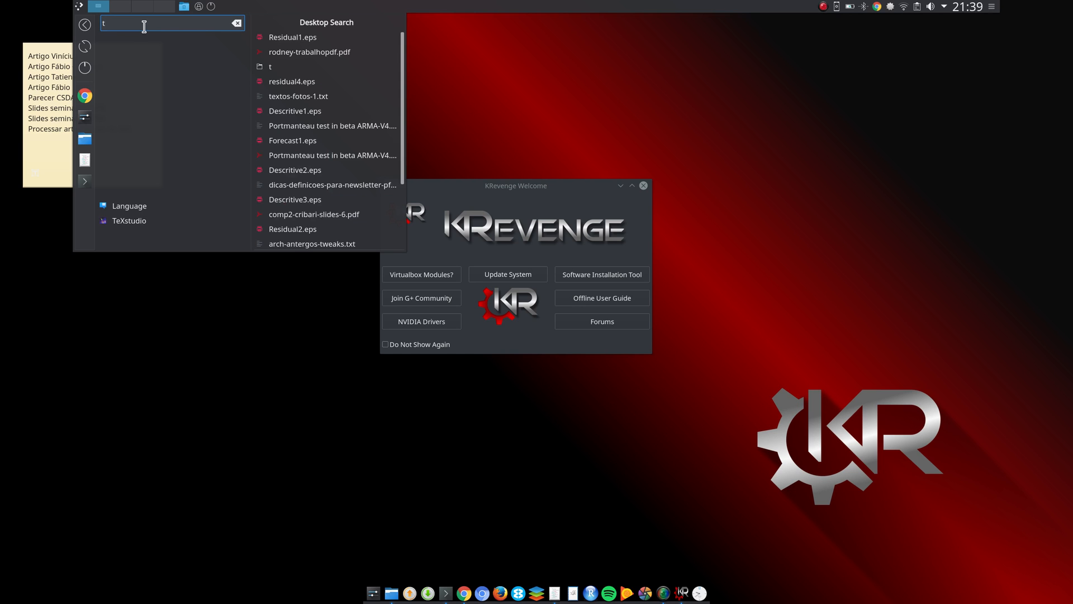
{"action": "type", "text": "red"}
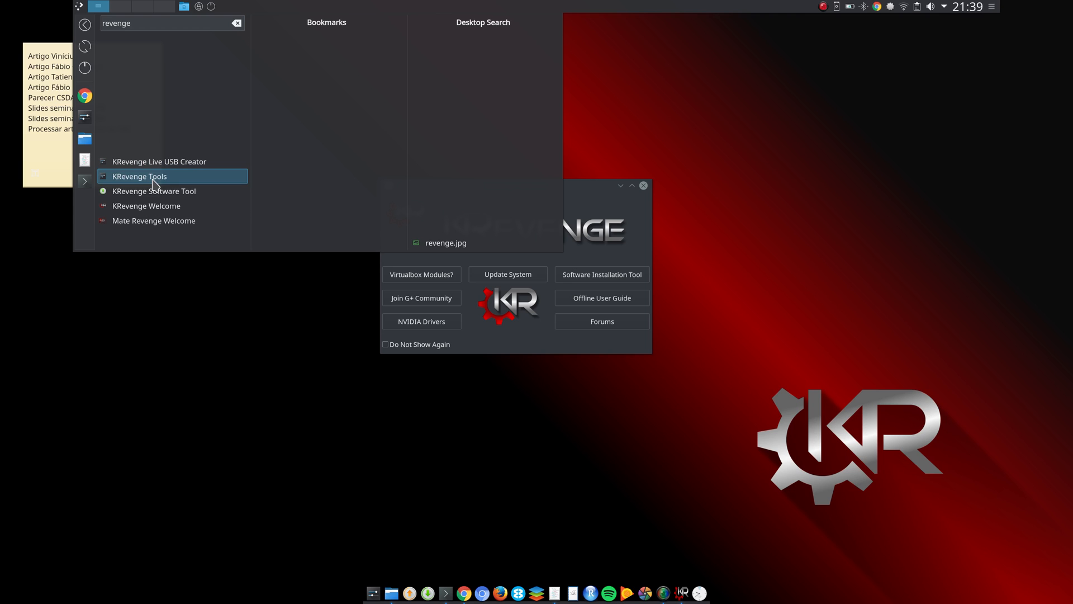
{"action": "mouse_move", "coordinate": [161, 185]}
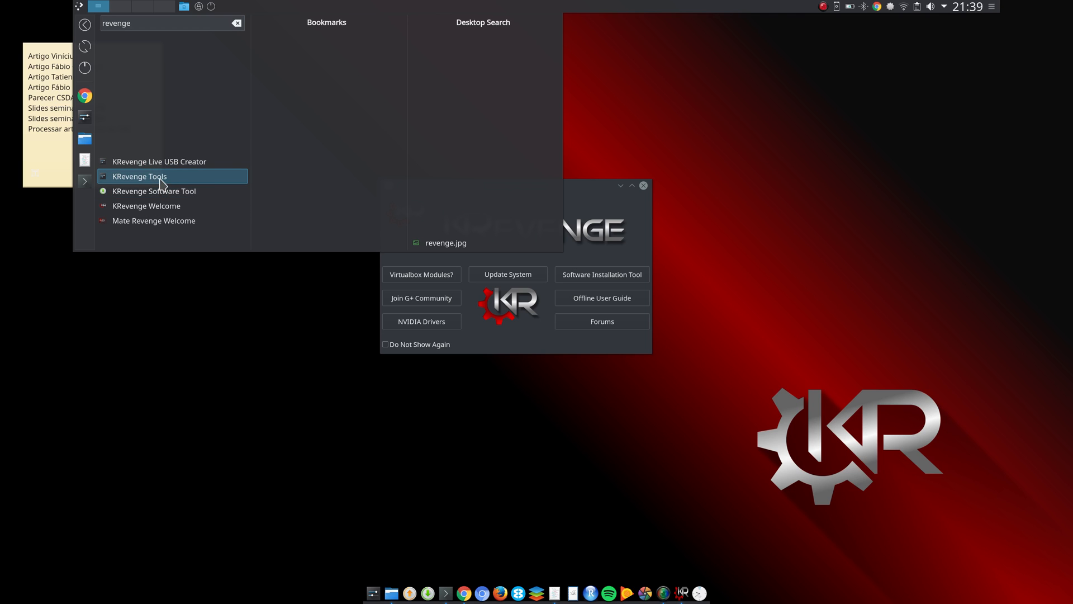
{"action": "mouse_move", "coordinate": [160, 161]}
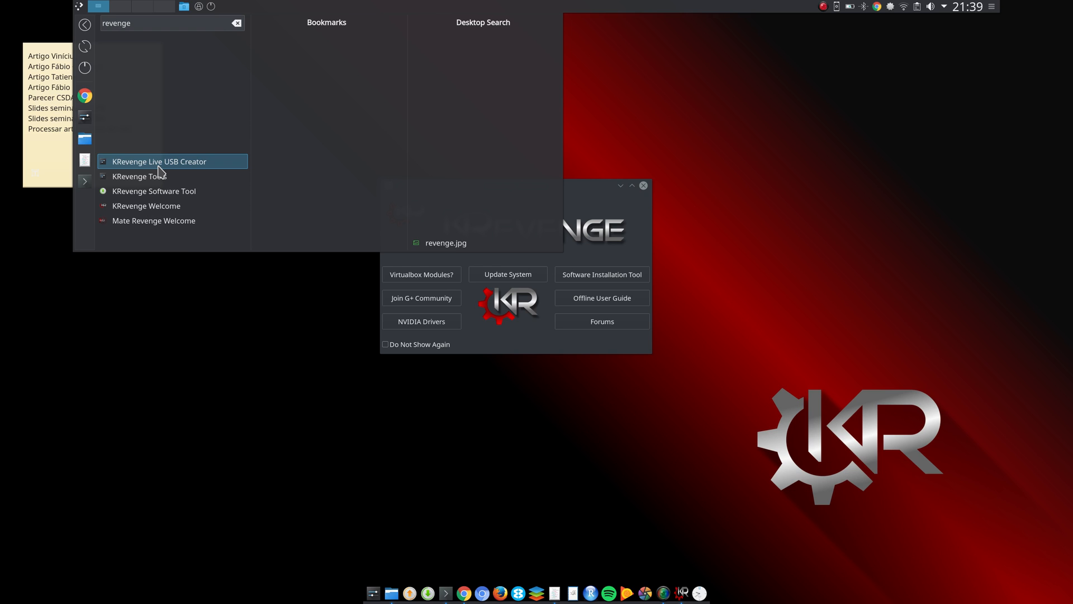
- Launch the KRevenge Live USB Creator, glance over its drive and ISO options, then close it
{"action": "left_click", "coordinate": [159, 161]}
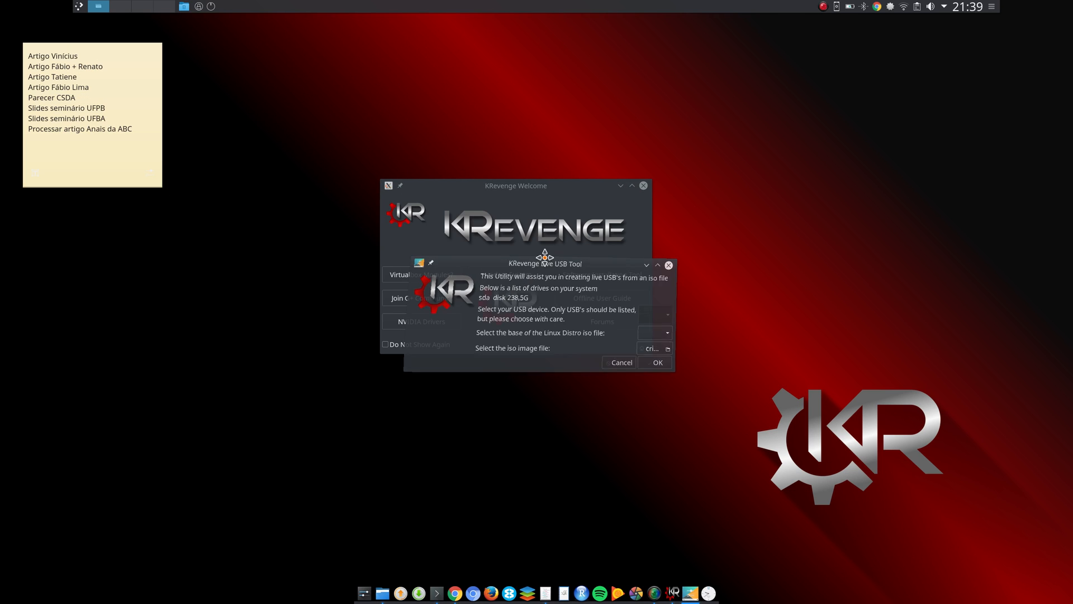
{"action": "left_click_drag", "start_coordinate": [546, 263], "coordinate": [773, 74]}
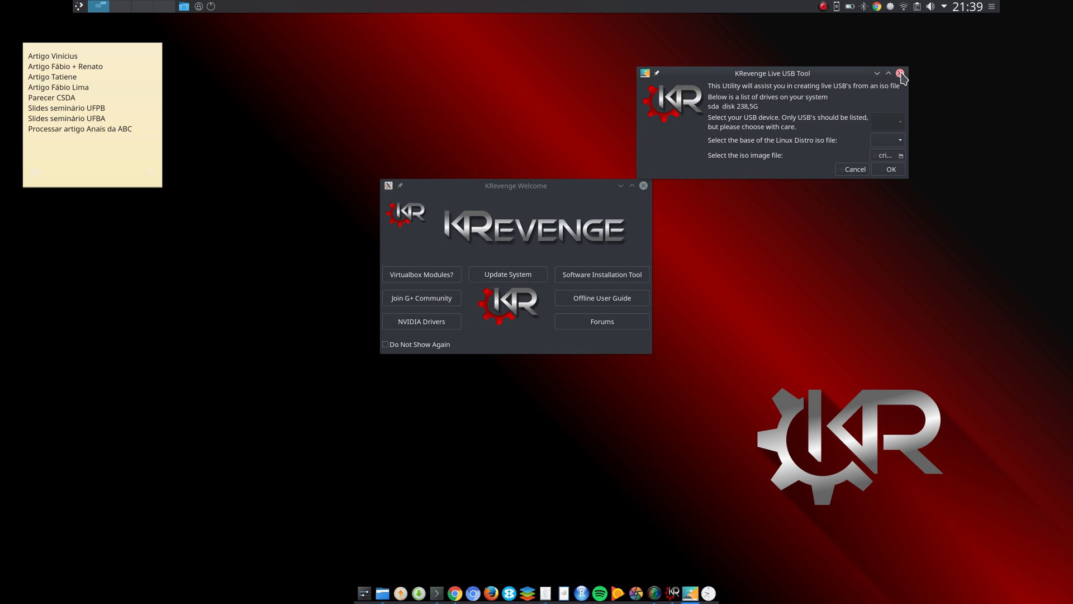
{"action": "left_click", "coordinate": [903, 74]}
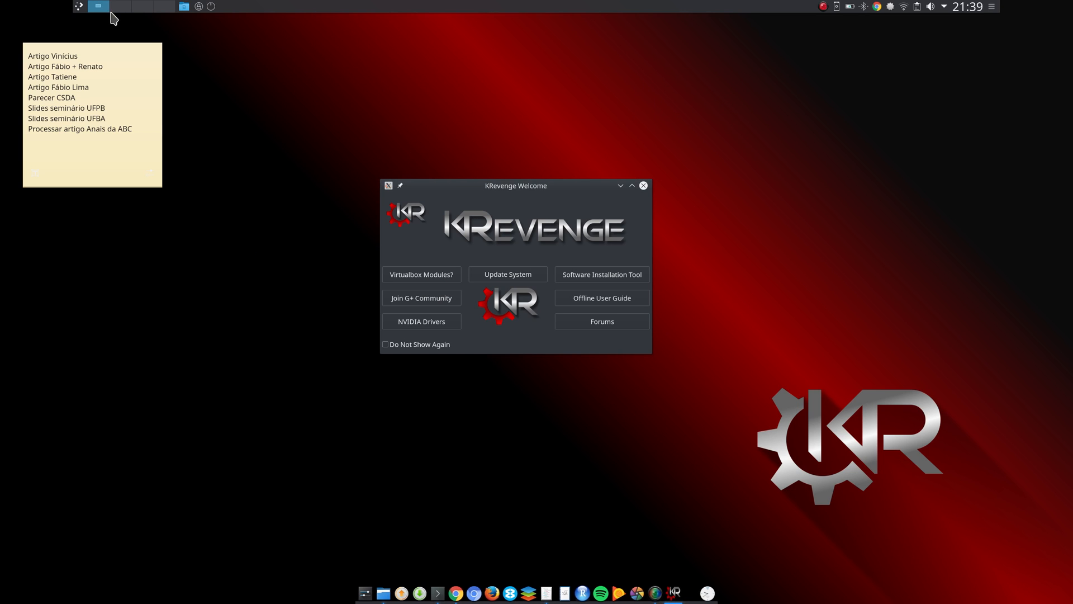
- Search the launcher for 'revenge' and start KRevenge Tools, moving its window beside the Welcome window
{"action": "left_click", "coordinate": [78, 7]}
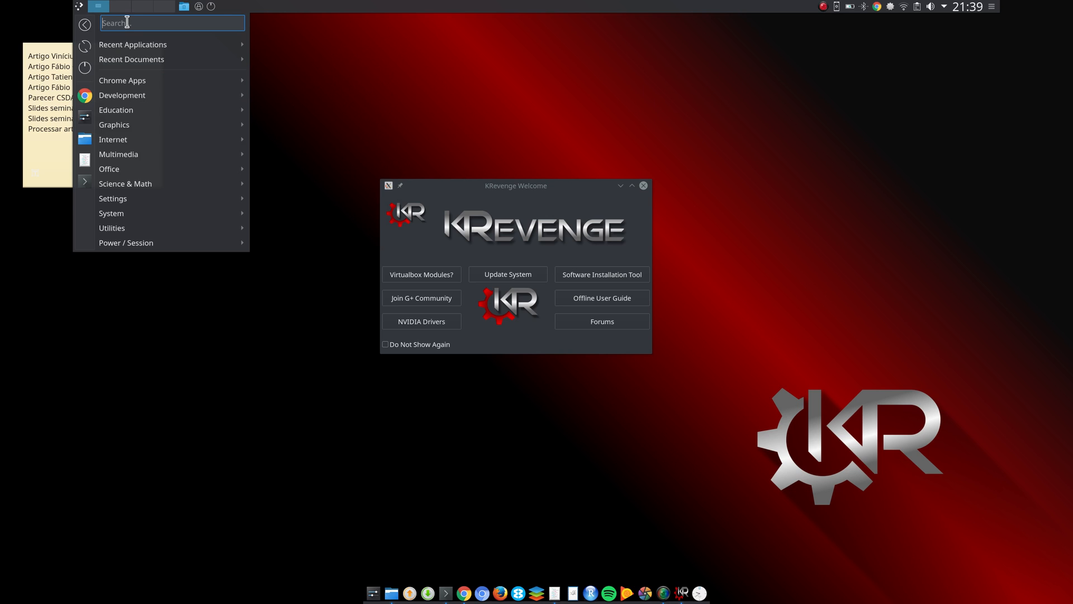
{"action": "type", "text": "revenge"}
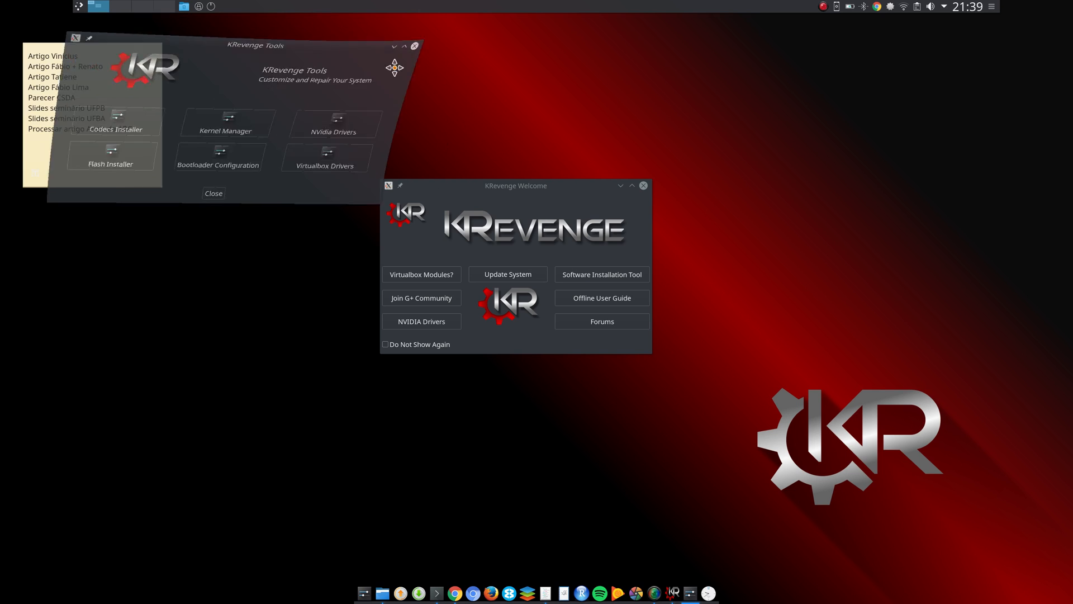
{"action": "left_click_drag", "start_coordinate": [254, 45], "coordinate": [815, 86]}
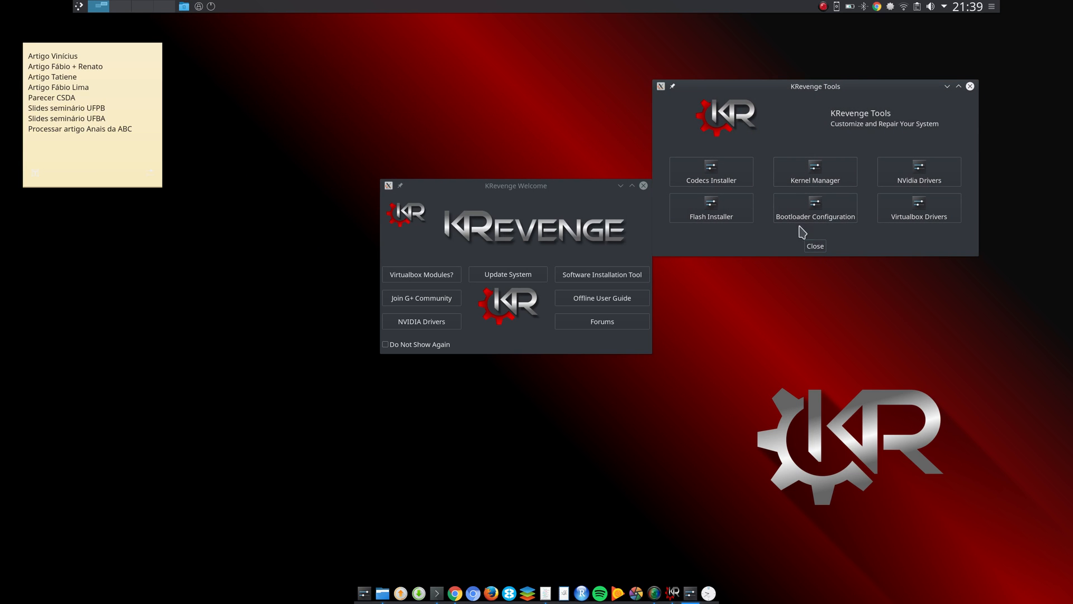
- Review the Kernel Manager's list (linux-zen running) and close it without installing a kernel
{"action": "left_click", "coordinate": [816, 171]}
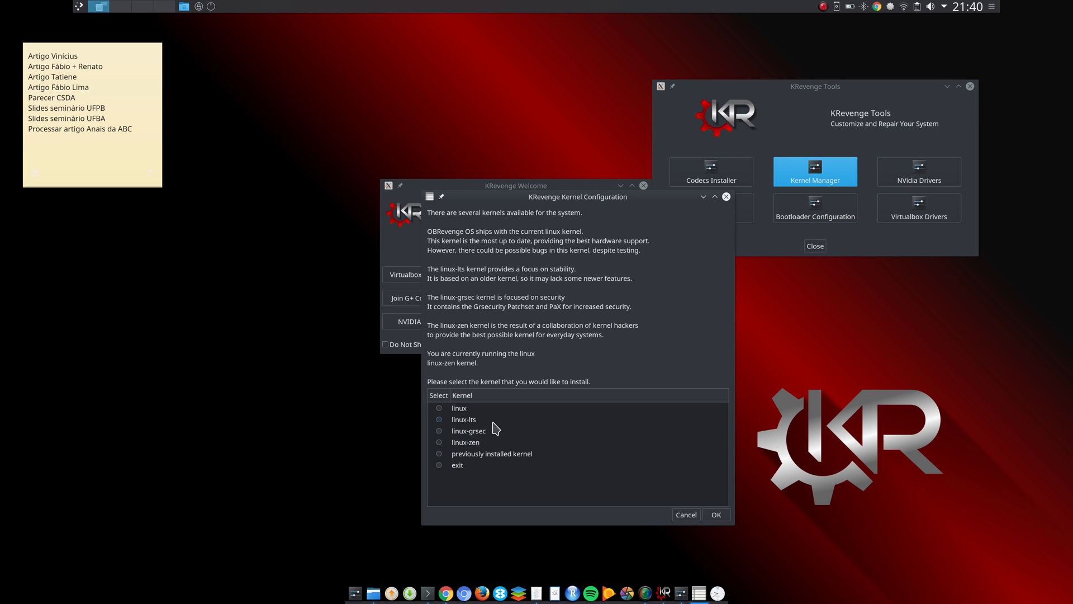
{"action": "mouse_move", "coordinate": [479, 416]}
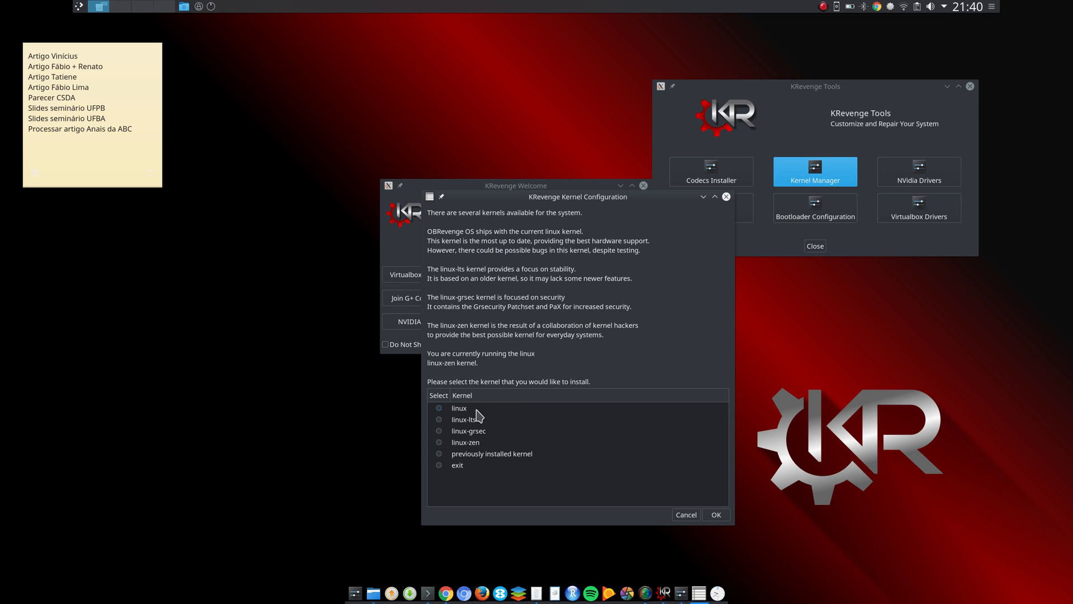
{"action": "mouse_move", "coordinate": [472, 429]}
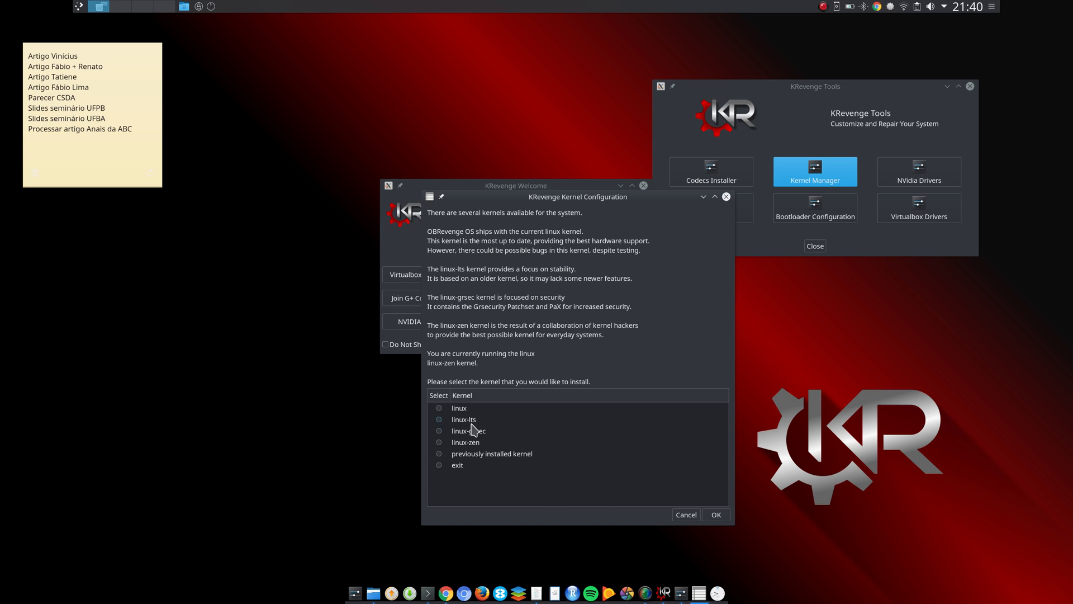
{"action": "mouse_move", "coordinate": [489, 425]}
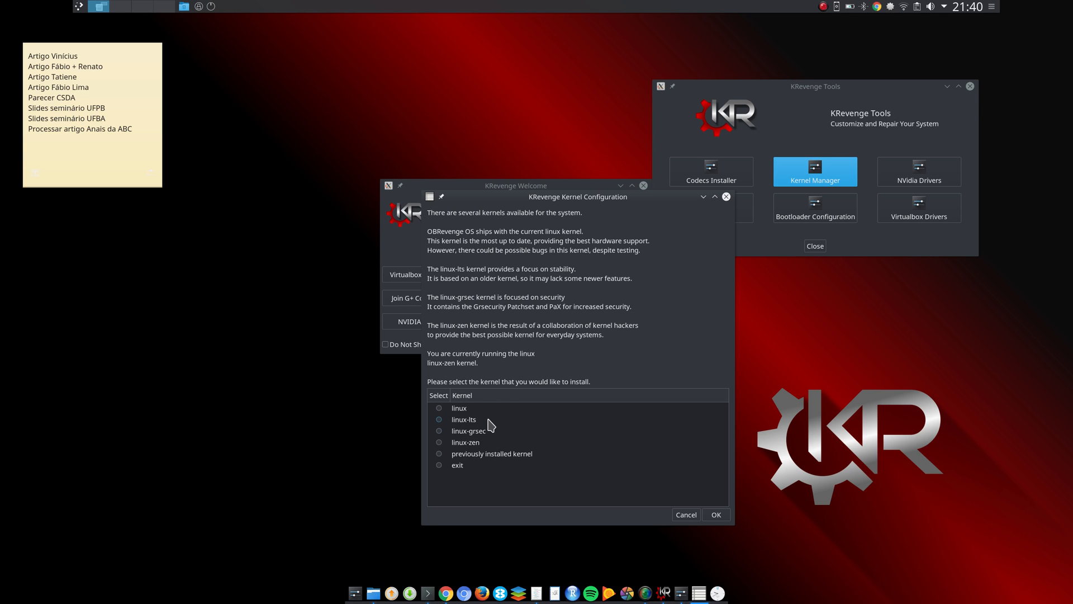
{"action": "mouse_move", "coordinate": [480, 416]}
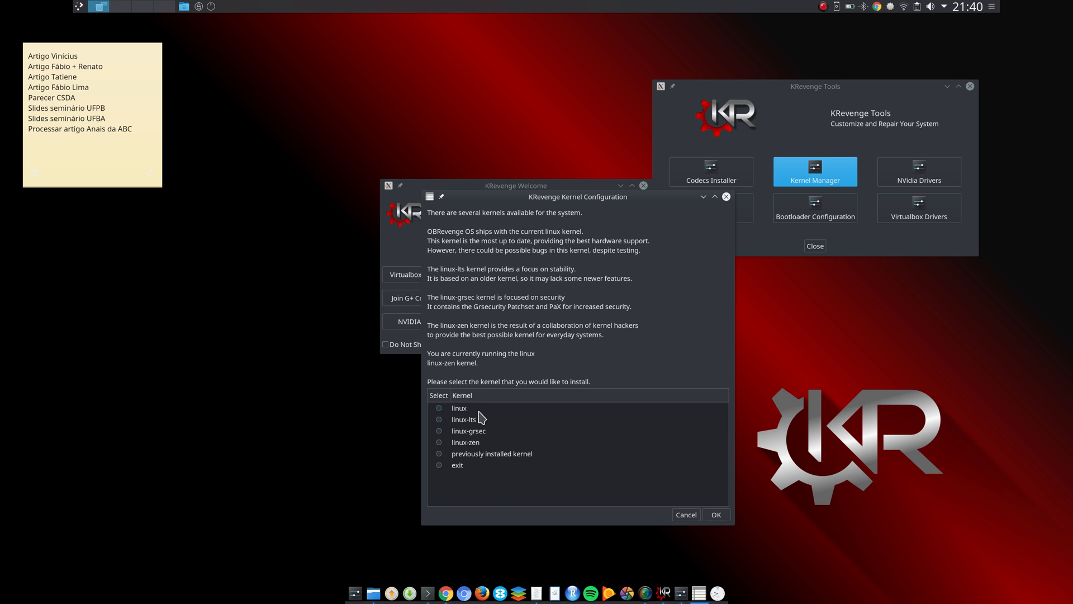
{"action": "mouse_move", "coordinate": [476, 451]}
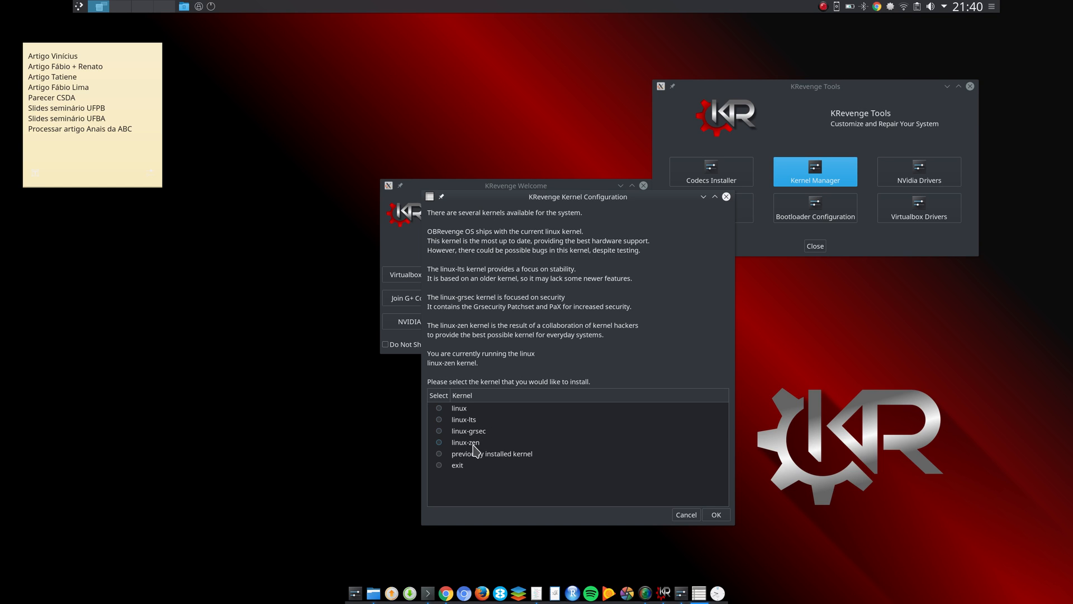
{"action": "mouse_move", "coordinate": [476, 451]}
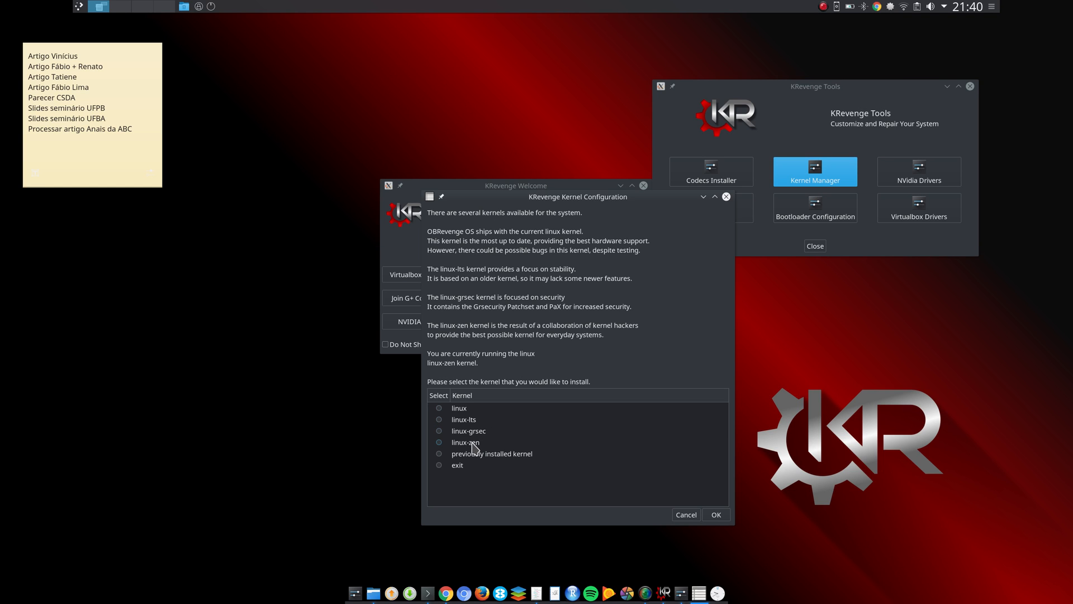
{"action": "mouse_move", "coordinate": [477, 450]}
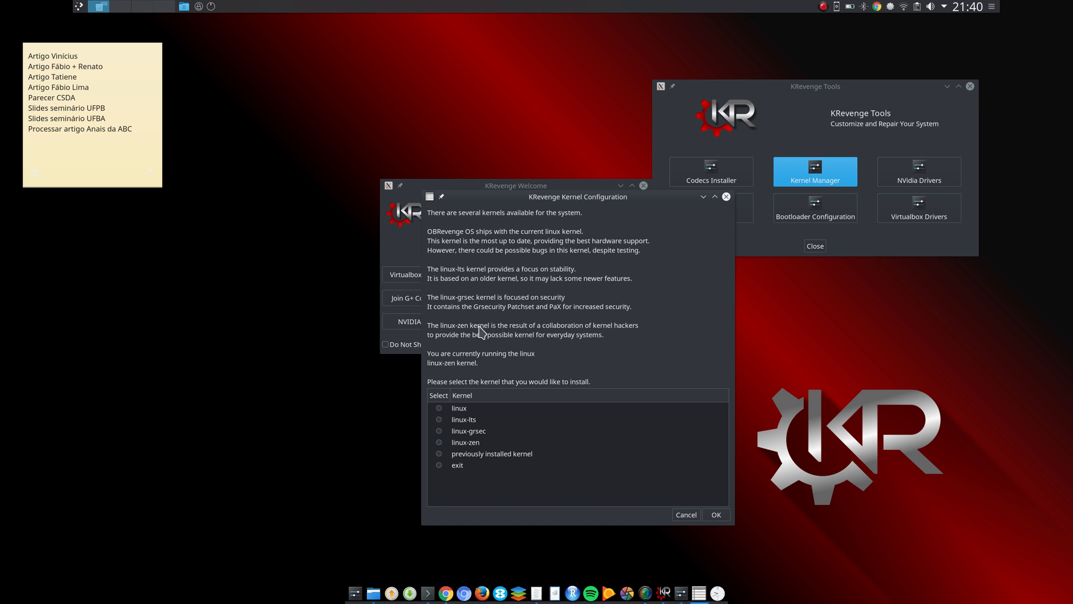
{"action": "mouse_move", "coordinate": [558, 338]}
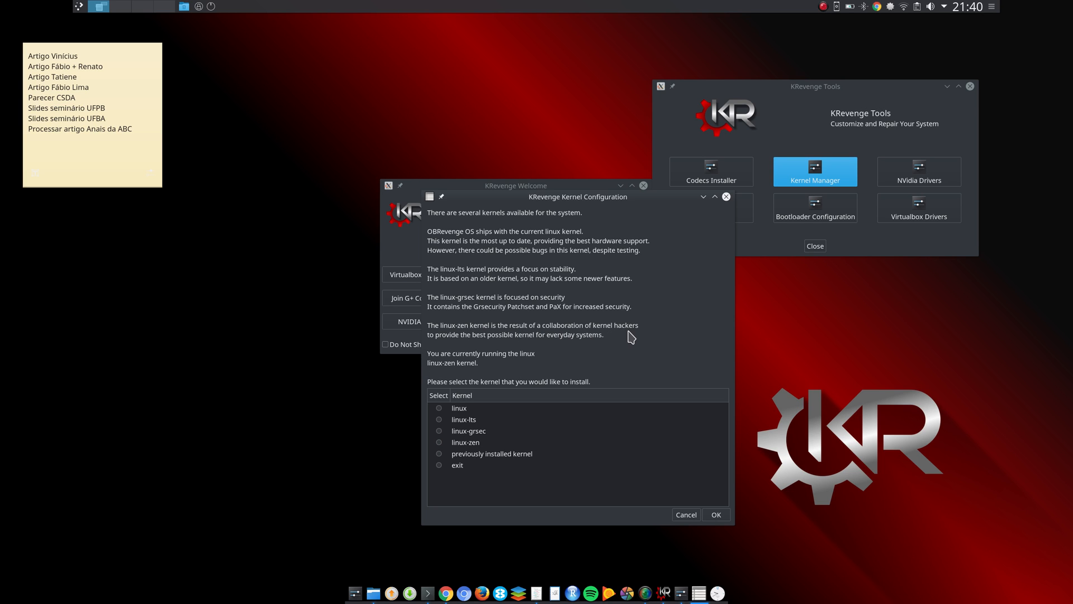
{"action": "mouse_move", "coordinate": [498, 349]}
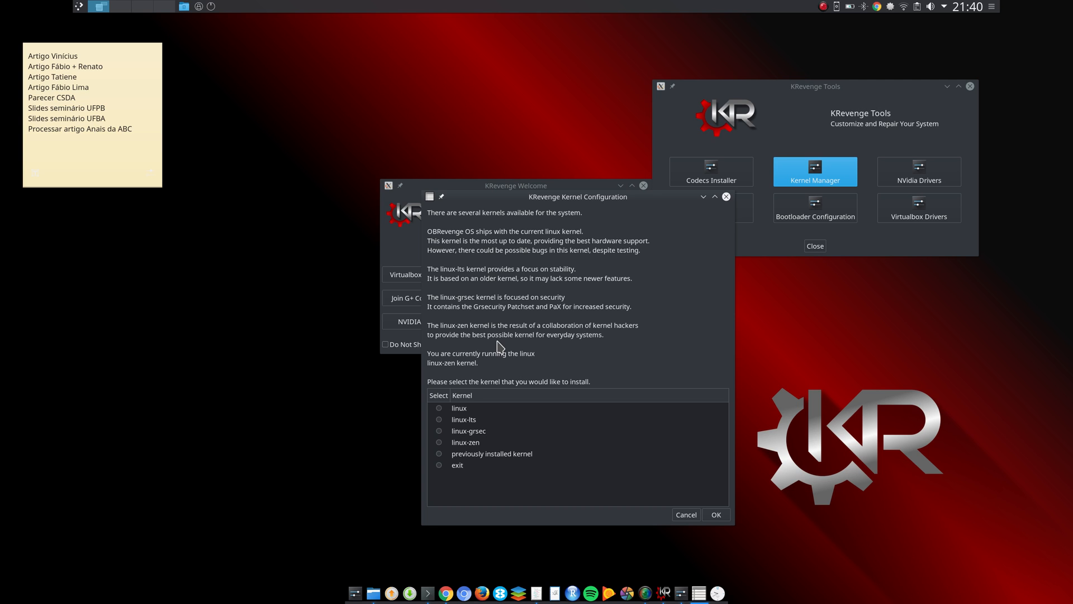
{"action": "mouse_move", "coordinate": [622, 208]}
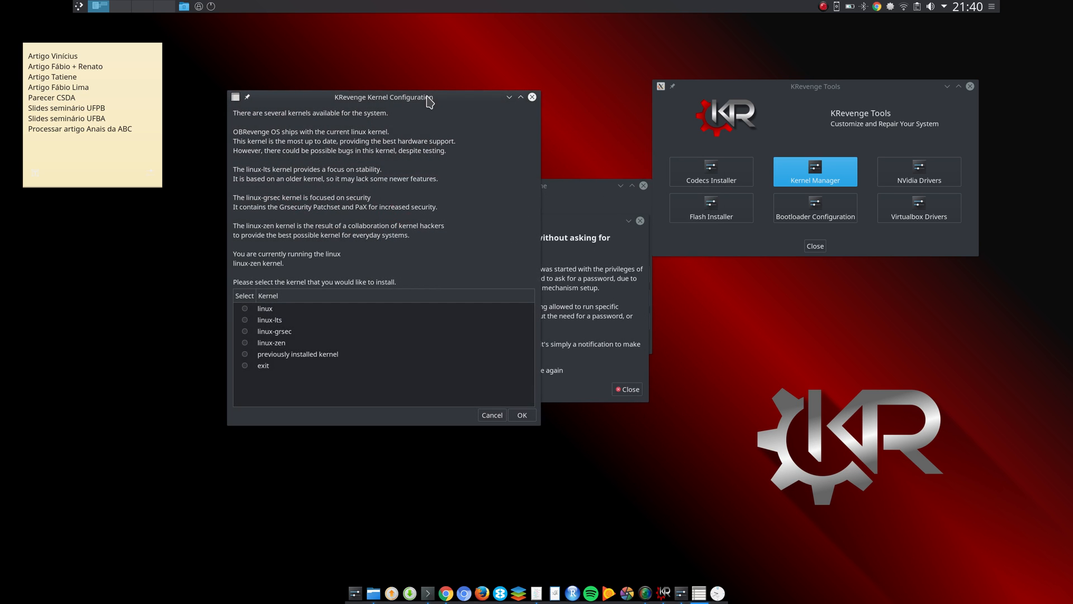
{"action": "mouse_move", "coordinate": [533, 96]}
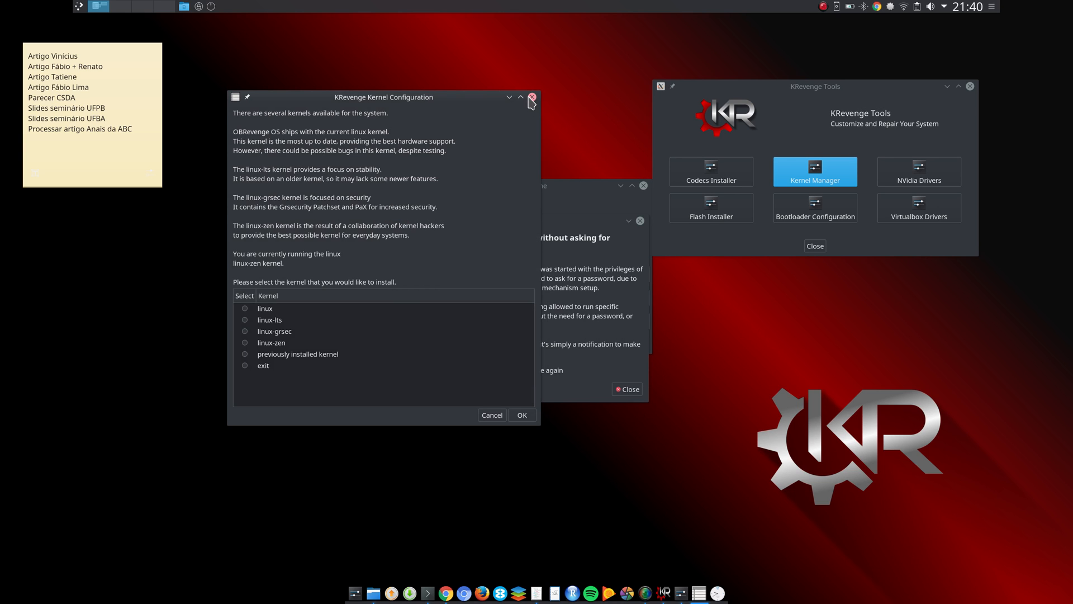
{"action": "left_click", "coordinate": [532, 97]}
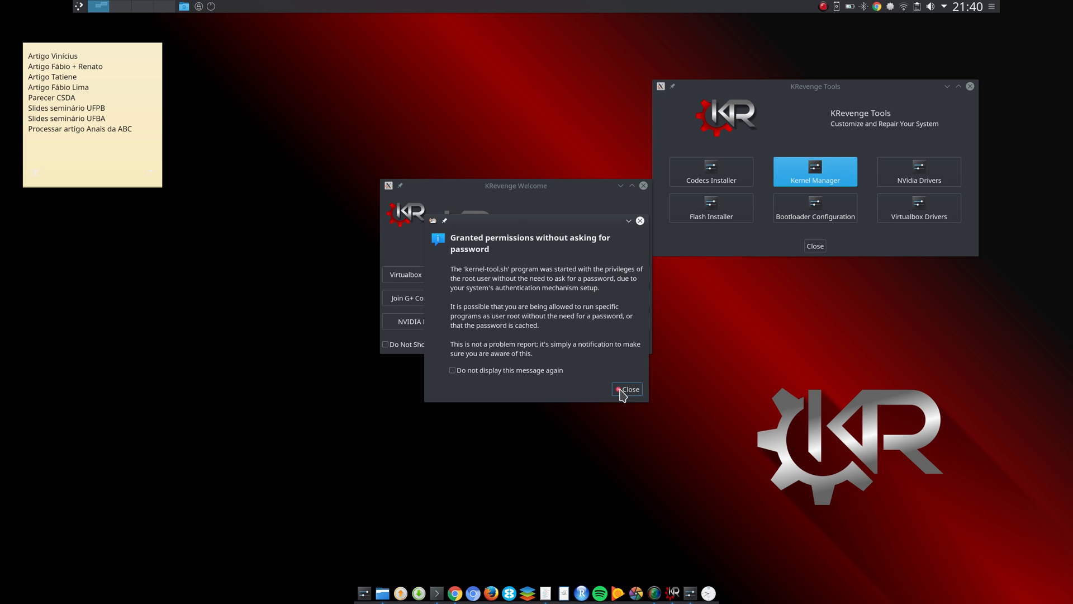
- Dismiss the root-permissions notice, run the Codecs Installer, and dismiss its notice too
{"action": "left_click", "coordinate": [628, 389]}
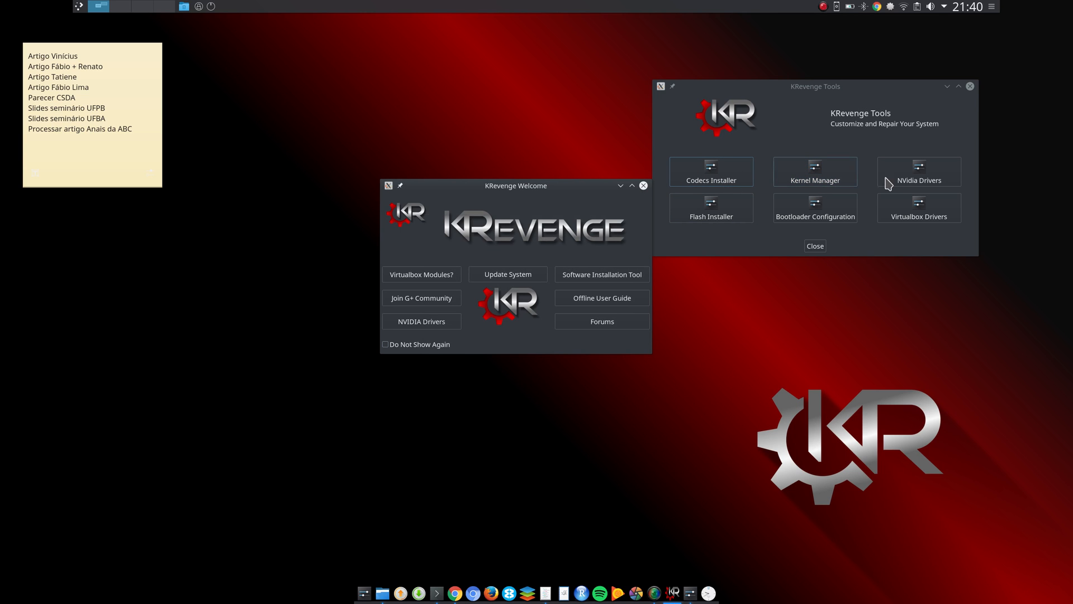
{"action": "mouse_move", "coordinate": [711, 208]}
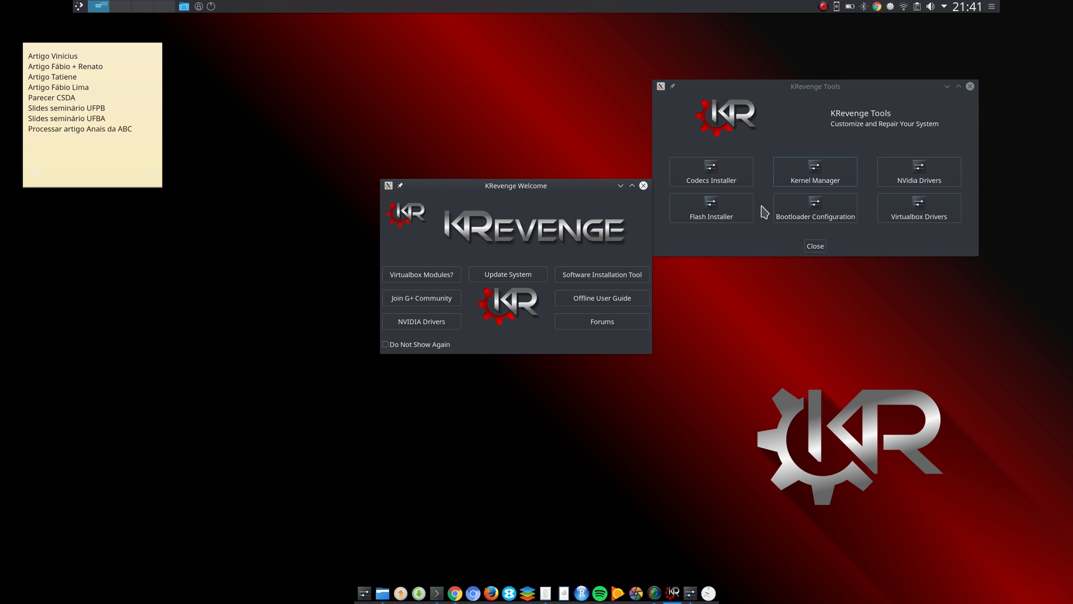
{"action": "mouse_move", "coordinate": [711, 171]}
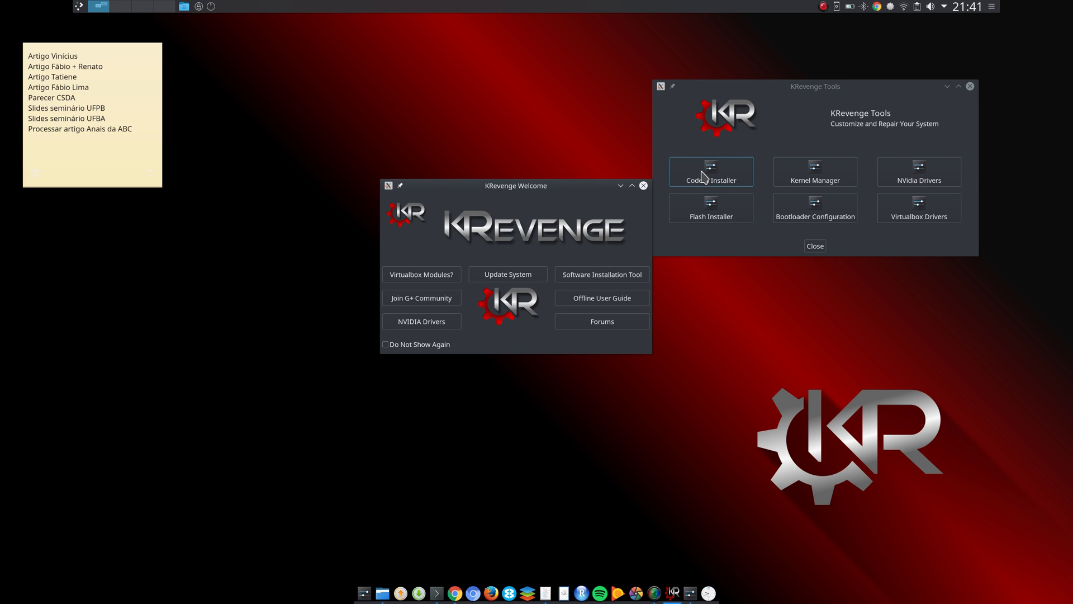
{"action": "mouse_move", "coordinate": [702, 176]}
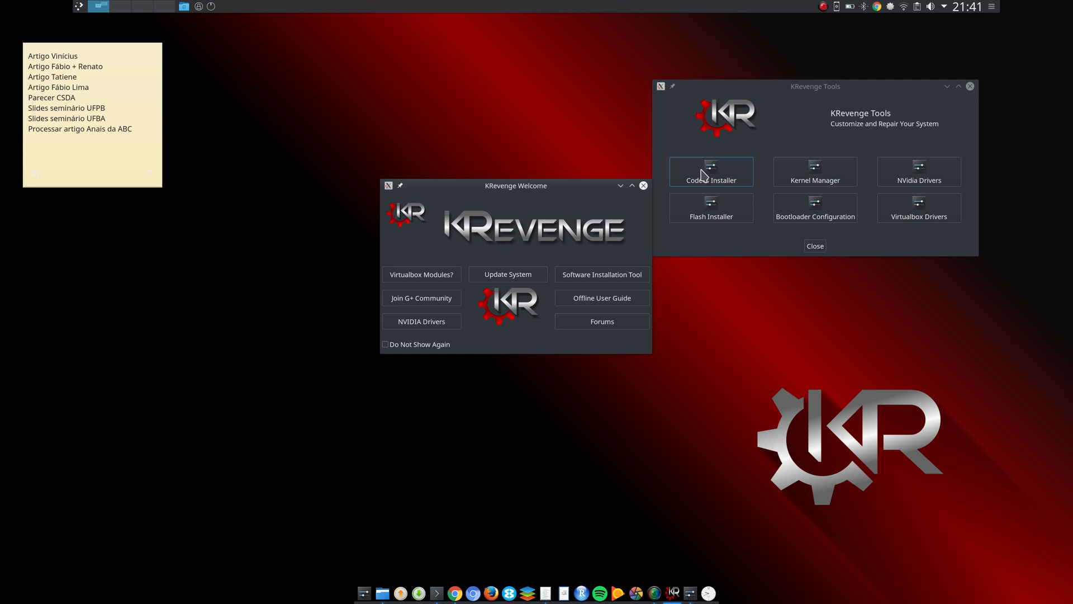
{"action": "left_click", "coordinate": [712, 171]}
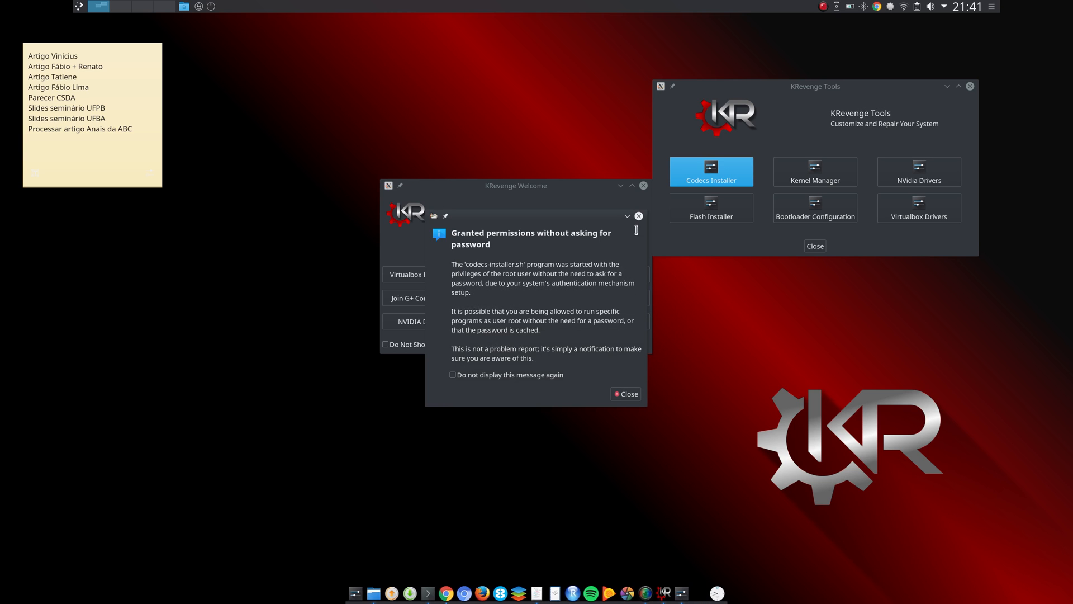
{"action": "left_click", "coordinate": [627, 394]}
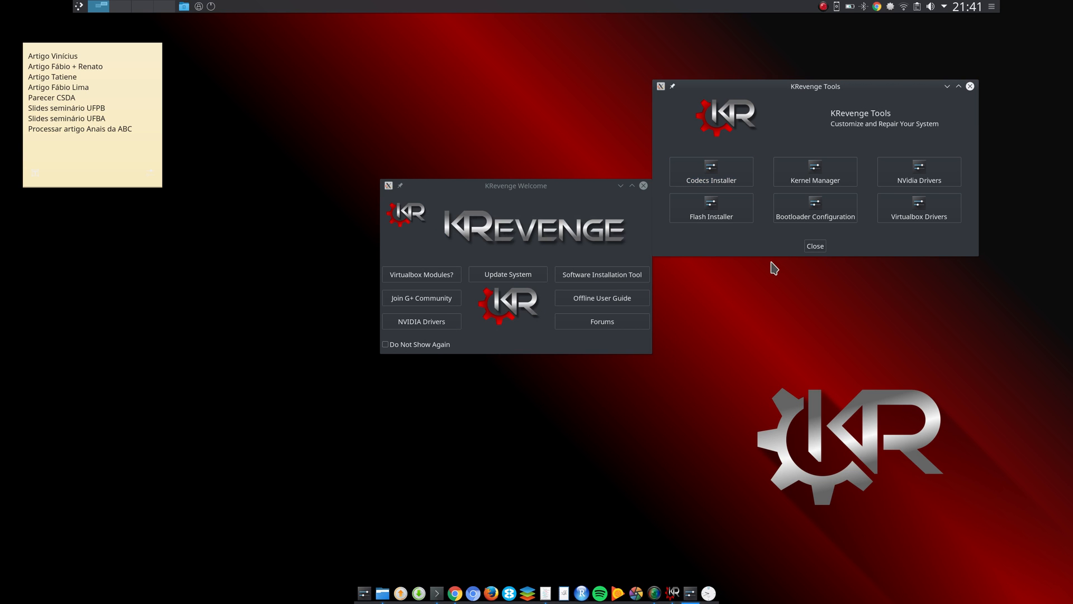
{"action": "mouse_move", "coordinate": [841, 218]}
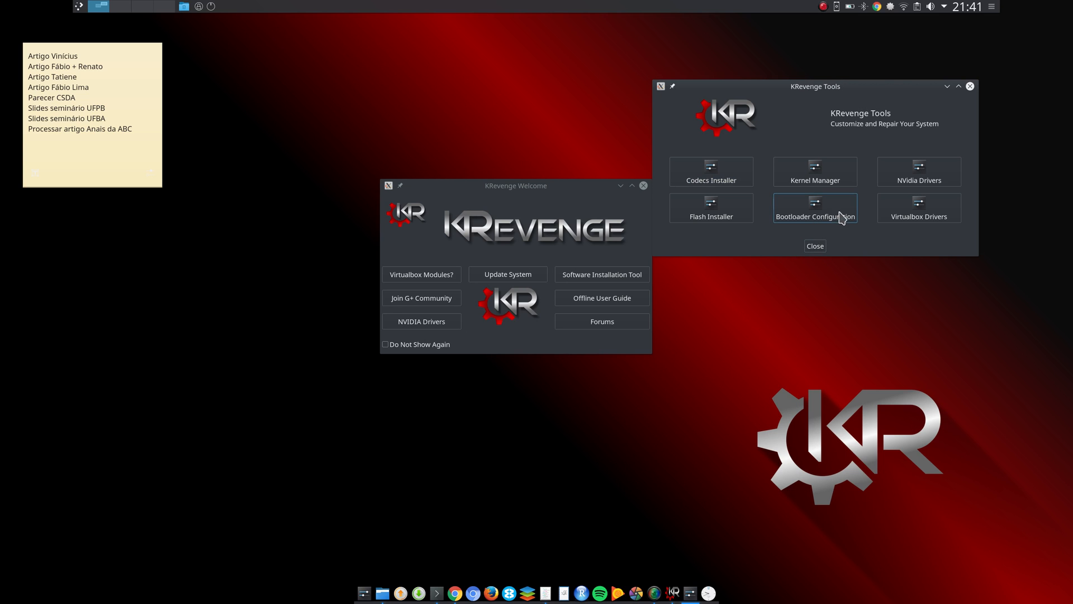
{"action": "mouse_move", "coordinate": [834, 216]}
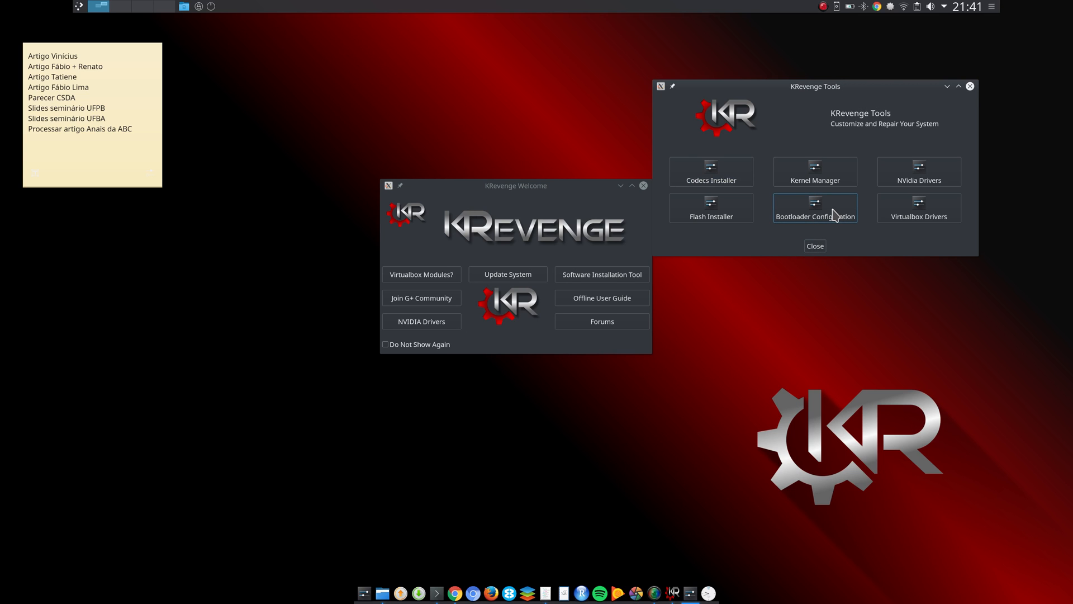
{"action": "left_click", "coordinate": [815, 208]}
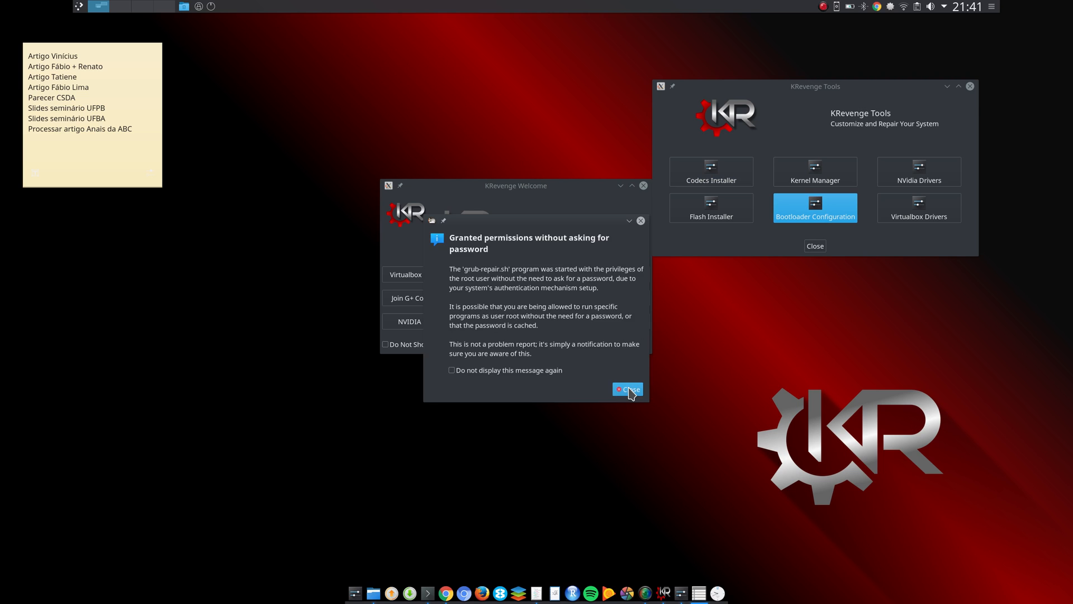
{"action": "left_click", "coordinate": [627, 389]}
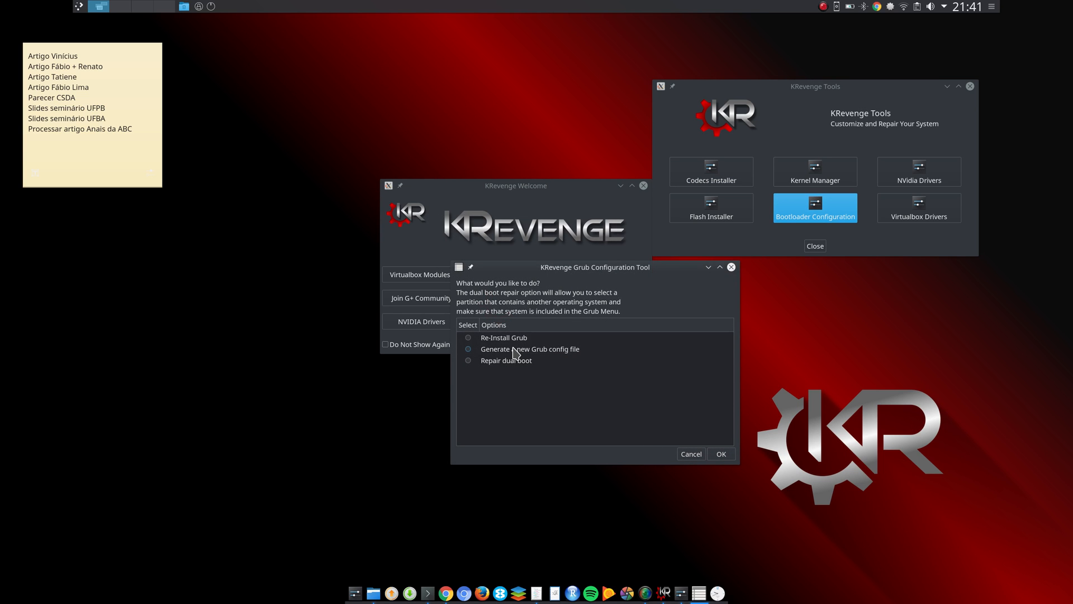
{"action": "mouse_move", "coordinate": [577, 375]}
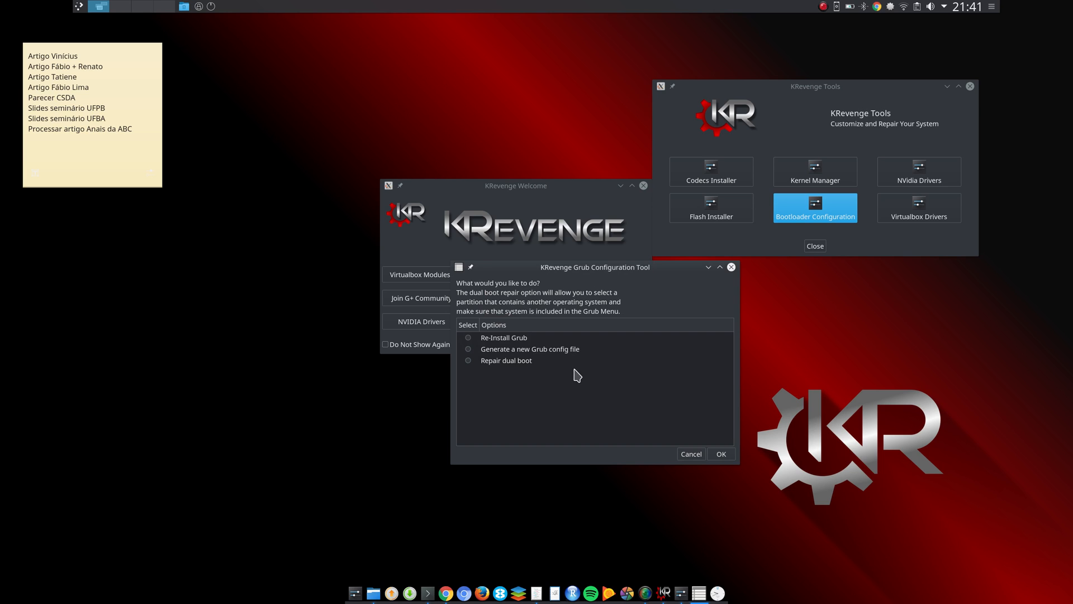
{"action": "mouse_move", "coordinate": [582, 371]}
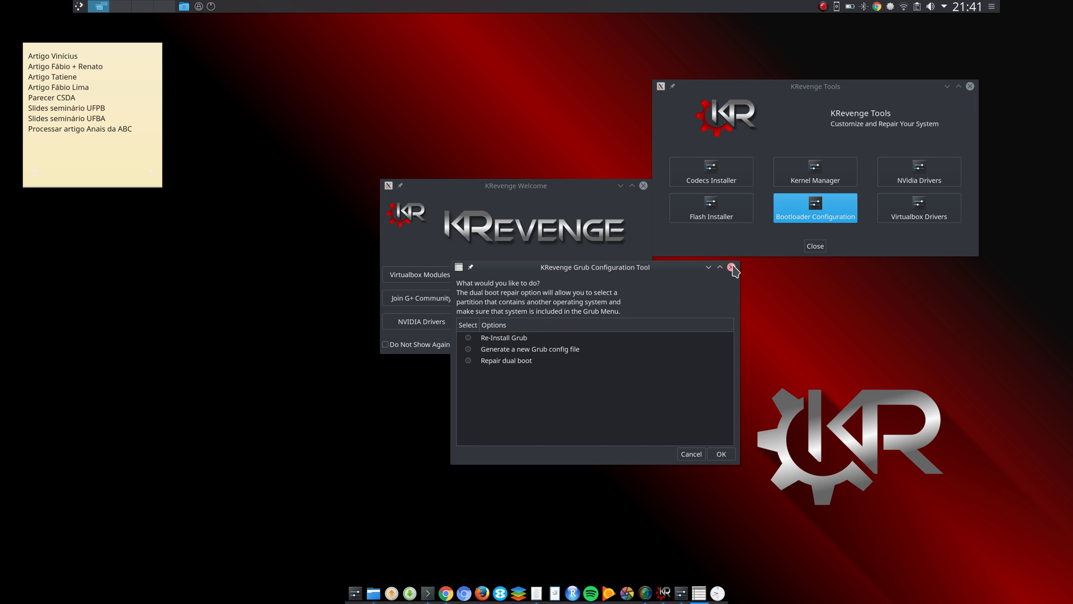
{"action": "left_click", "coordinate": [733, 267]}
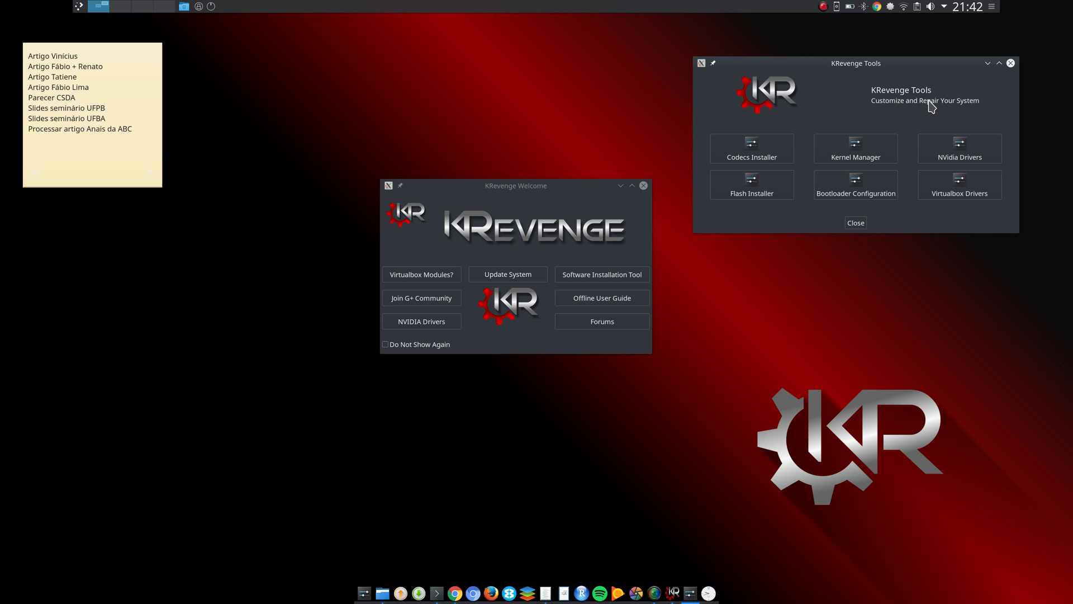
{"action": "mouse_move", "coordinate": [758, 115]}
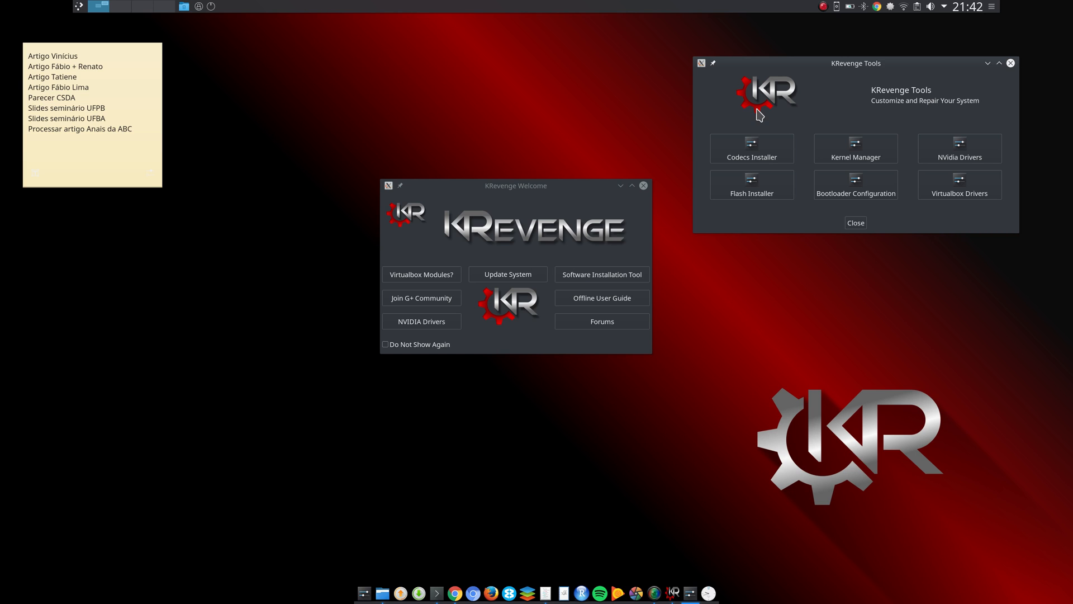
{"action": "mouse_move", "coordinate": [707, 184]}
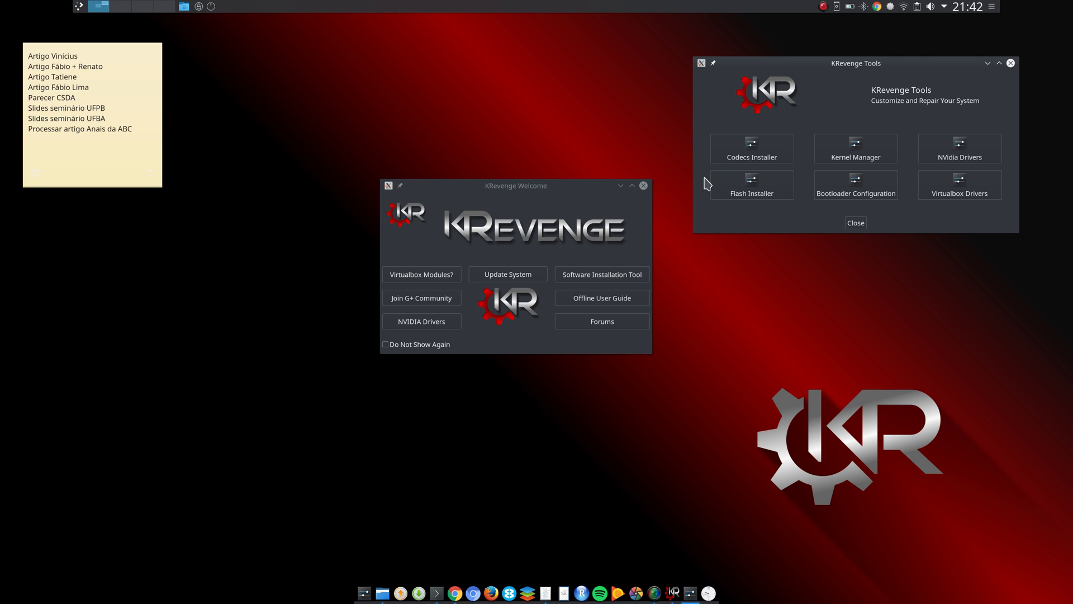
{"action": "mouse_move", "coordinate": [673, 172]}
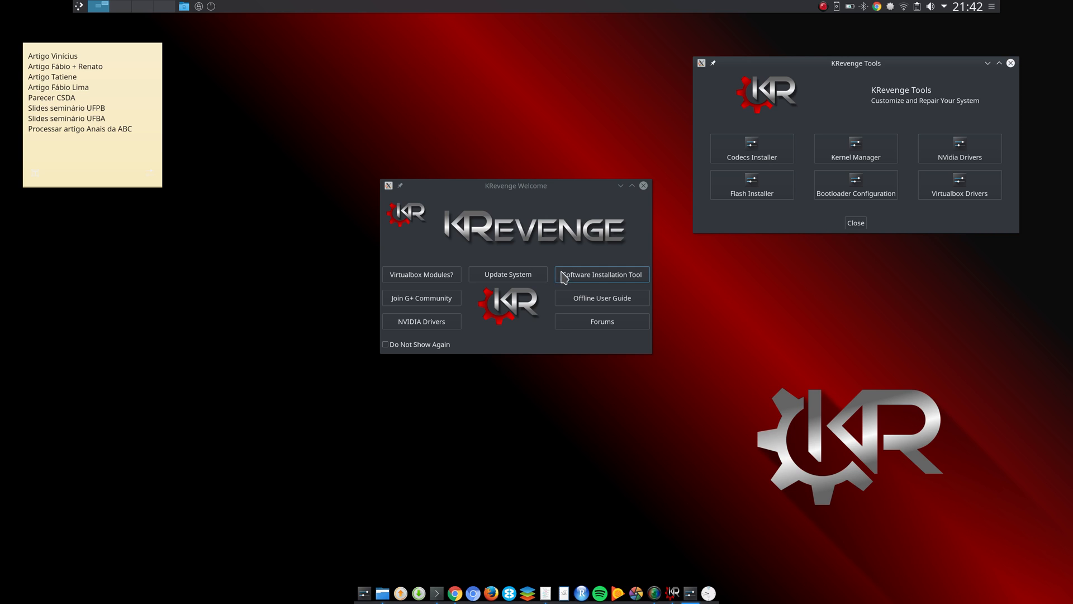
{"action": "mouse_move", "coordinate": [336, 228]}
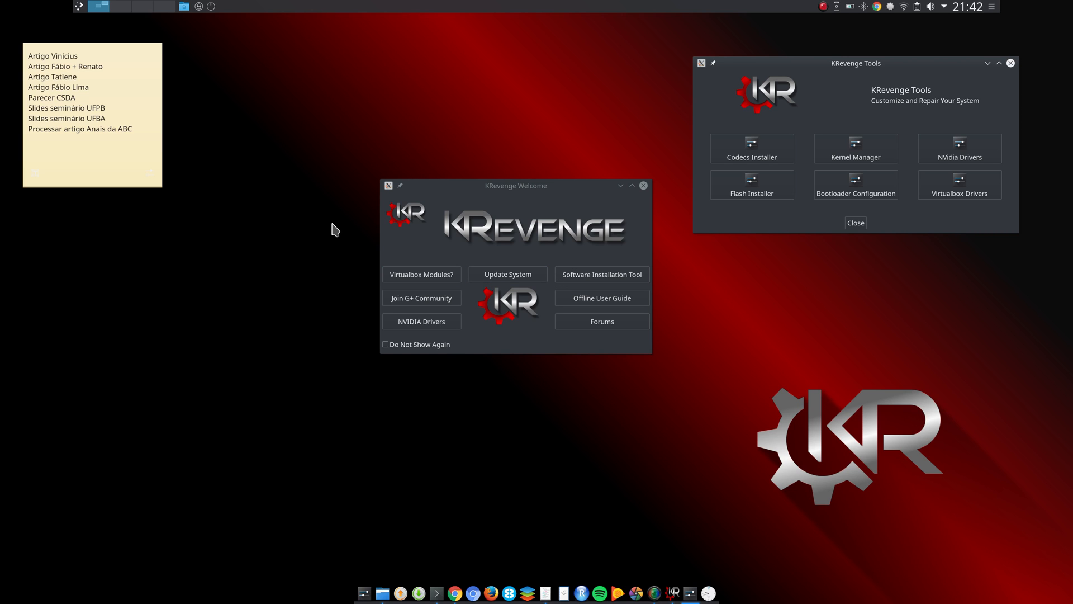
{"action": "mouse_move", "coordinate": [74, 10]}
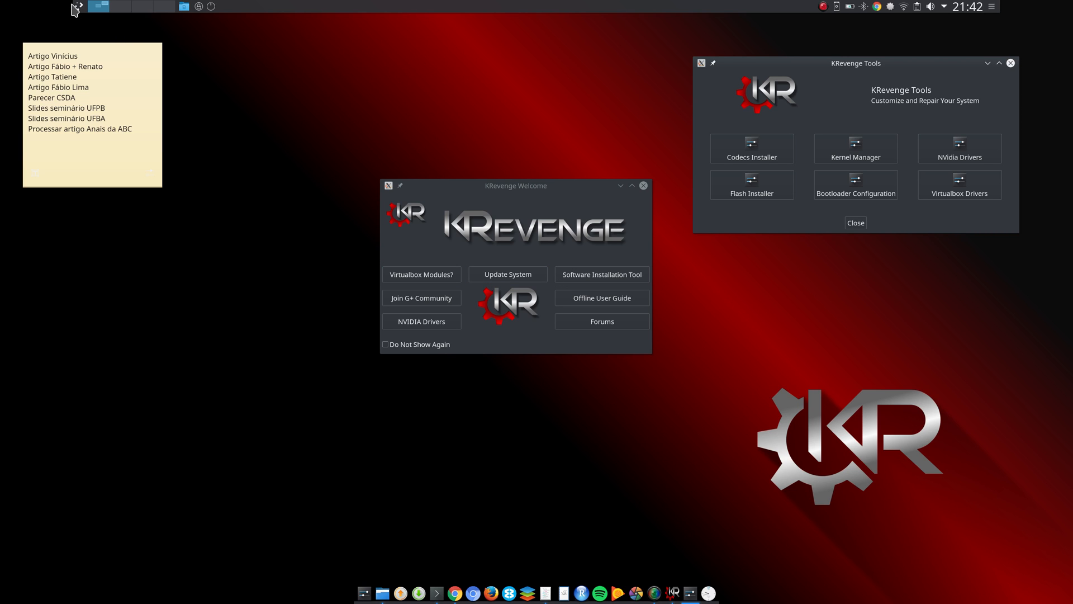
- Start Pamac and list the packages of the revenge_repo repository in the Repositories view
{"action": "left_click", "coordinate": [77, 7]}
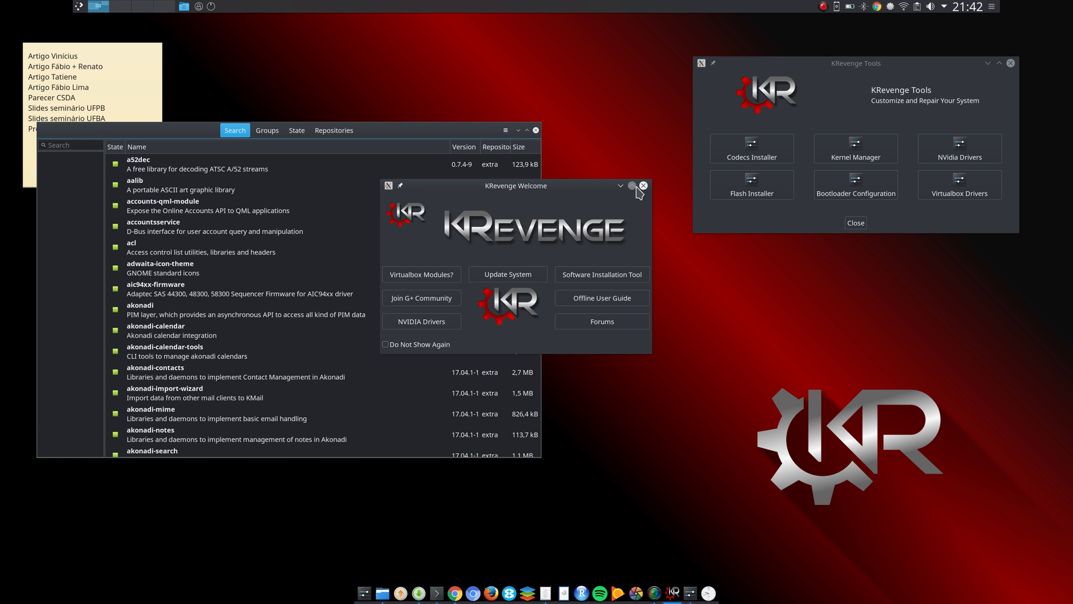
{"action": "left_click", "coordinate": [642, 185]}
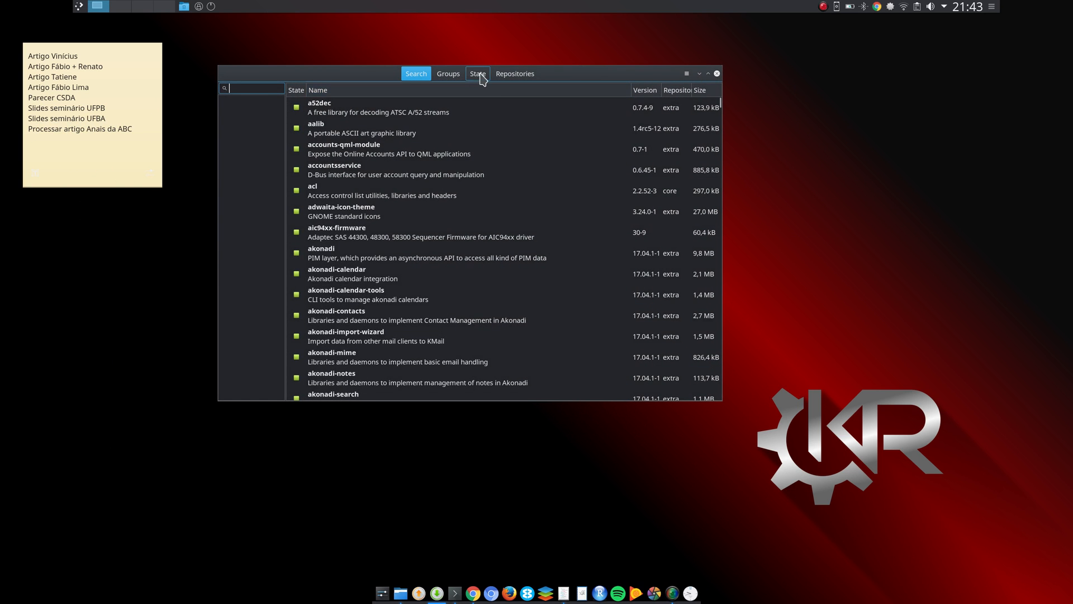
{"action": "left_click", "coordinate": [515, 74]}
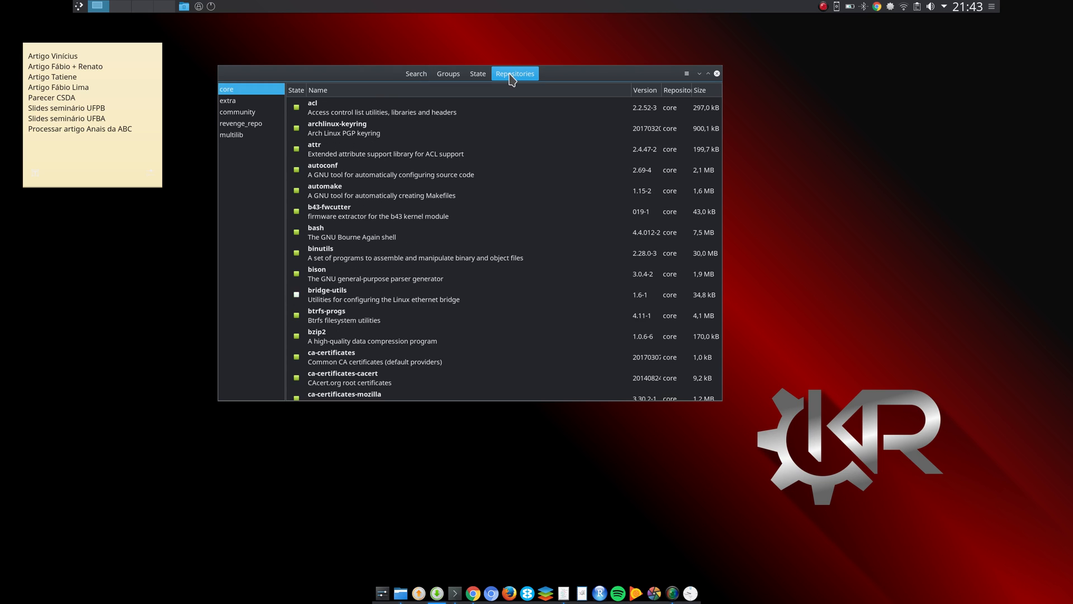
{"action": "mouse_move", "coordinate": [232, 132]}
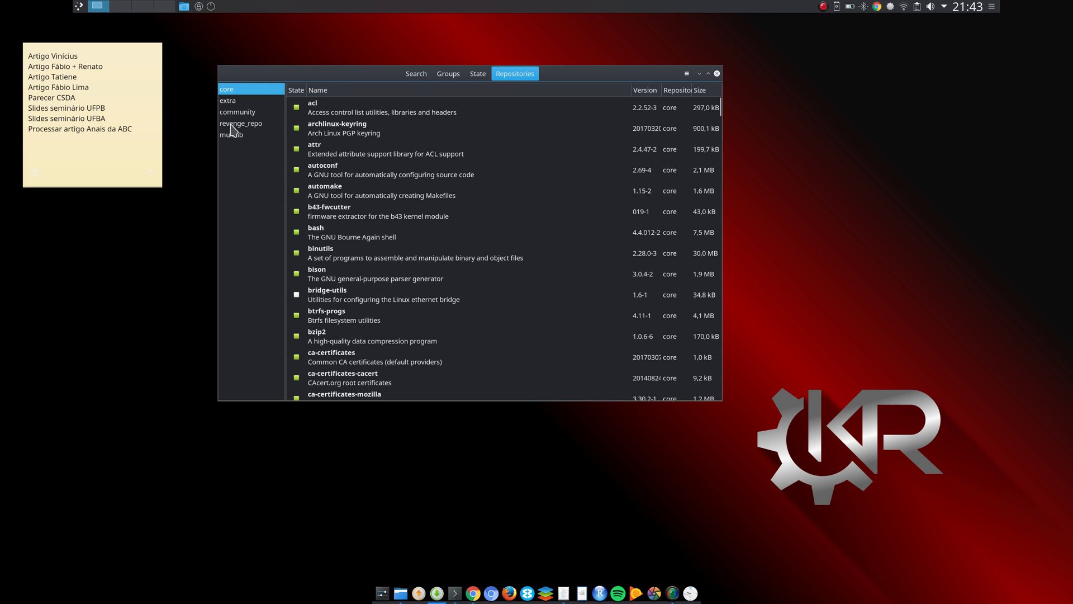
{"action": "mouse_move", "coordinate": [236, 133]}
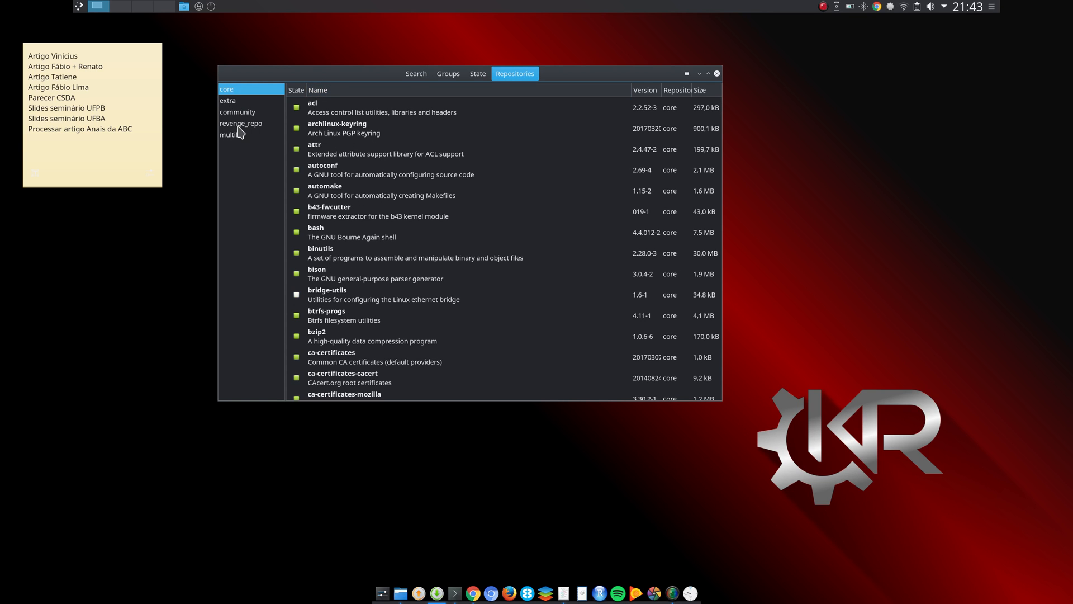
{"action": "mouse_move", "coordinate": [246, 134]}
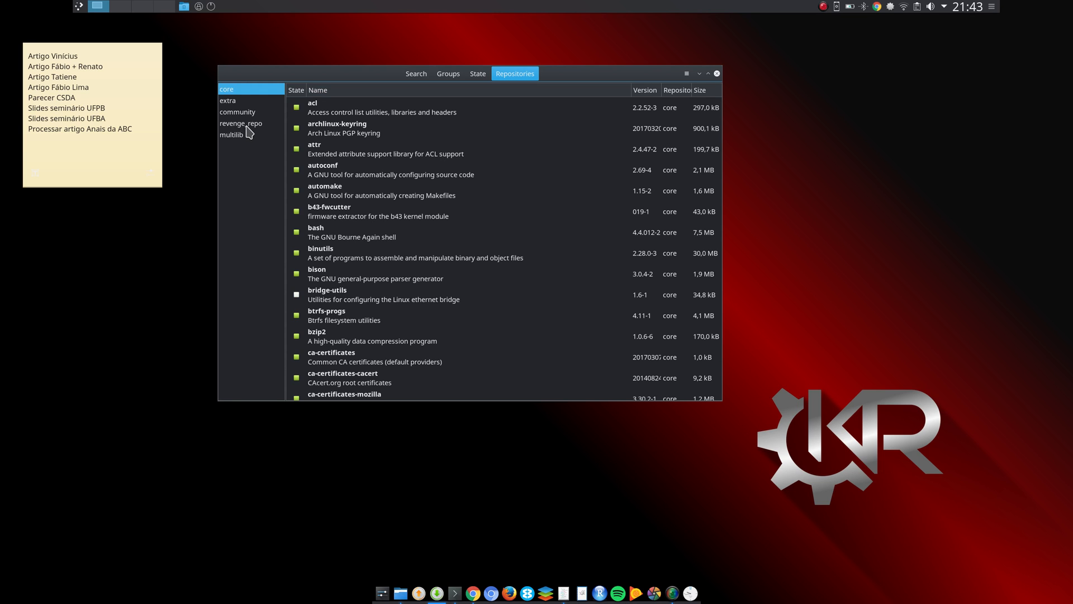
{"action": "left_click", "coordinate": [240, 123]}
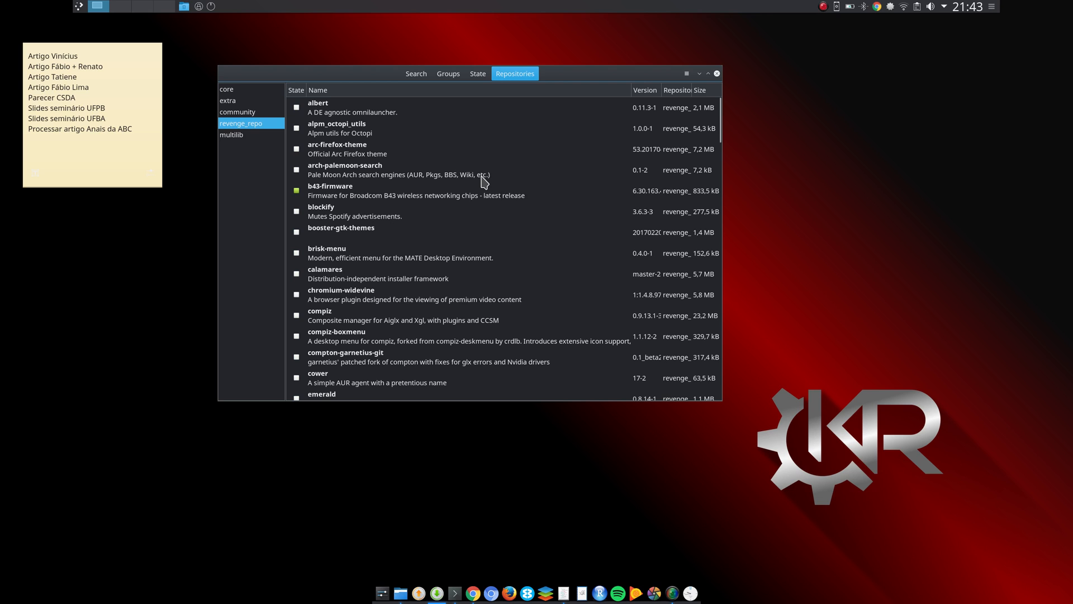
{"action": "mouse_move", "coordinate": [483, 175]}
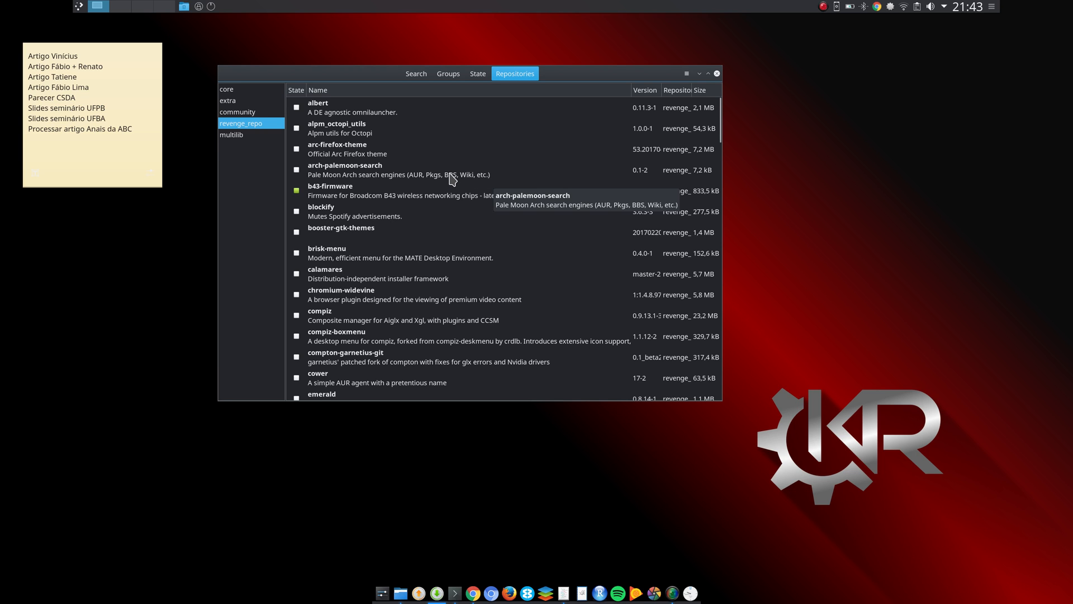
{"action": "mouse_move", "coordinate": [422, 205]}
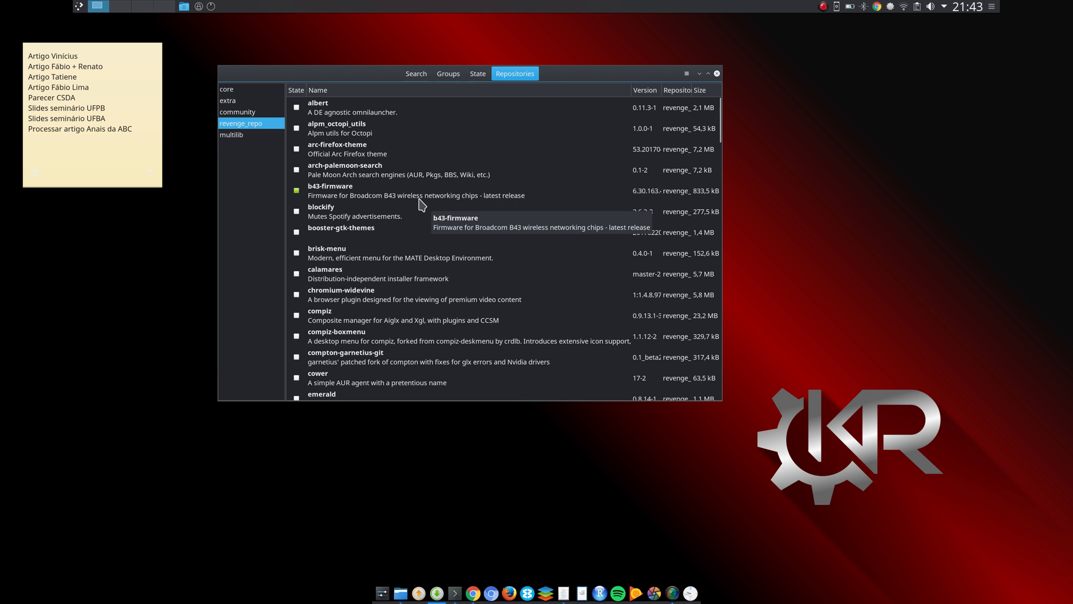
- Scroll down through revenge_repo's package list, past entries like spotify, ttf-ms-fonts and yaourt
{"action": "scroll", "scroll_direction": "down", "scroll_amount": 3}
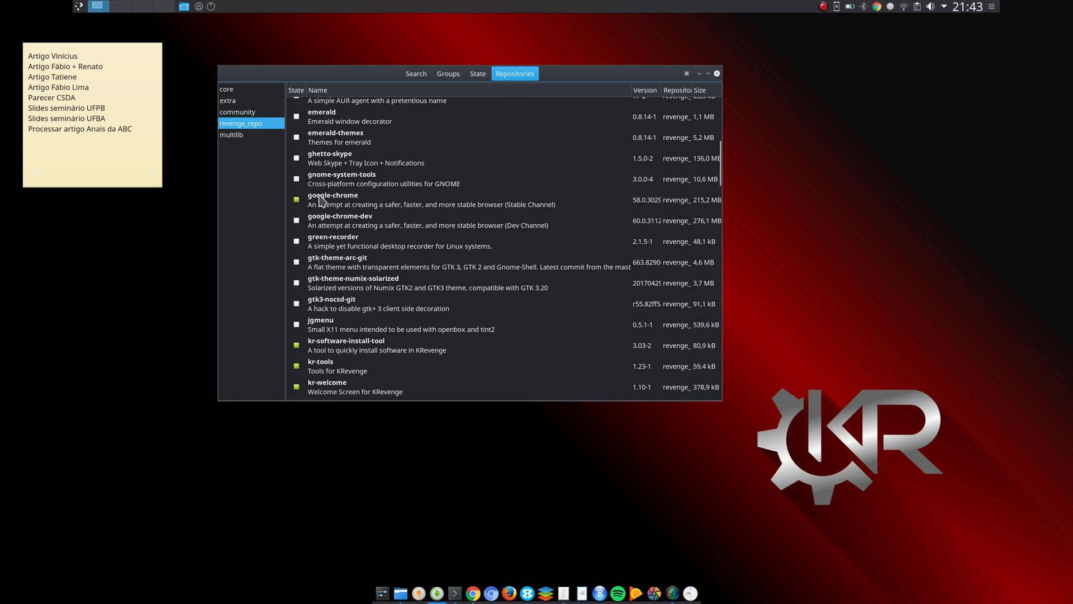
{"action": "mouse_move", "coordinate": [379, 203]}
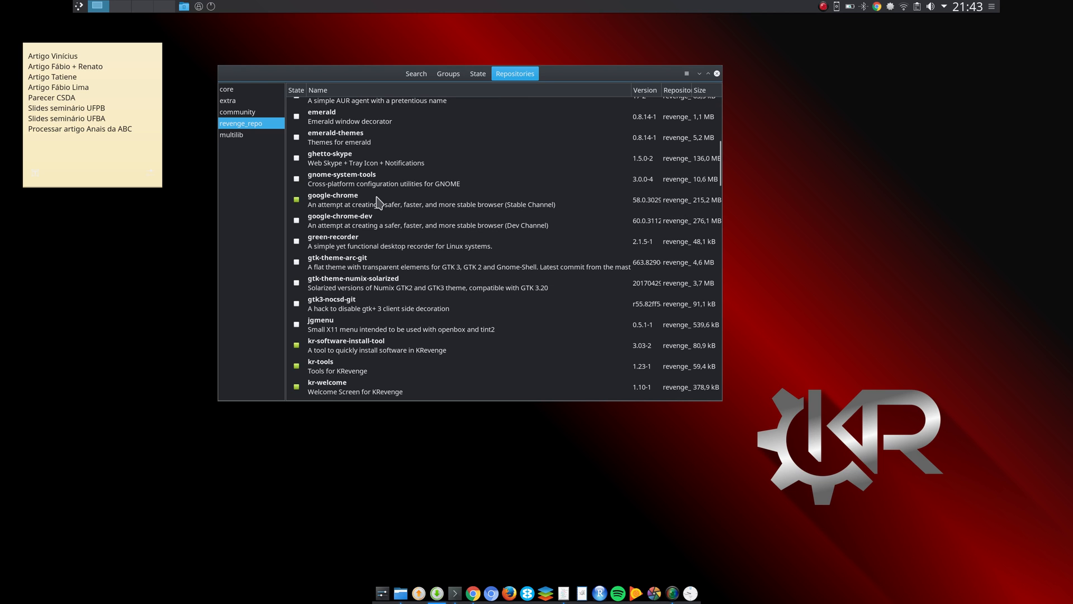
{"action": "scroll", "scroll_direction": "down", "scroll_amount": 3}
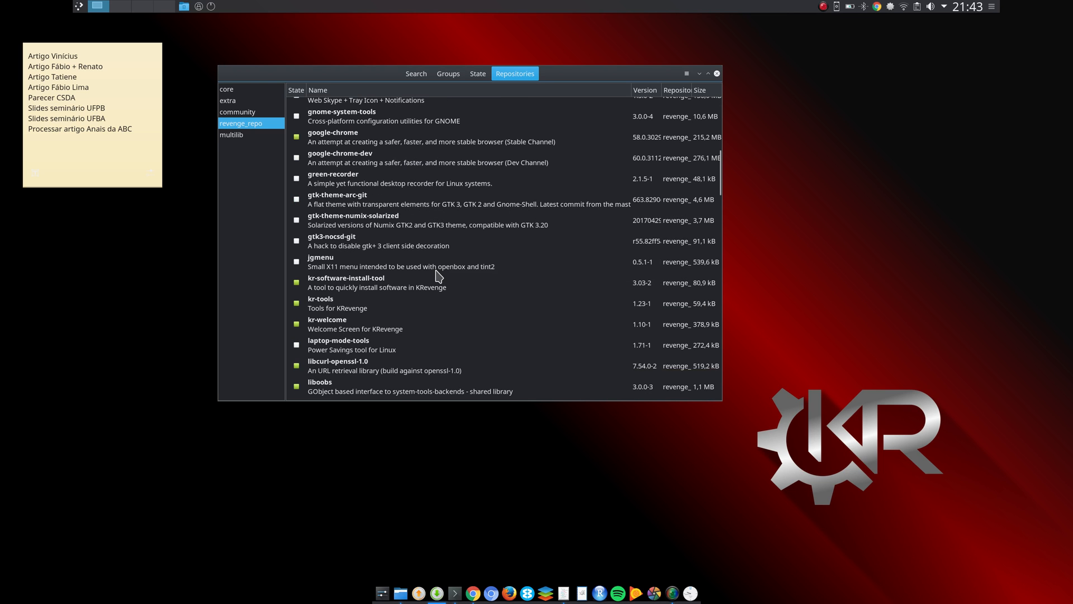
{"action": "scroll", "scroll_direction": "down", "scroll_amount": 3}
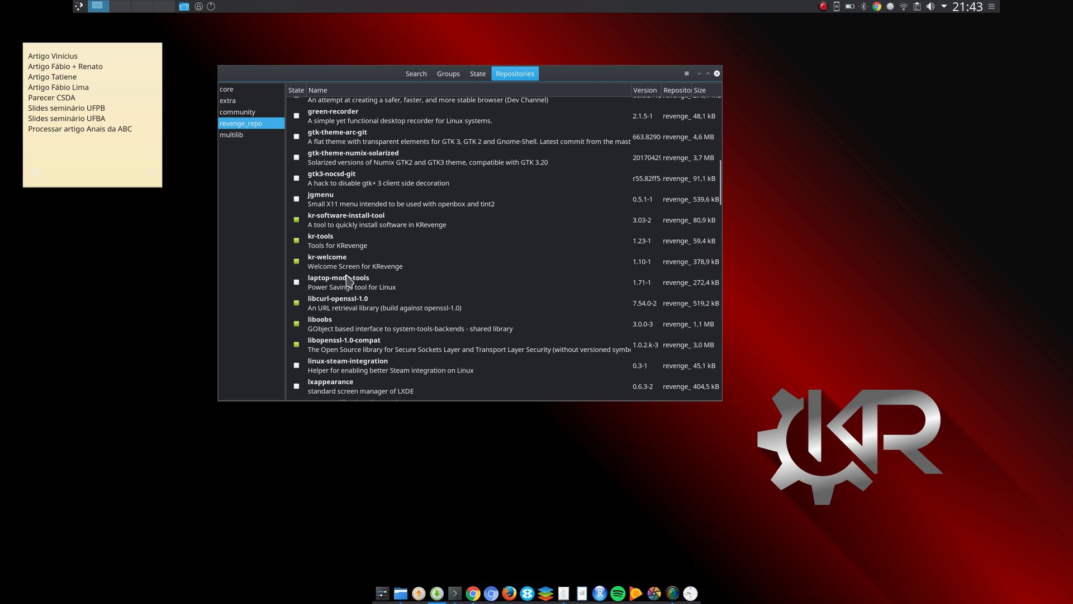
{"action": "scroll", "scroll_direction": "down", "scroll_amount": 3}
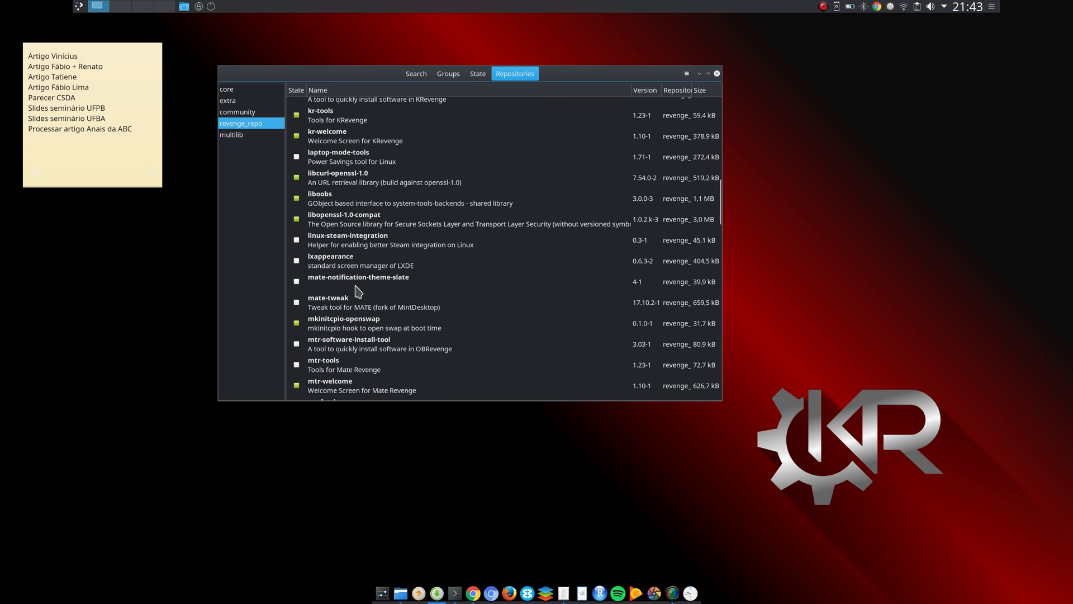
{"action": "scroll", "scroll_direction": "down", "scroll_amount": 3}
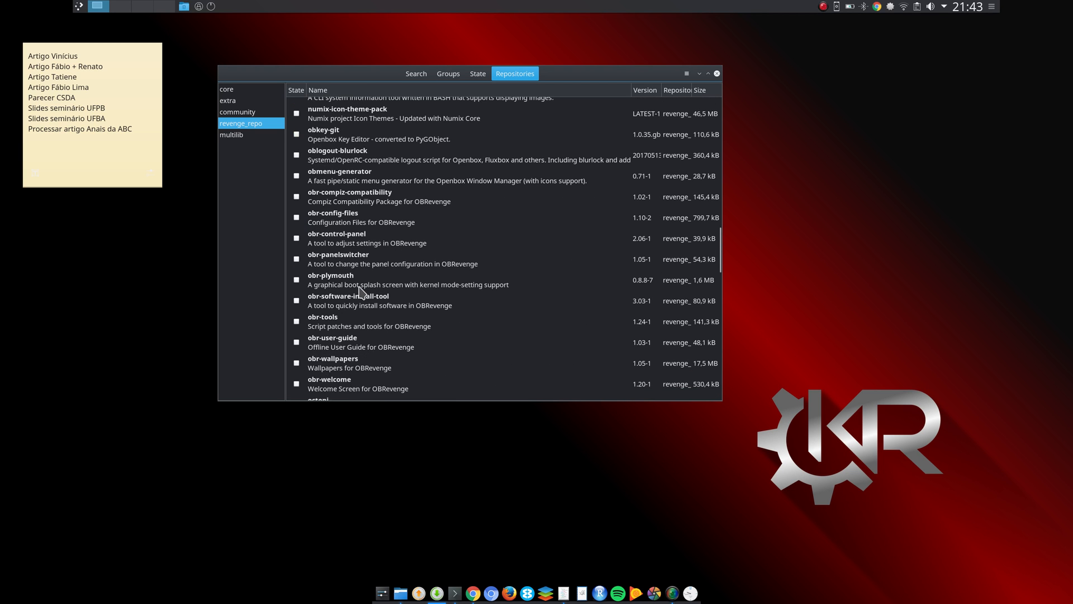
{"action": "scroll", "scroll_direction": "down", "scroll_amount": 3}
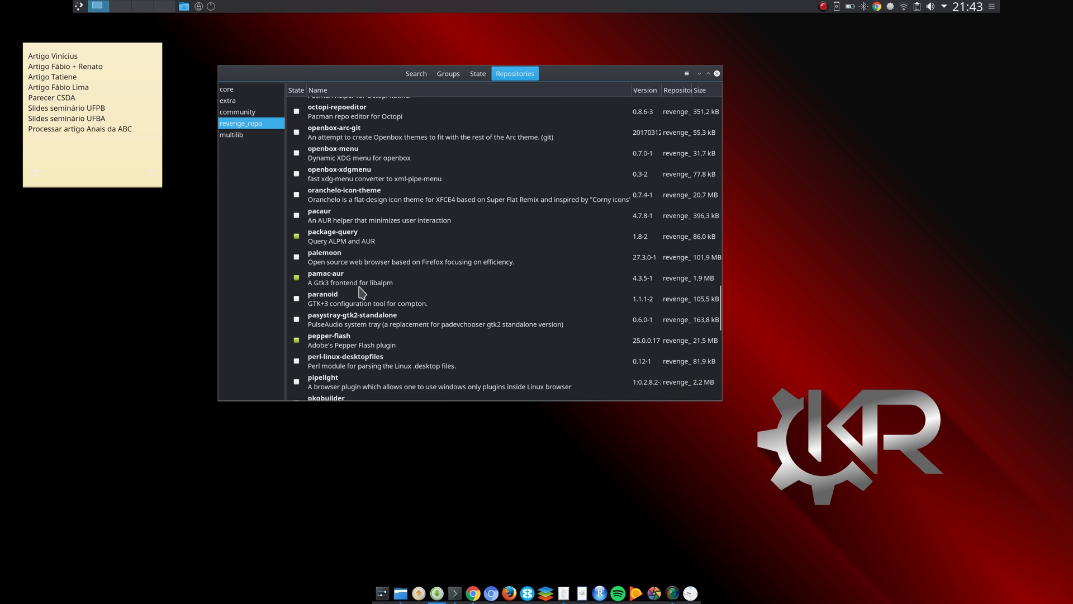
{"action": "scroll", "scroll_direction": "down", "scroll_amount": 3}
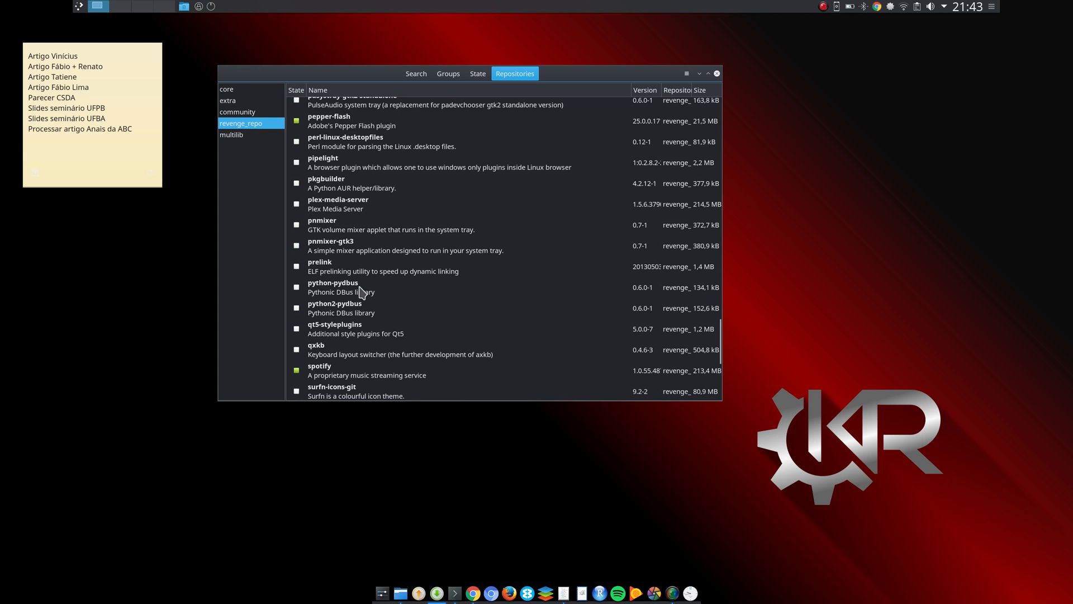
{"action": "scroll", "scroll_direction": "down", "scroll_amount": 3}
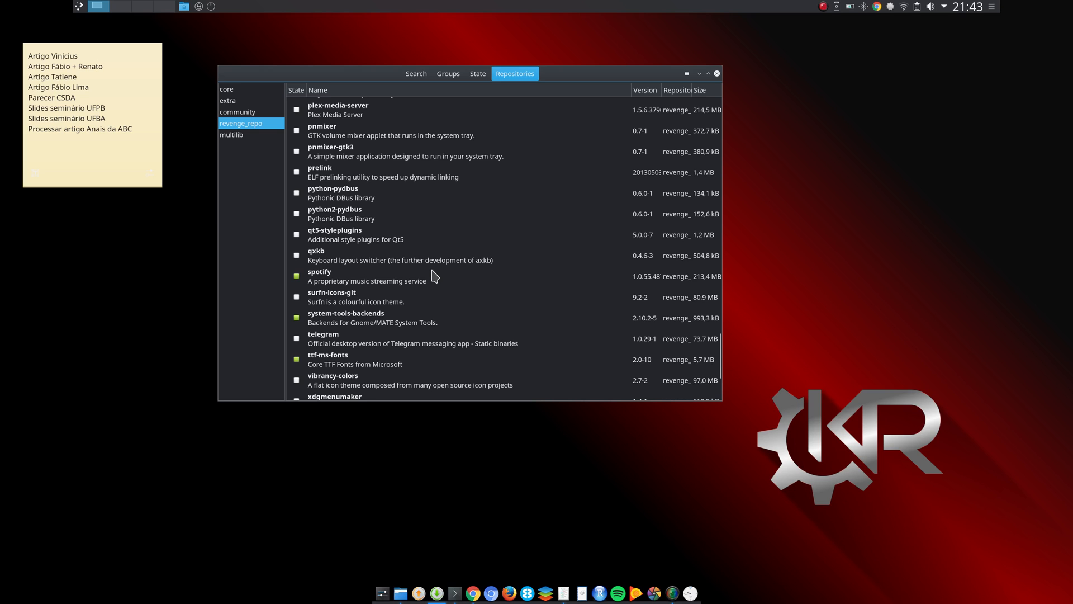
{"action": "mouse_move", "coordinate": [351, 239]}
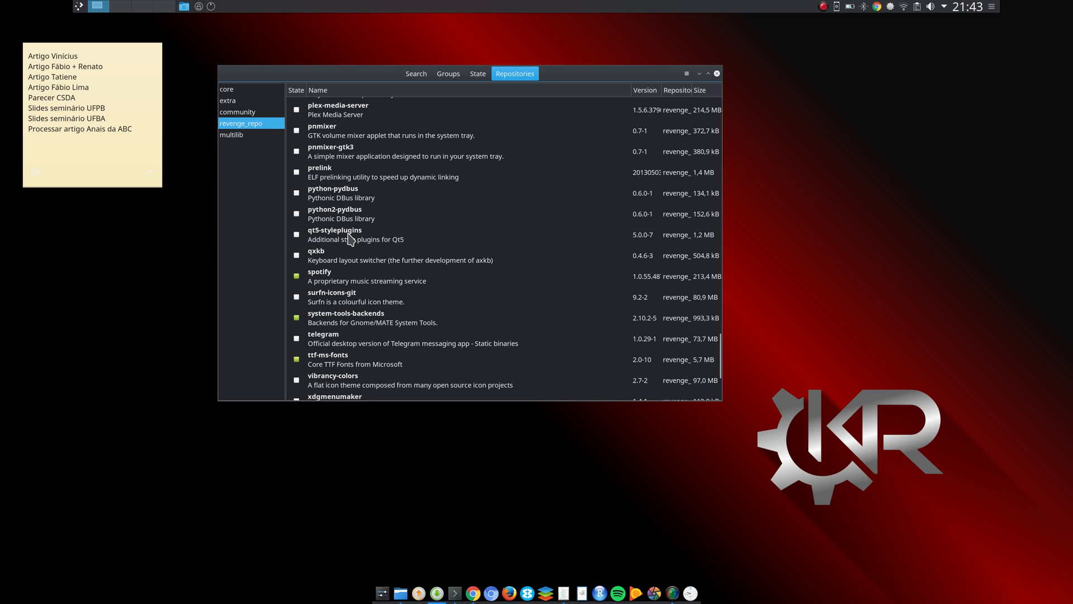
{"action": "mouse_move", "coordinate": [445, 280]}
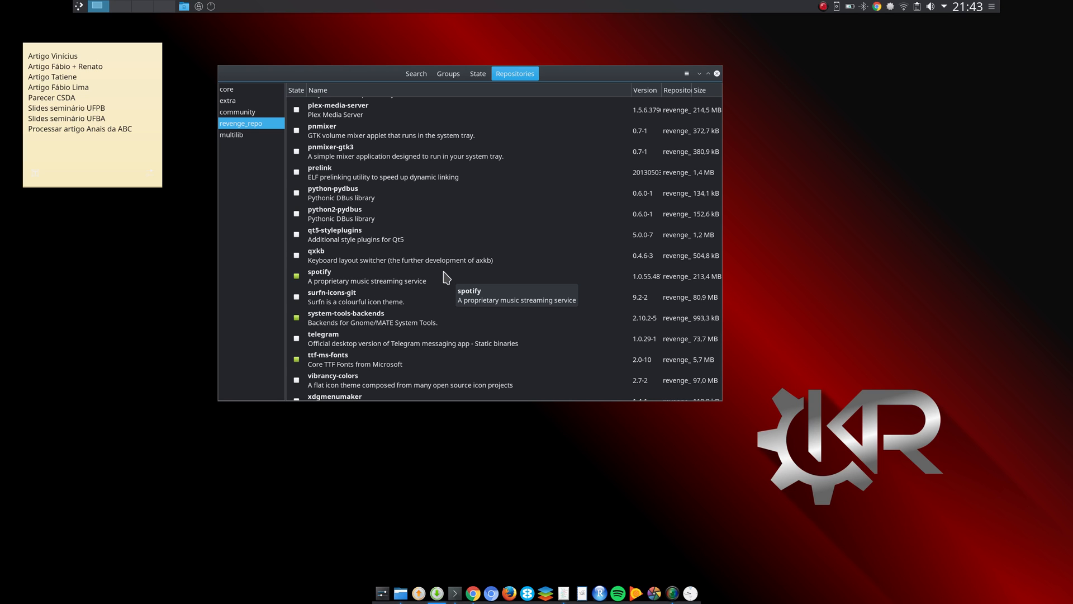
{"action": "scroll", "scroll_direction": "down", "scroll_amount": 3}
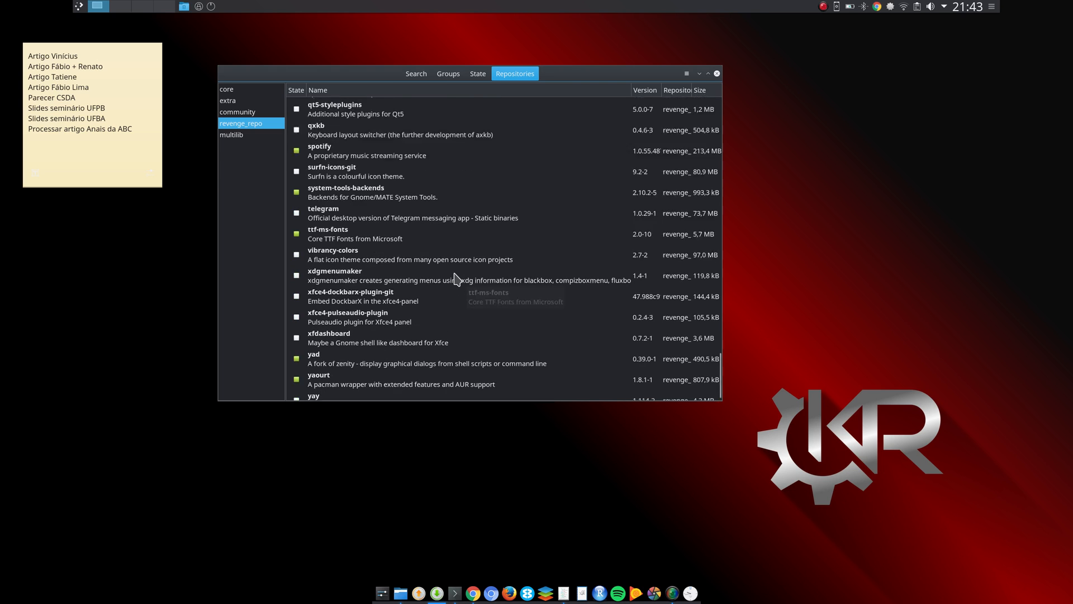
{"action": "scroll", "scroll_direction": "down", "scroll_amount": 3}
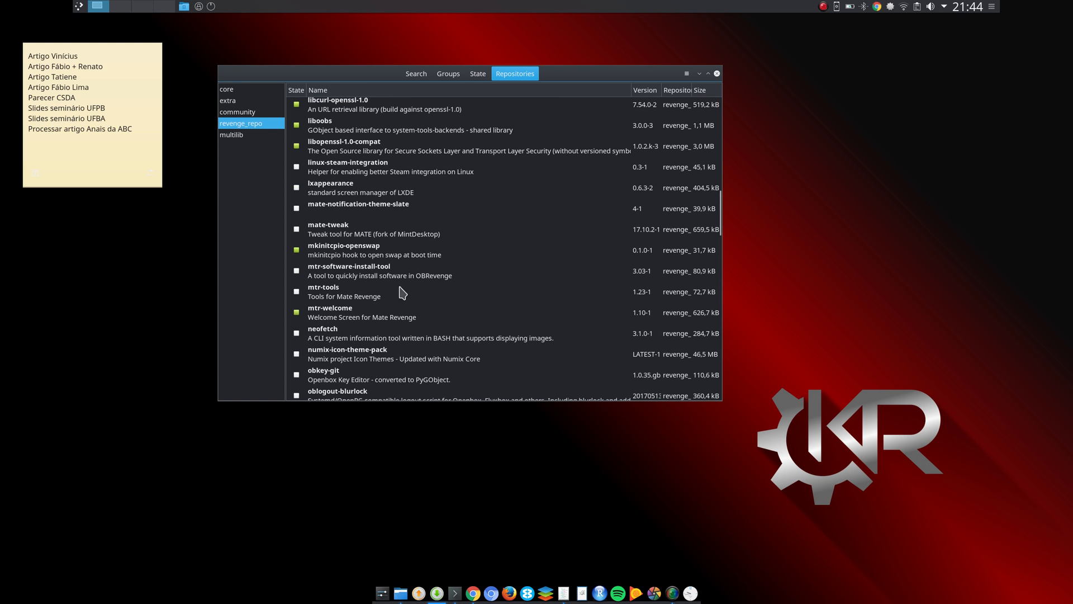
{"action": "mouse_move", "coordinate": [382, 231]}
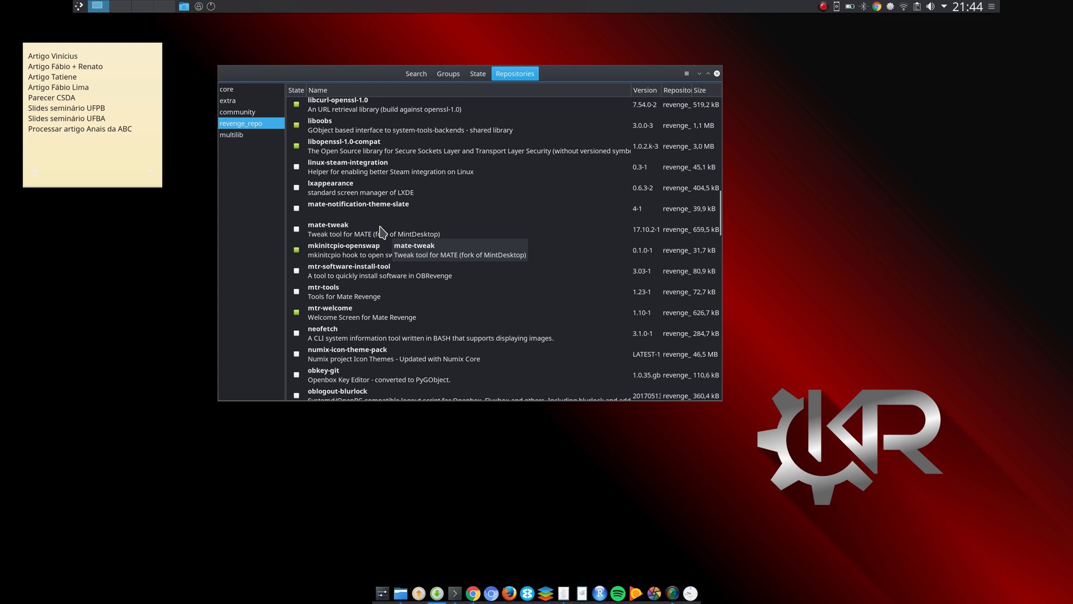
{"action": "mouse_move", "coordinate": [385, 181]}
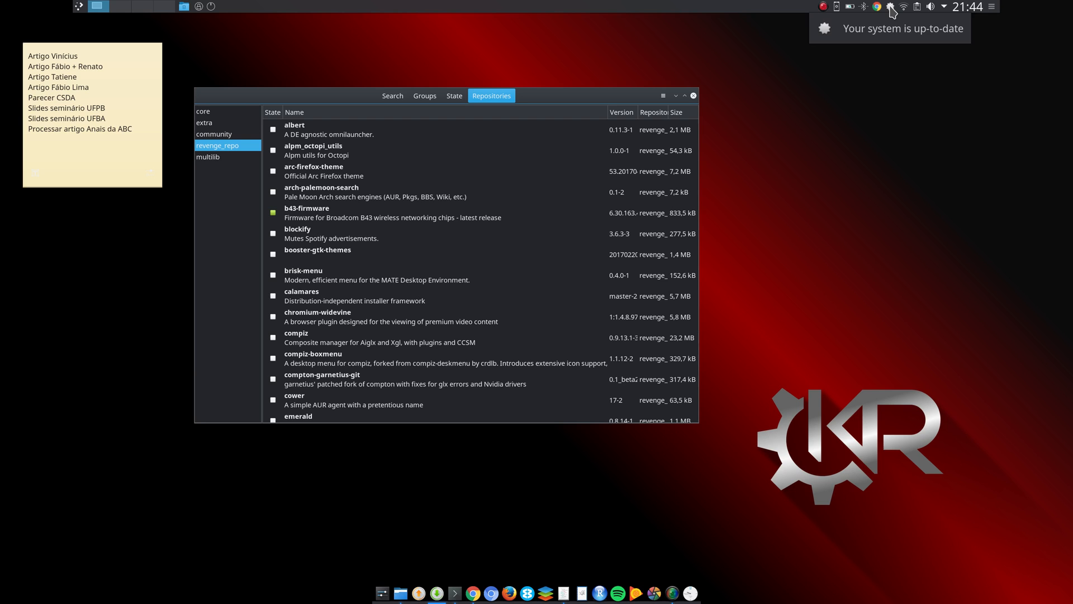
{"action": "mouse_move", "coordinate": [893, 10]}
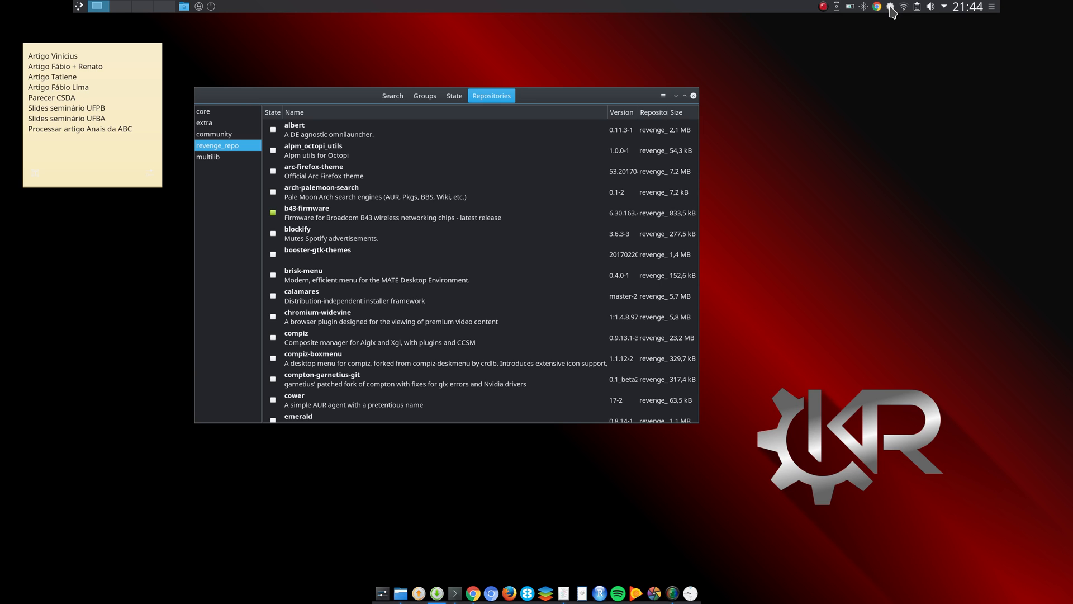
{"action": "mouse_move", "coordinate": [517, 456]}
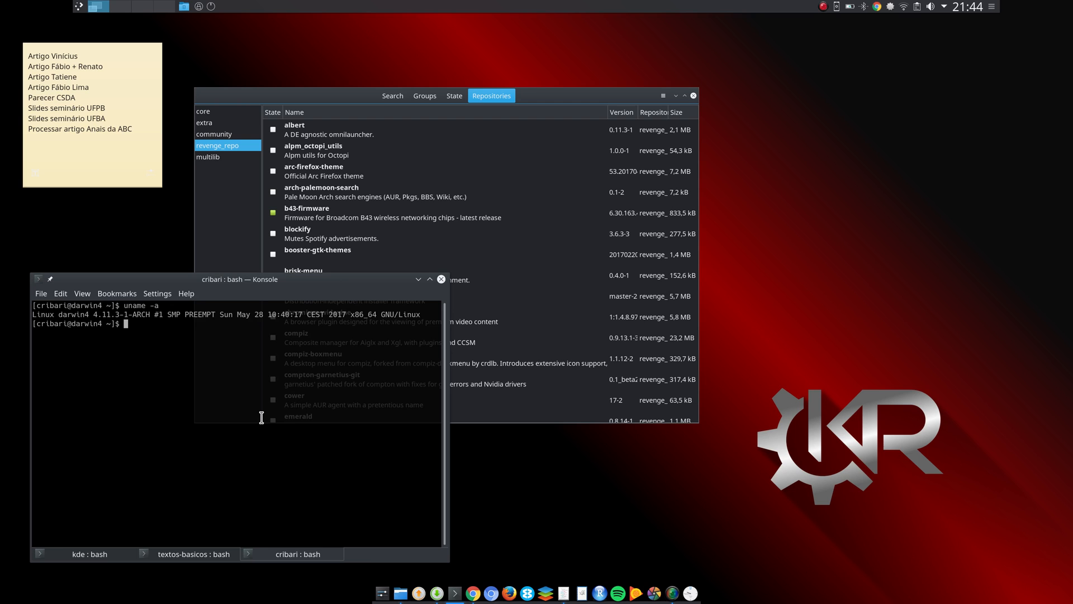
- Write 'yaourt -S pamac-tray-appindicator' at the Konsole prompt without running it, and select the package name
{"action": "type", "text": "ya"}
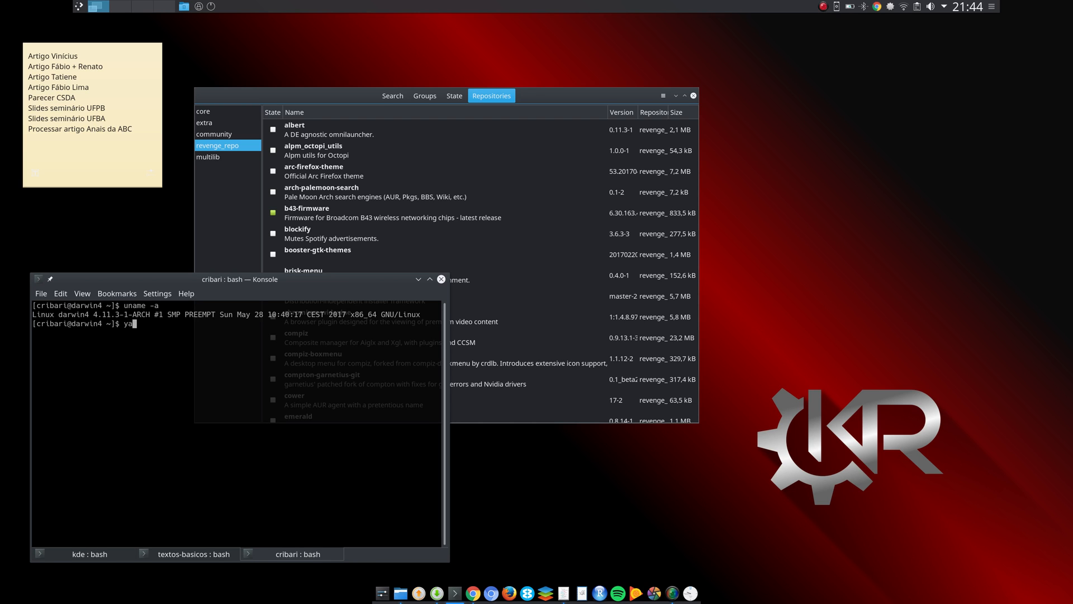
{"action": "type", "text": "ourt -"}
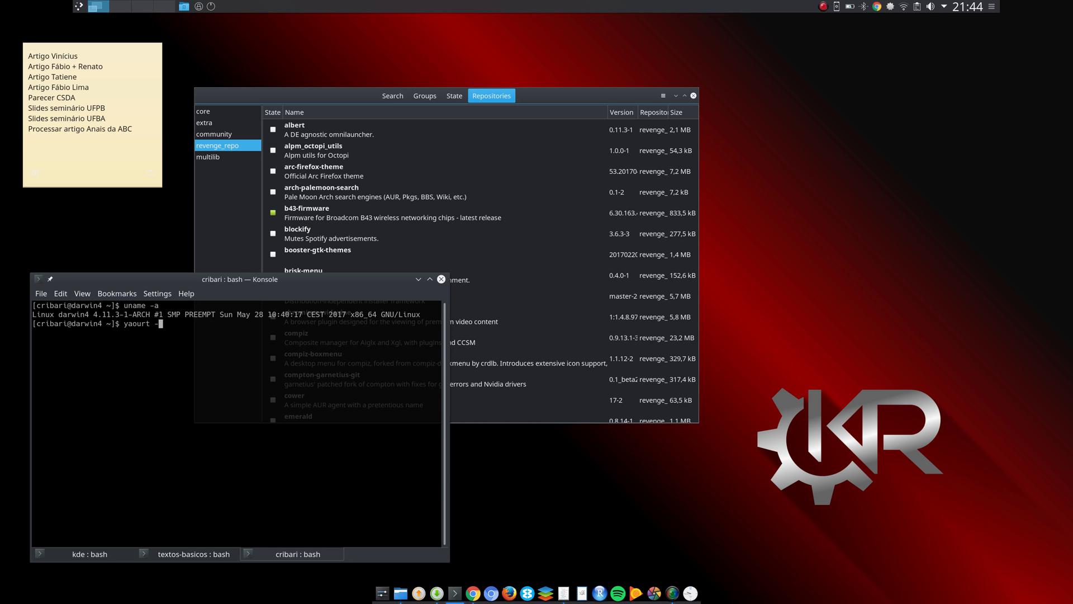
{"action": "type", "text": "S"}
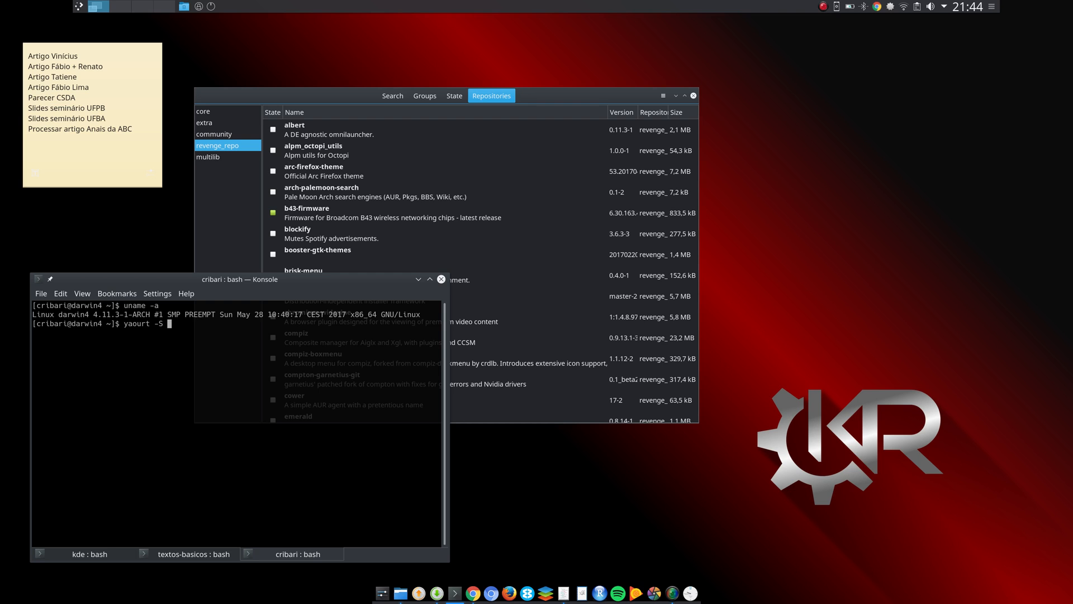
{"action": "type", "text": "pamac-"}
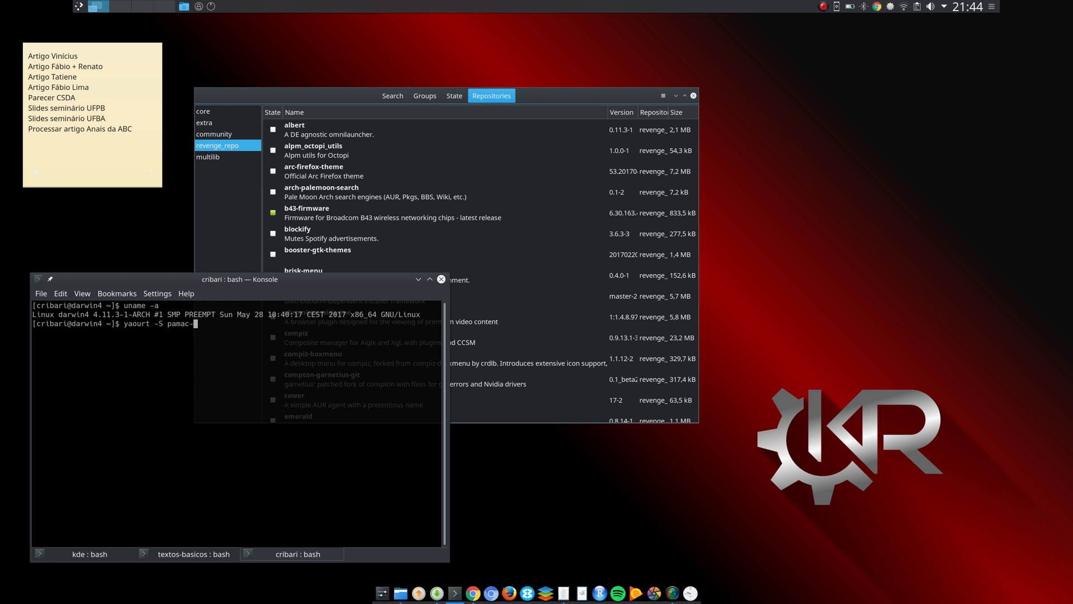
{"action": "type", "text": "tray-ap"}
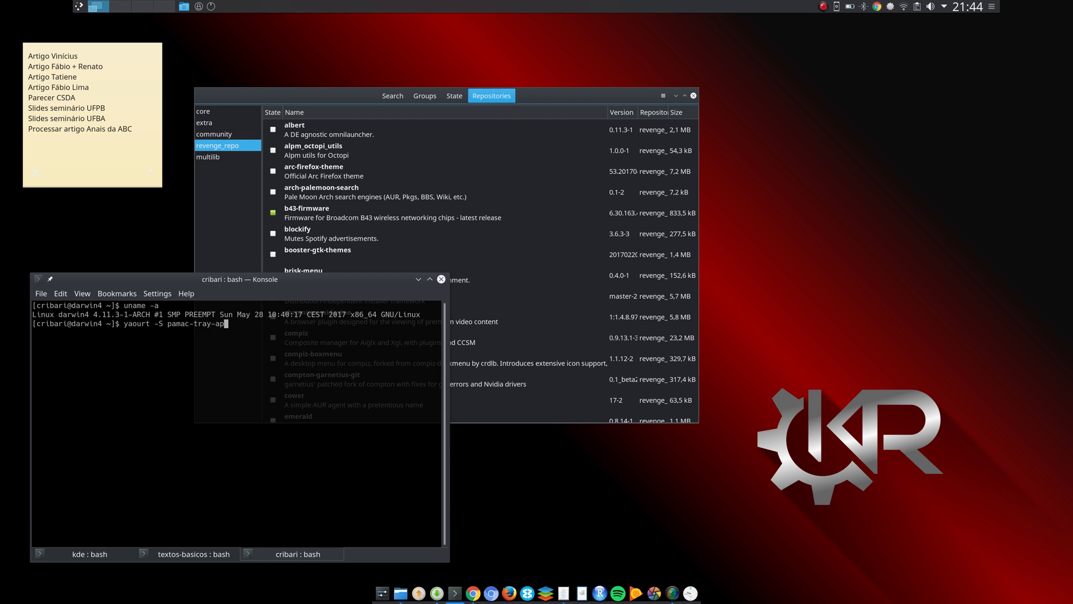
{"action": "type", "text": "indicator"}
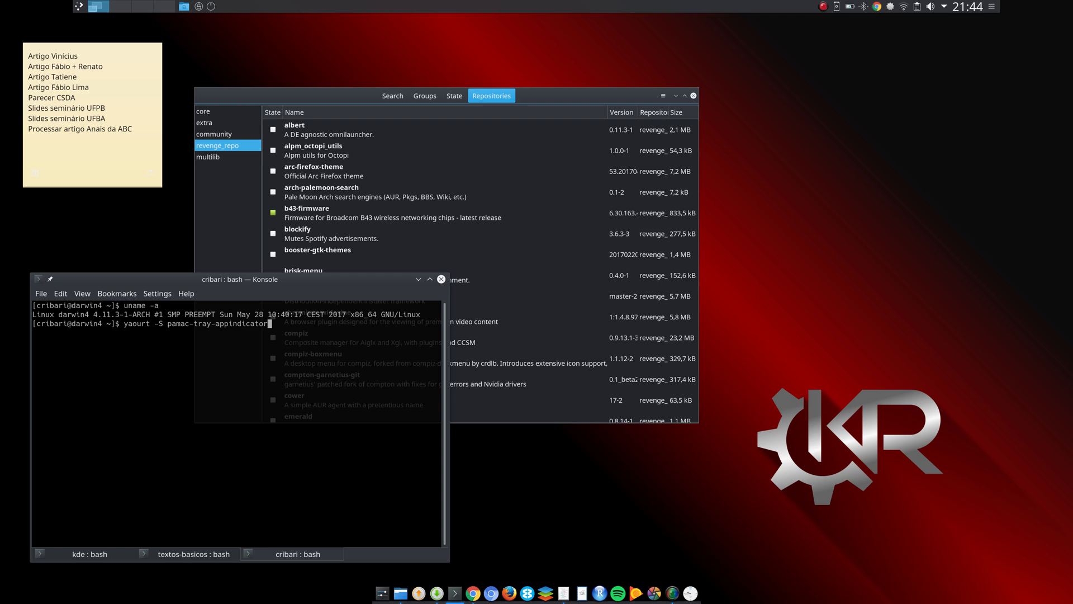
{"action": "mouse_move", "coordinate": [171, 327]}
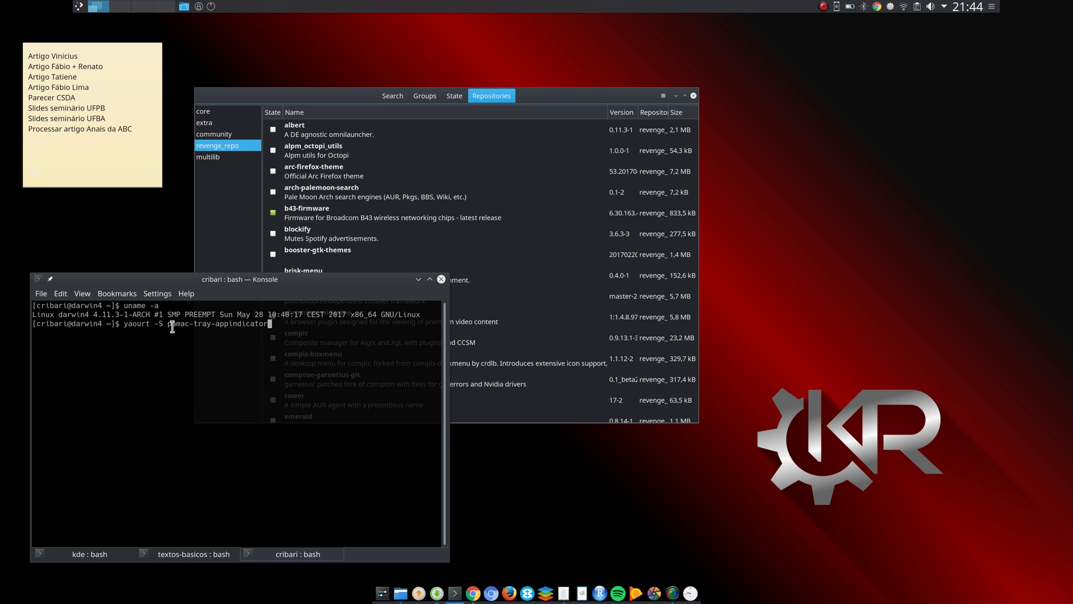
{"action": "double_click", "coordinate": [213, 323]}
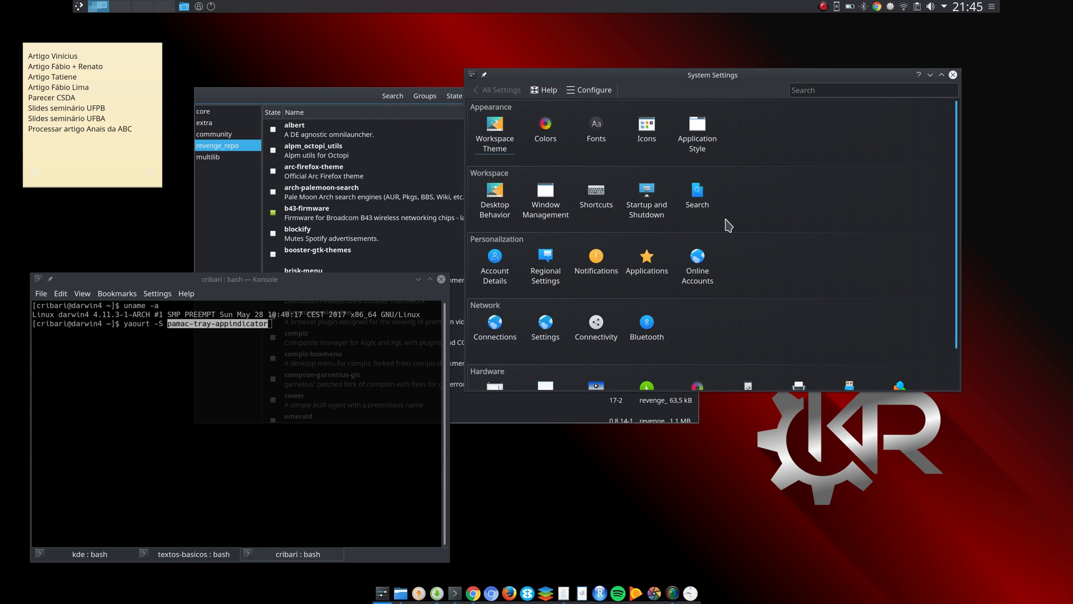
{"action": "mouse_move", "coordinate": [675, 199]}
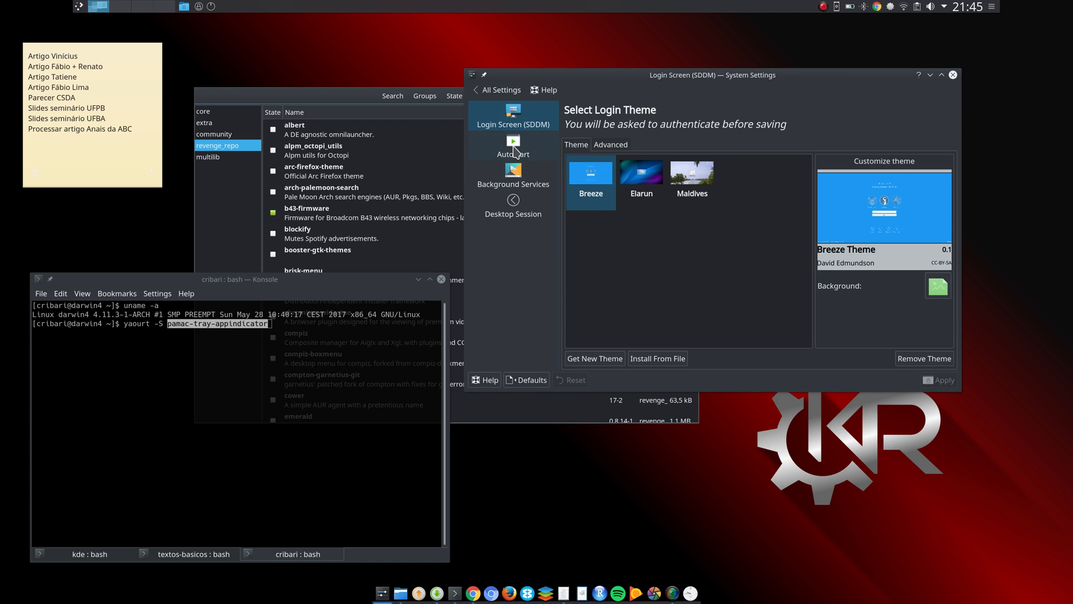
- Show the Autostart list and step through its entries, highlighting pamac-tray-appindicator enabled at login
{"action": "left_click", "coordinate": [513, 147]}
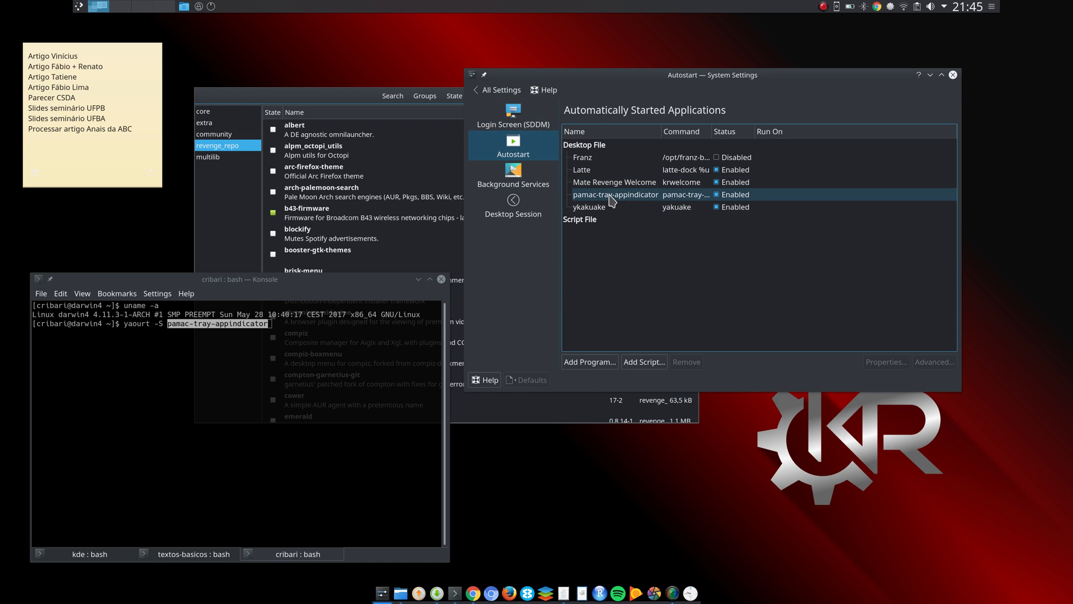
{"action": "left_click", "coordinate": [615, 181]}
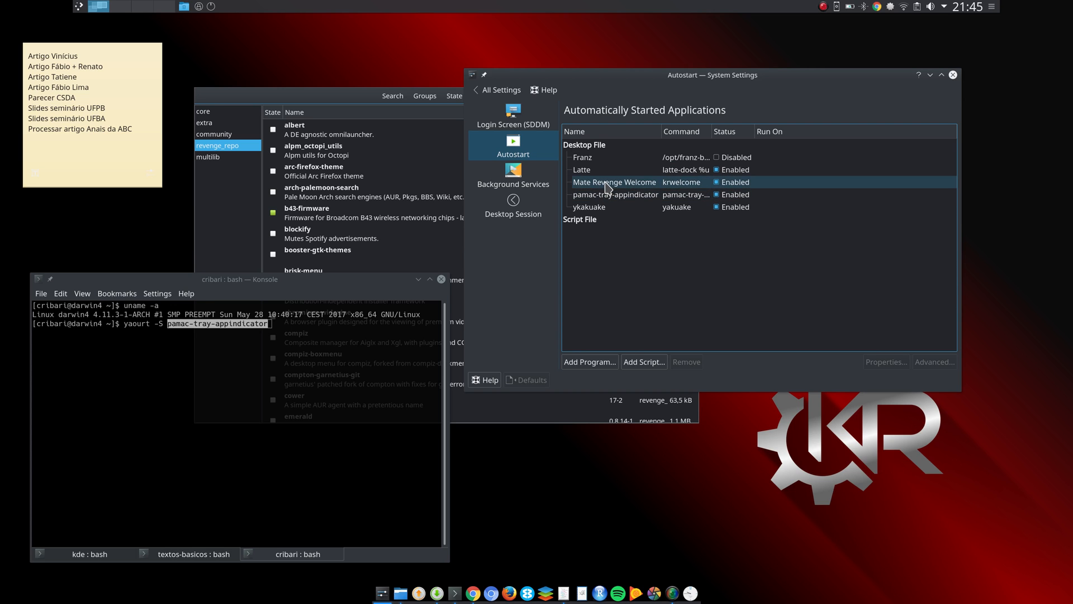
{"action": "left_click", "coordinate": [615, 195]}
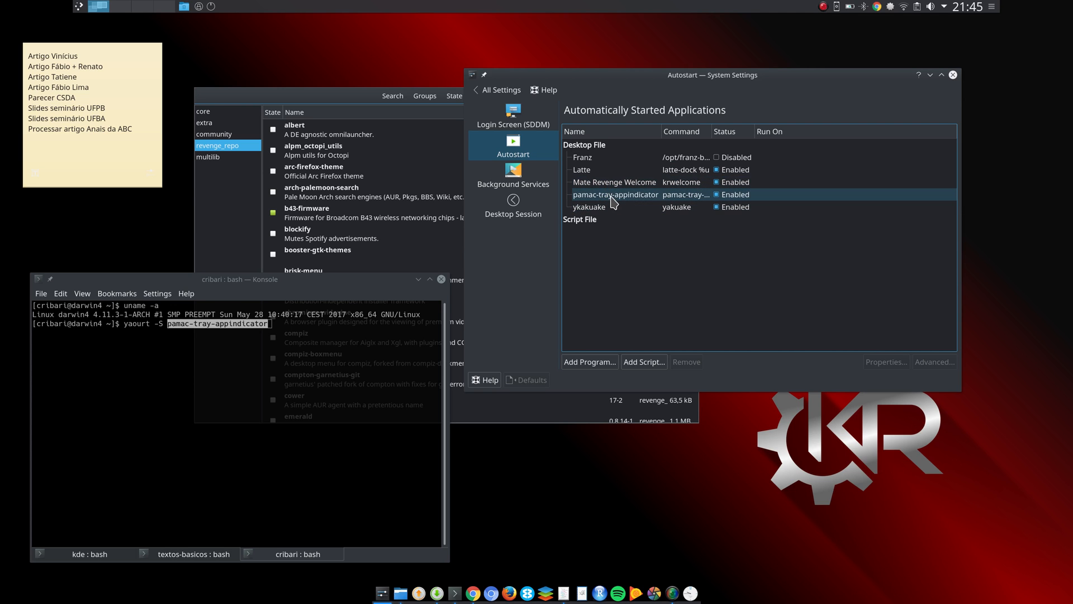
{"action": "left_click", "coordinate": [581, 219]}
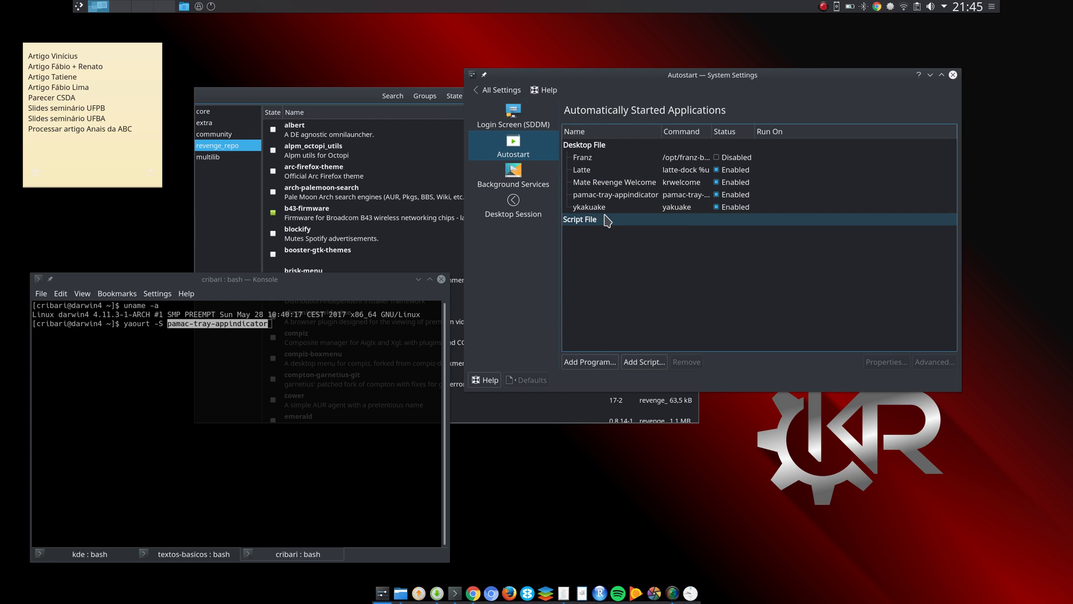
{"action": "left_click", "coordinate": [615, 195]}
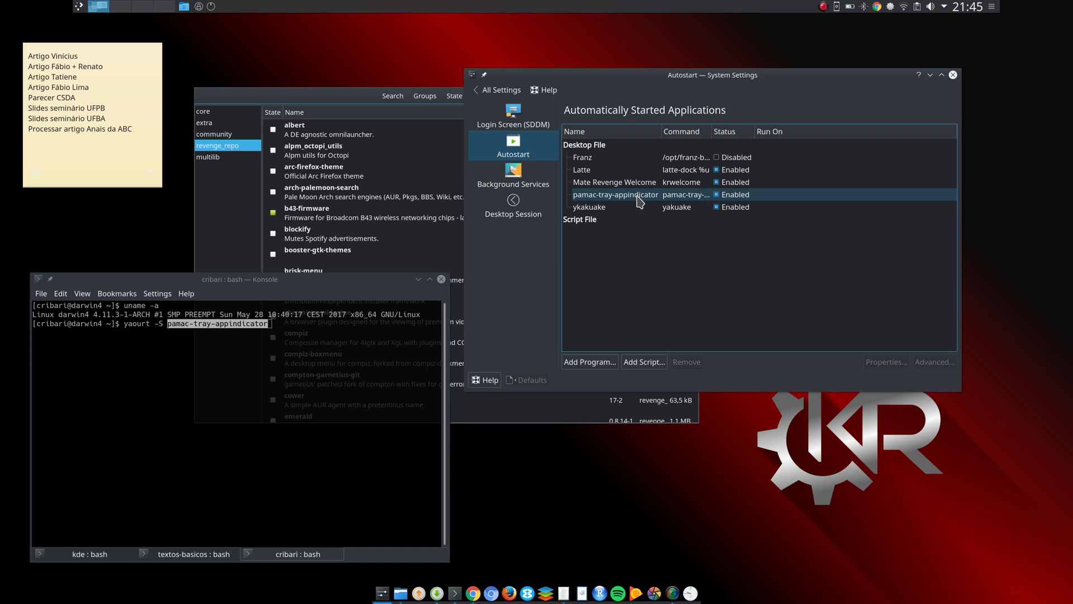
{"action": "left_click", "coordinate": [616, 207]}
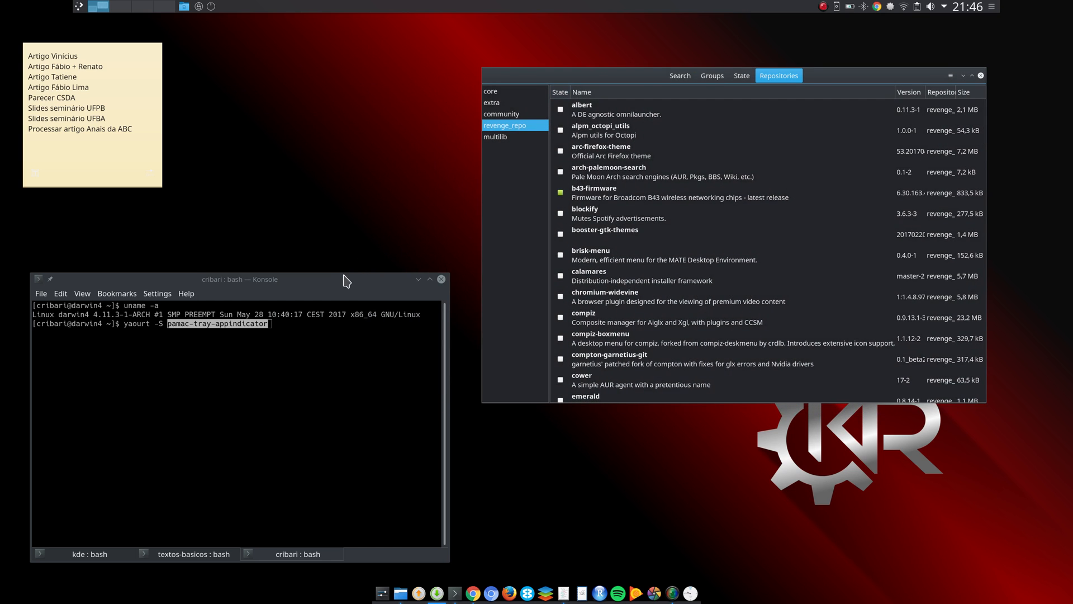
{"action": "mouse_move", "coordinate": [432, 278]}
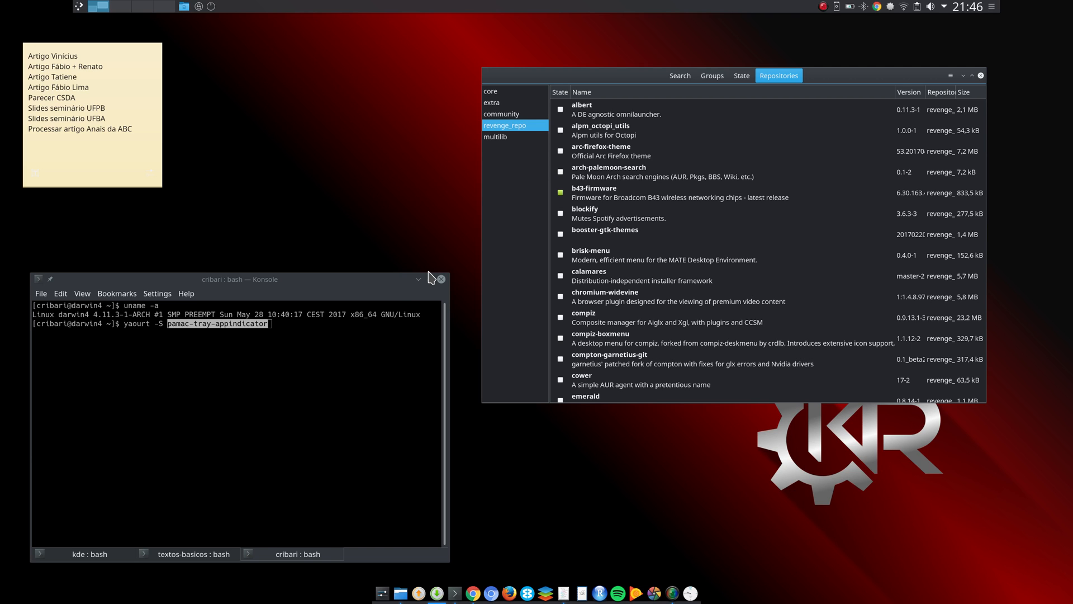
{"action": "mouse_move", "coordinate": [421, 284]}
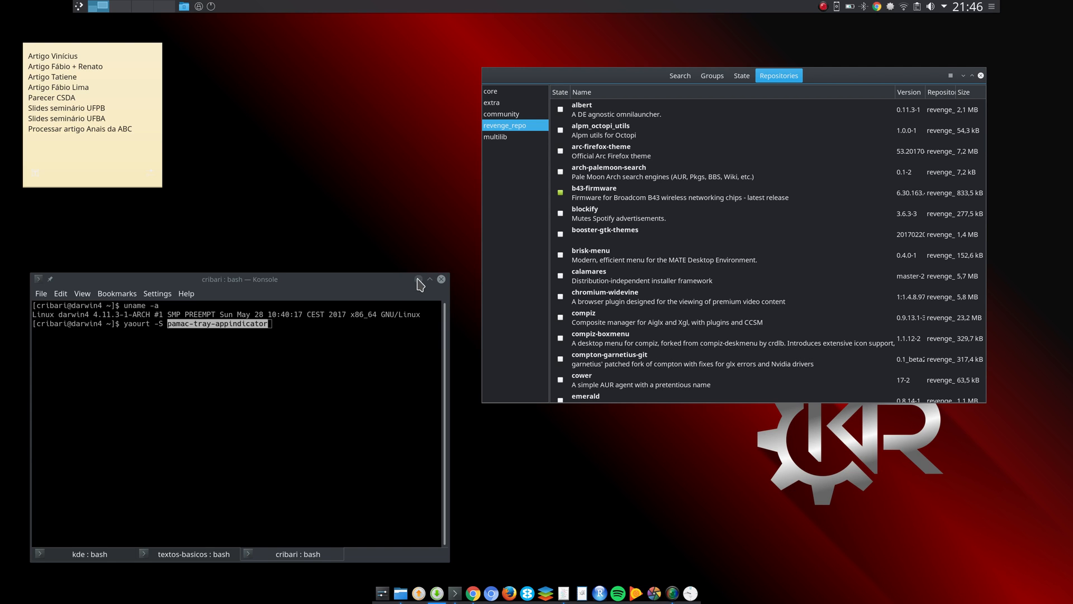
- Close the Konsole and Pamac windows, leaving the bare desktop with the sticky note
{"action": "left_click", "coordinate": [420, 280]}
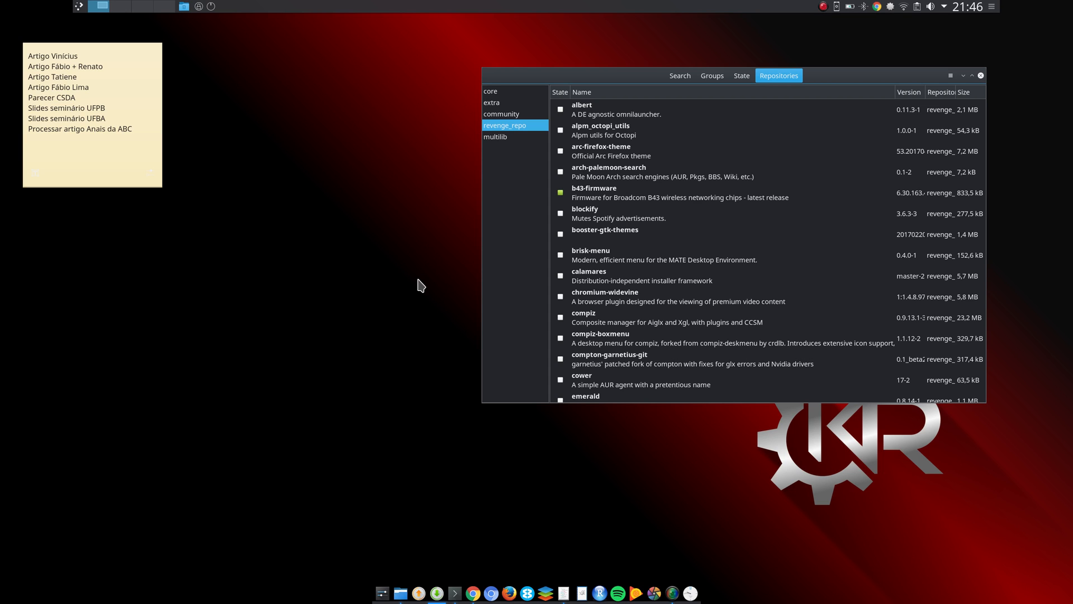
{"action": "mouse_move", "coordinate": [605, 190]}
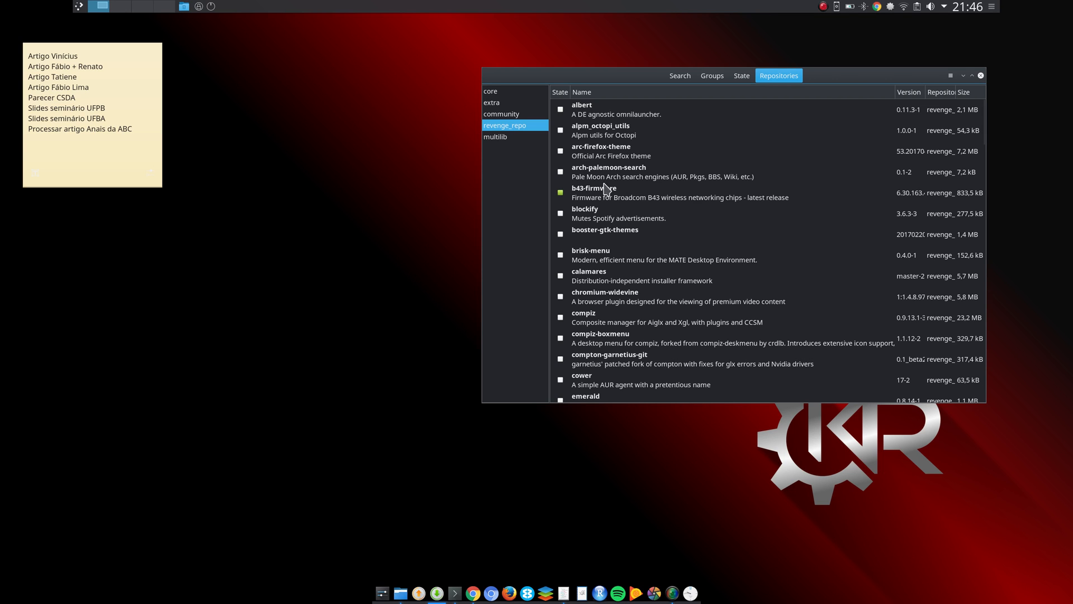
{"action": "left_click", "coordinate": [981, 75]}
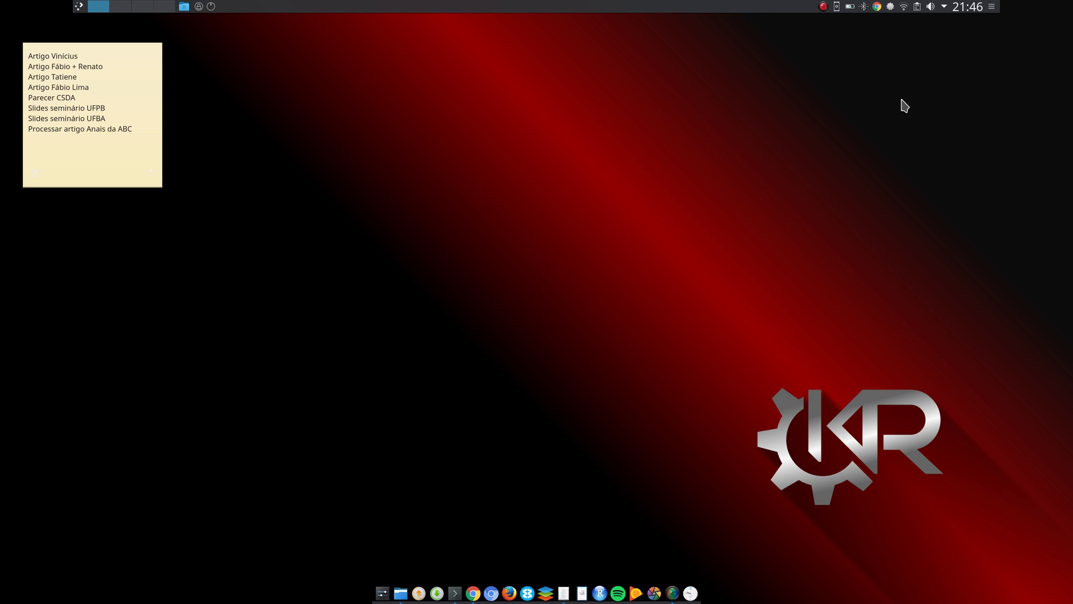
{"action": "mouse_move", "coordinate": [605, 166]}
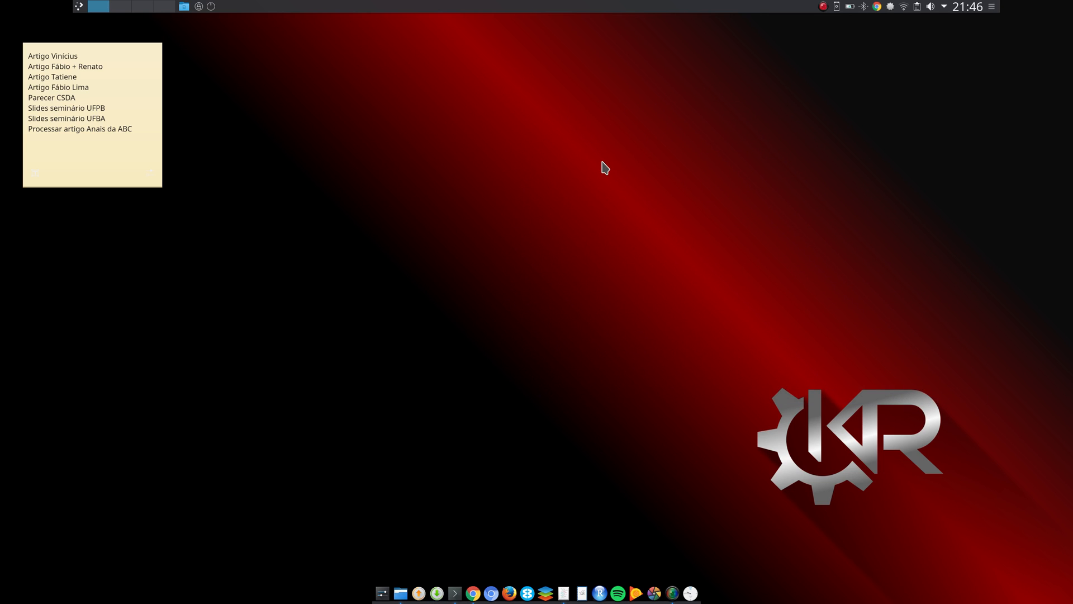